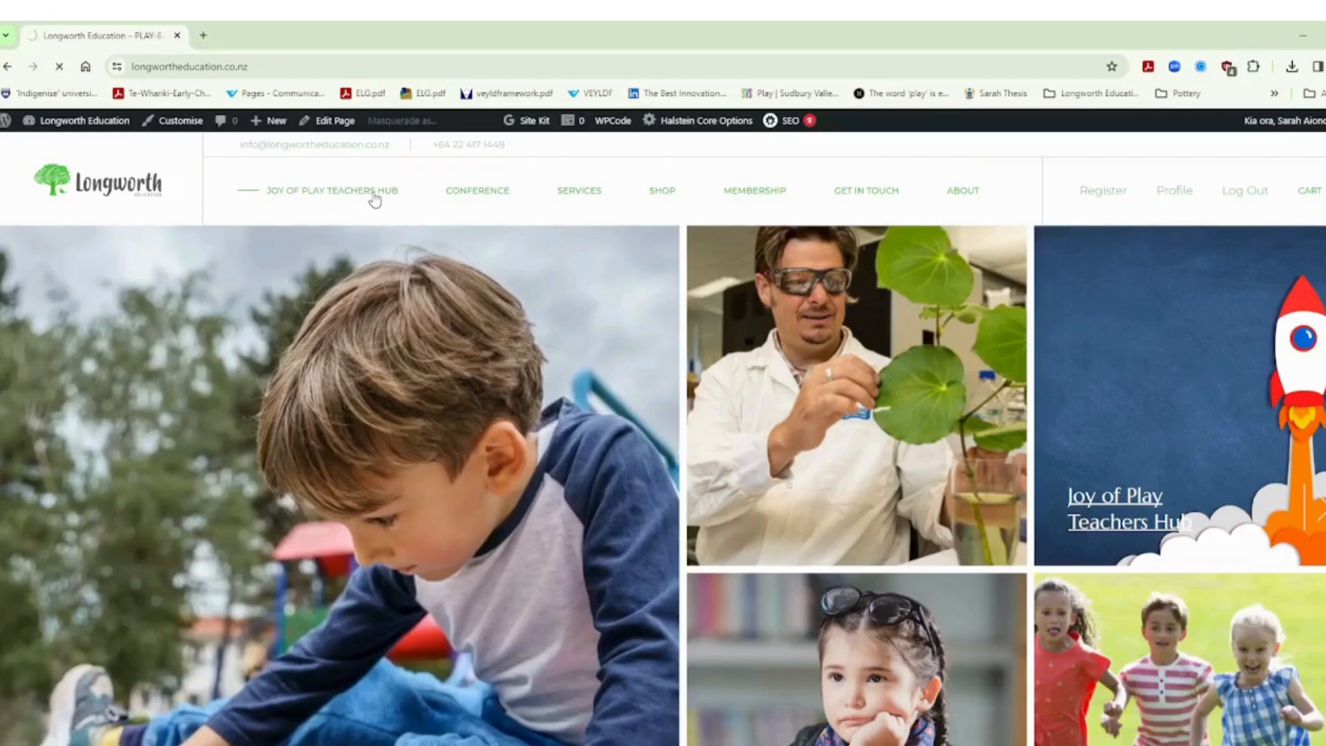
# Step: Open the Joy of Play Teachers Hub page and review its benefits, pricing and join section
pyautogui.click(332, 189)
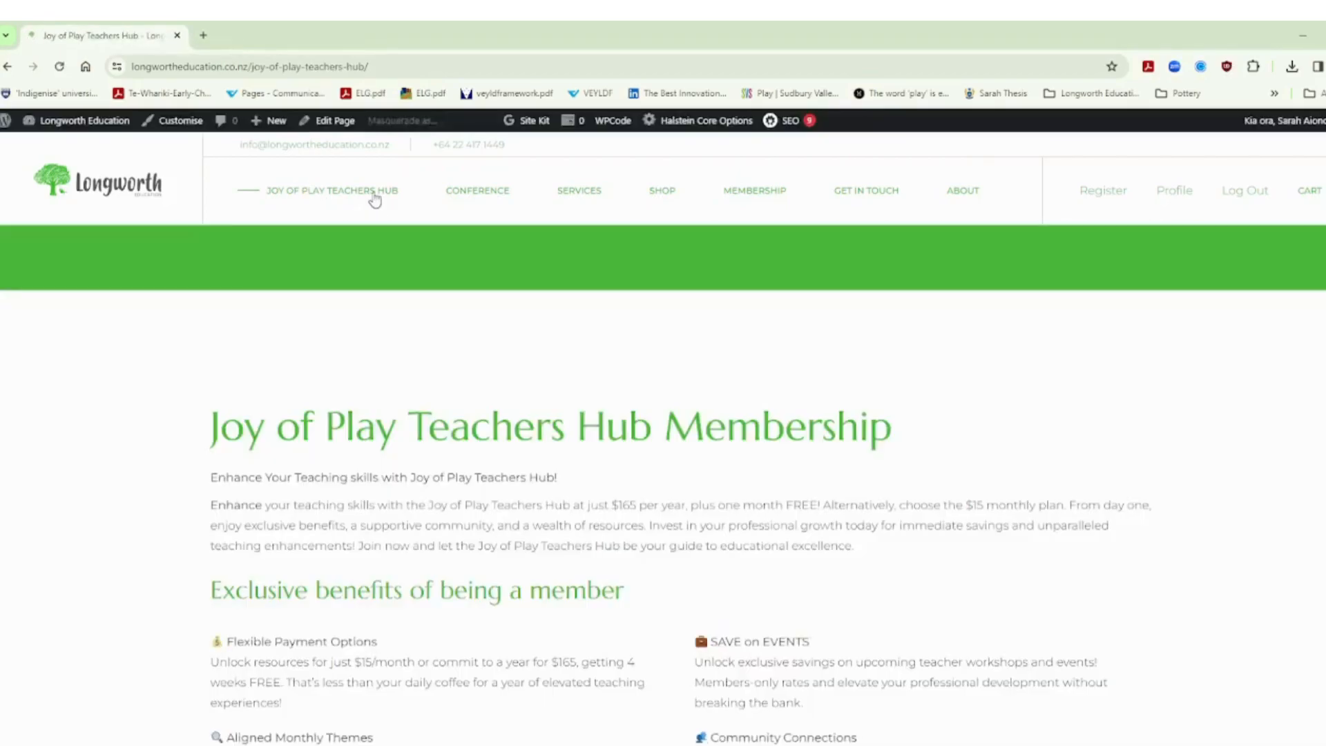
pyautogui.moveTo(540, 398)
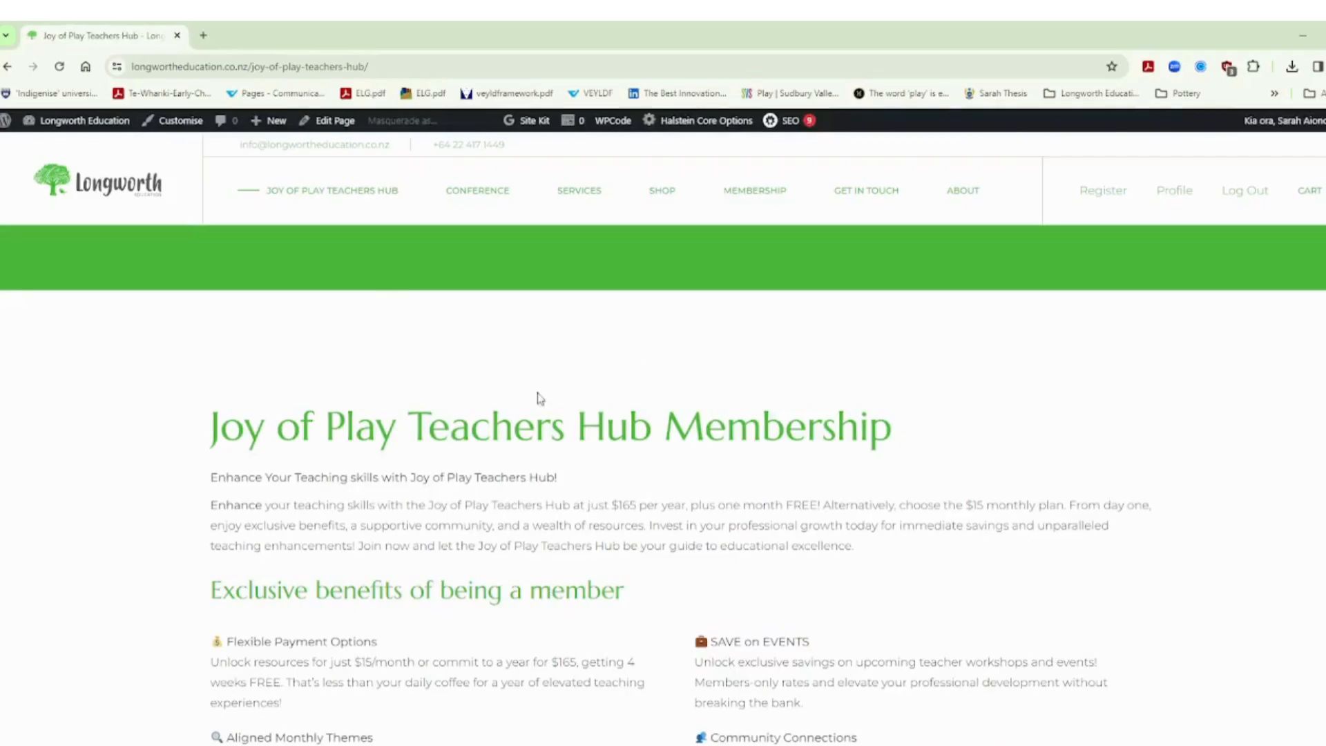
pyautogui.scroll(-3)
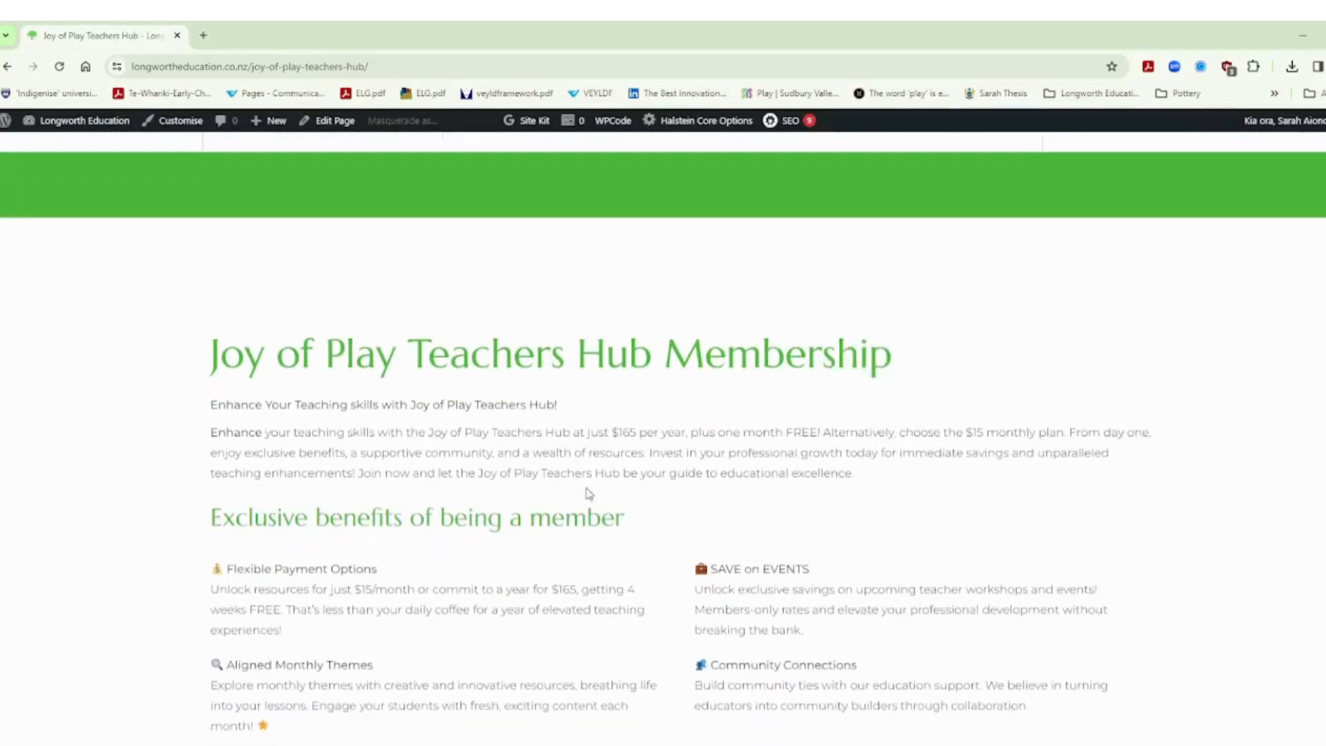
pyautogui.scroll(-3)
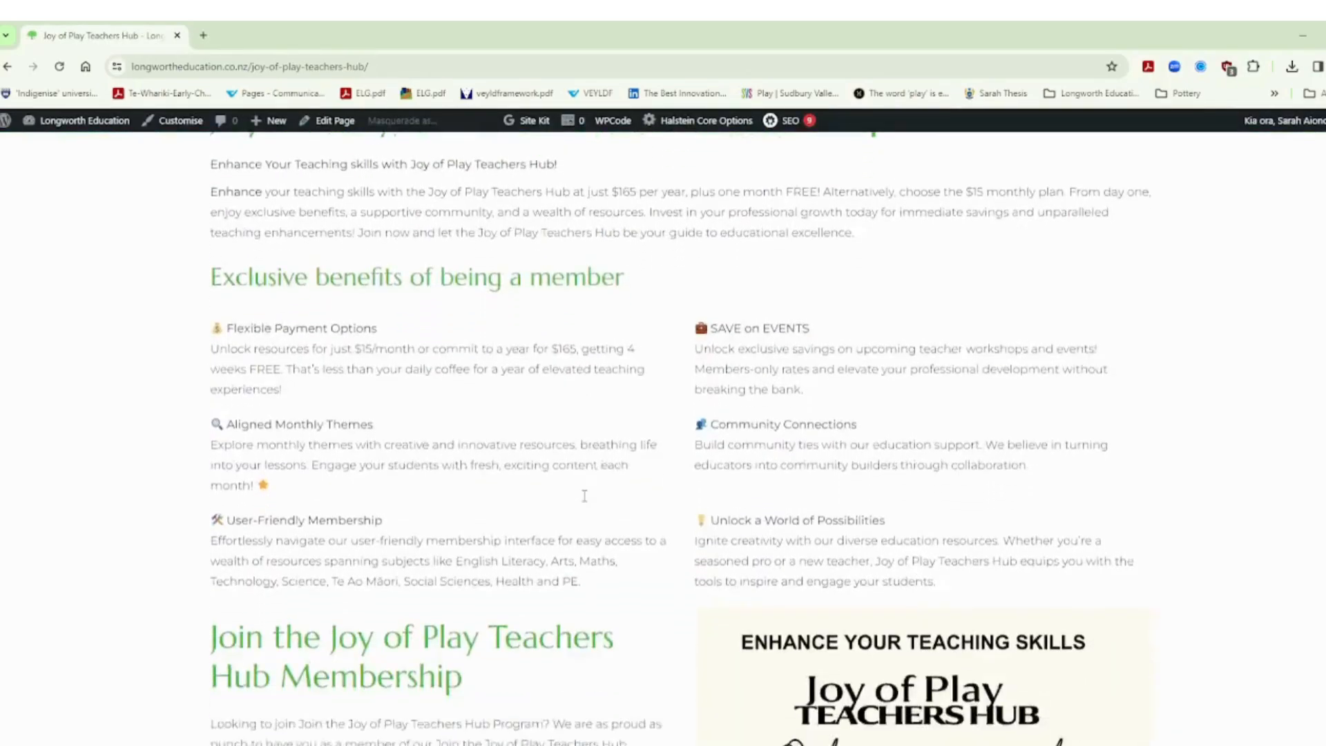
pyautogui.scroll(-3)
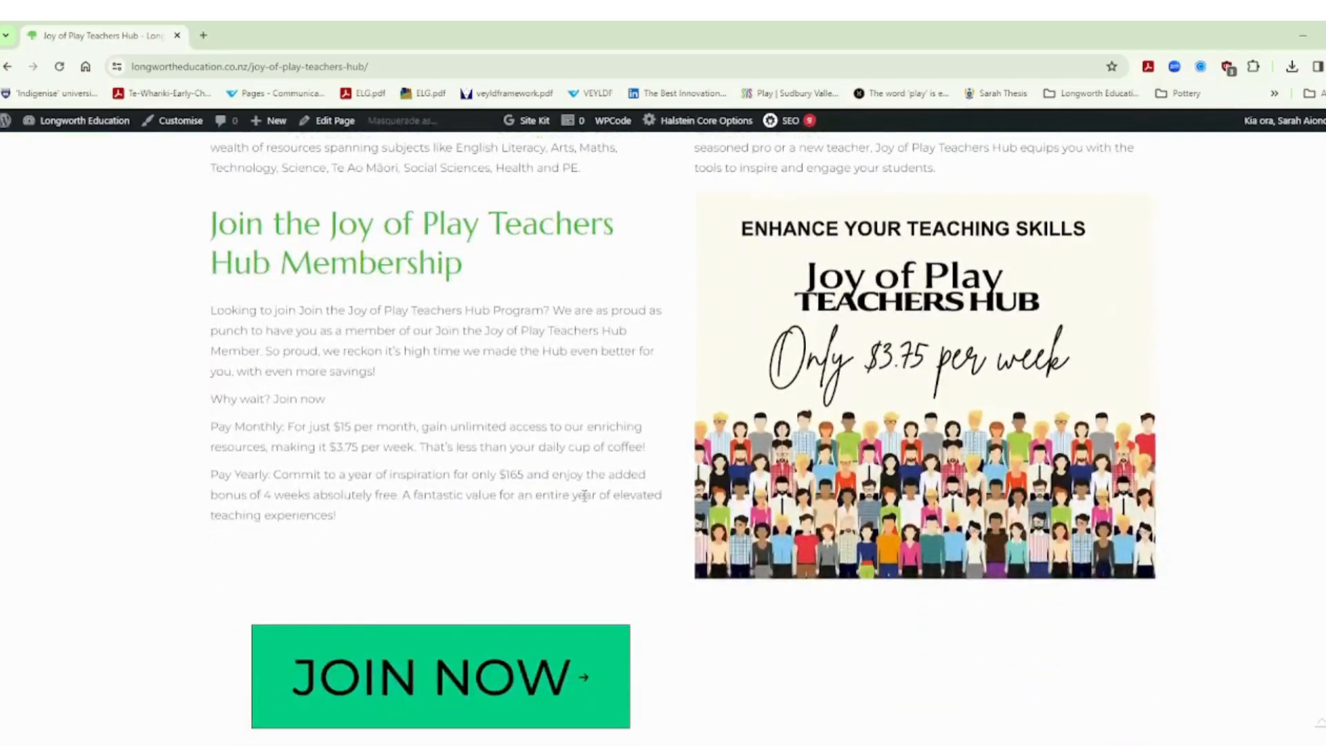
pyautogui.moveTo(440, 711)
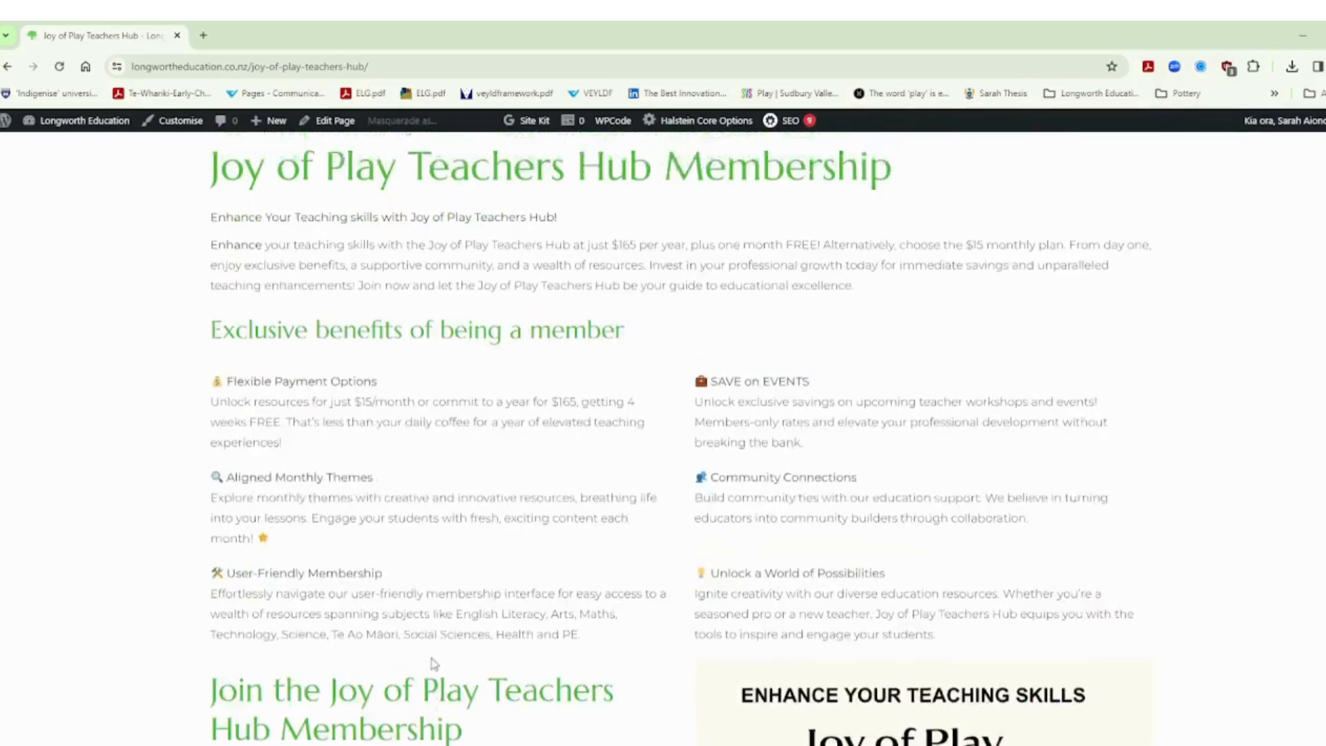
pyautogui.scroll(3)
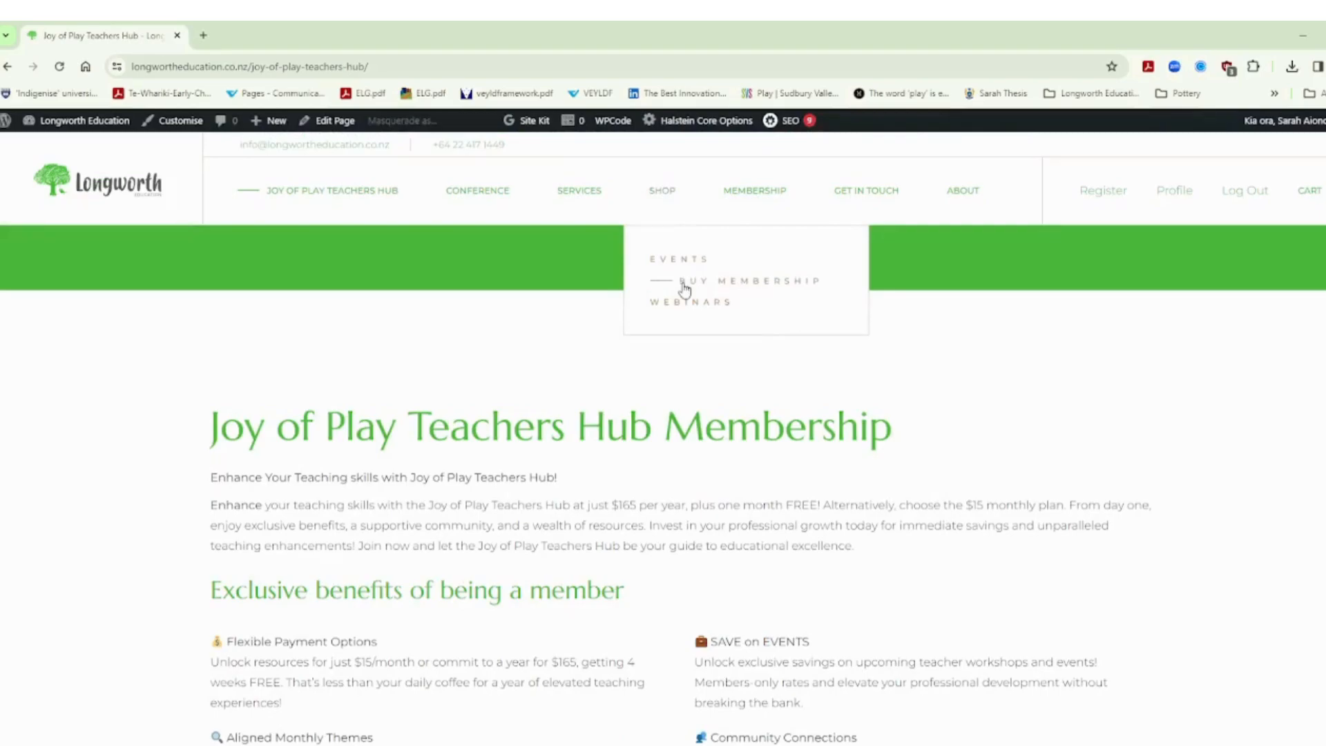
pyautogui.moveTo(402, 400)
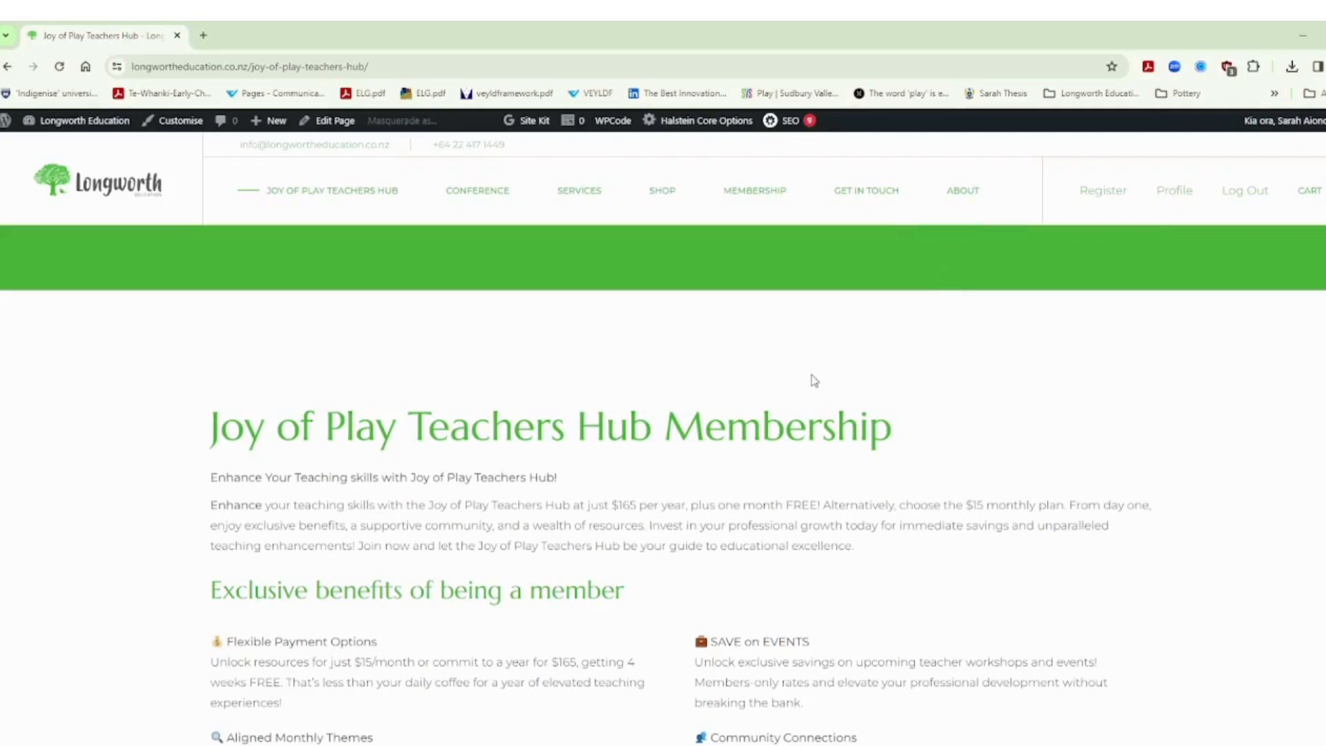
pyautogui.moveTo(1214, 231)
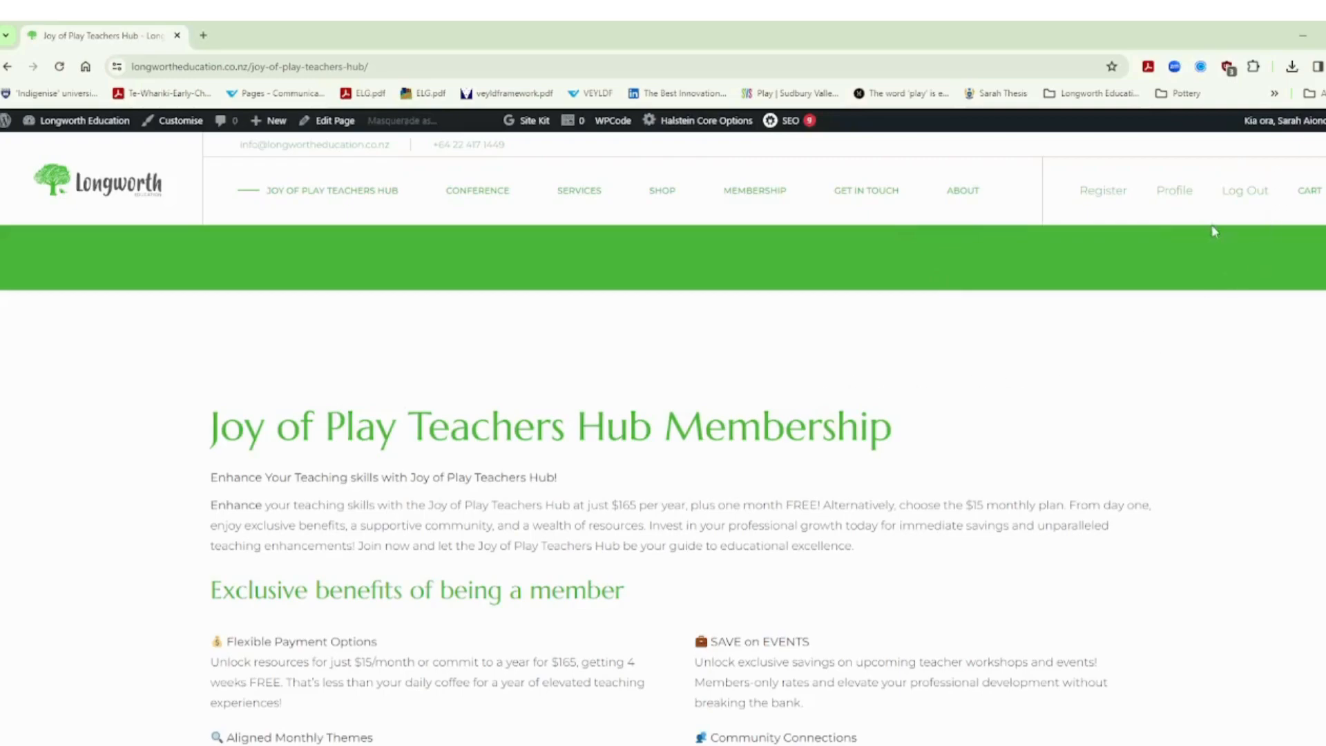
pyautogui.moveTo(377, 335)
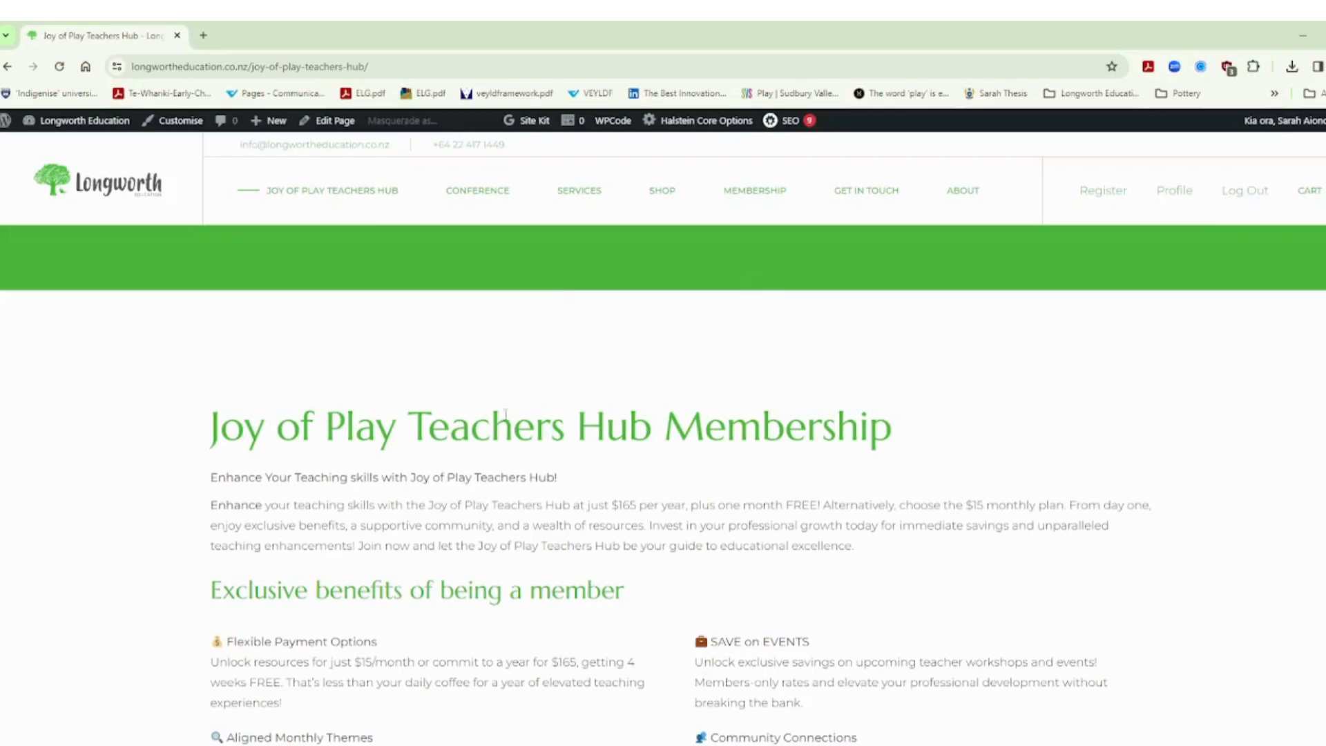
pyautogui.moveTo(754, 191)
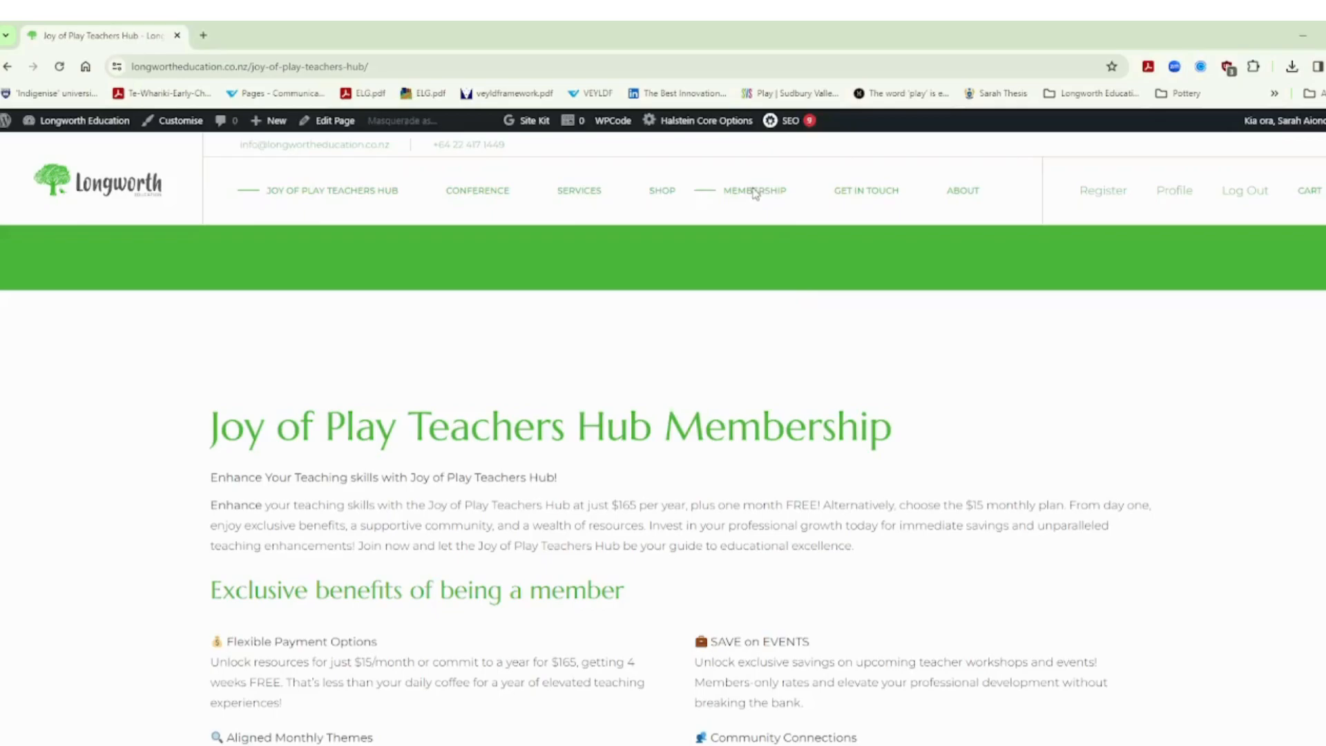
# Step: Open the member account Profile page from MEMBERSHIP in a new tab
pyautogui.click(1174, 190)
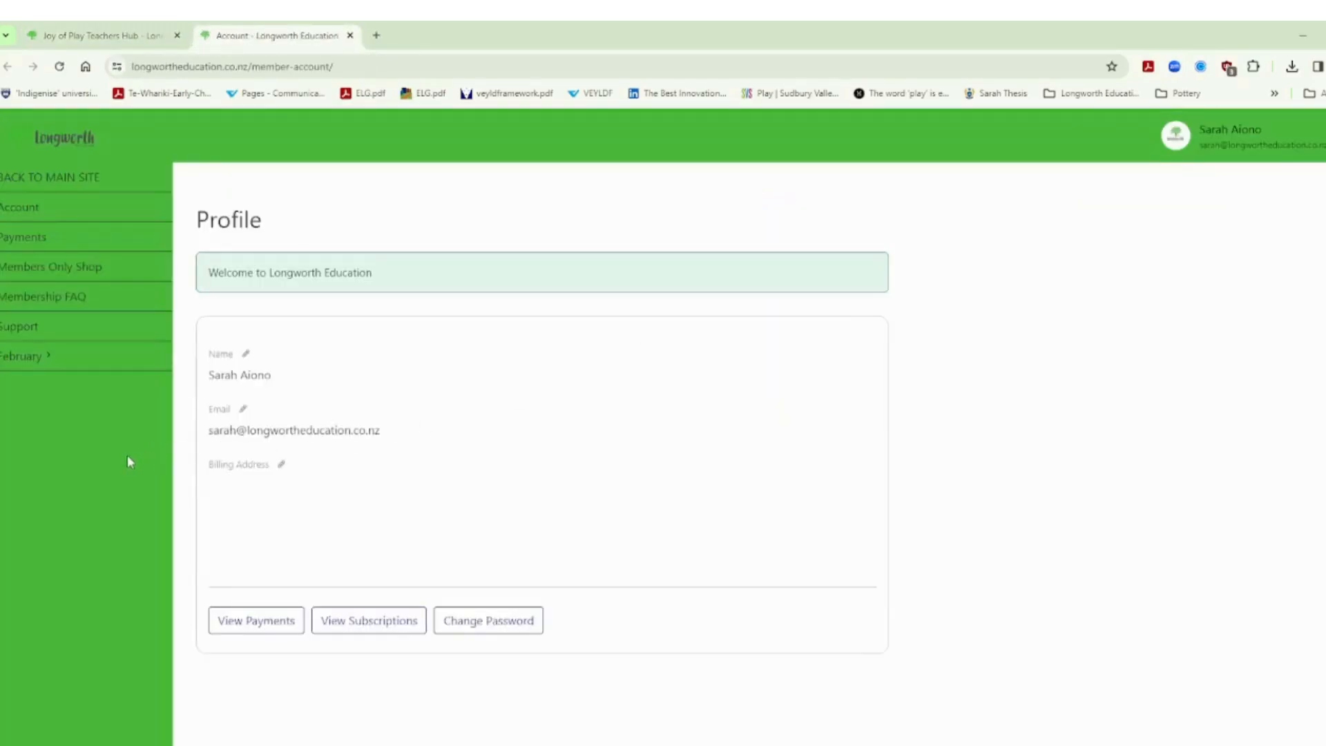
pyautogui.moveTo(123, 417)
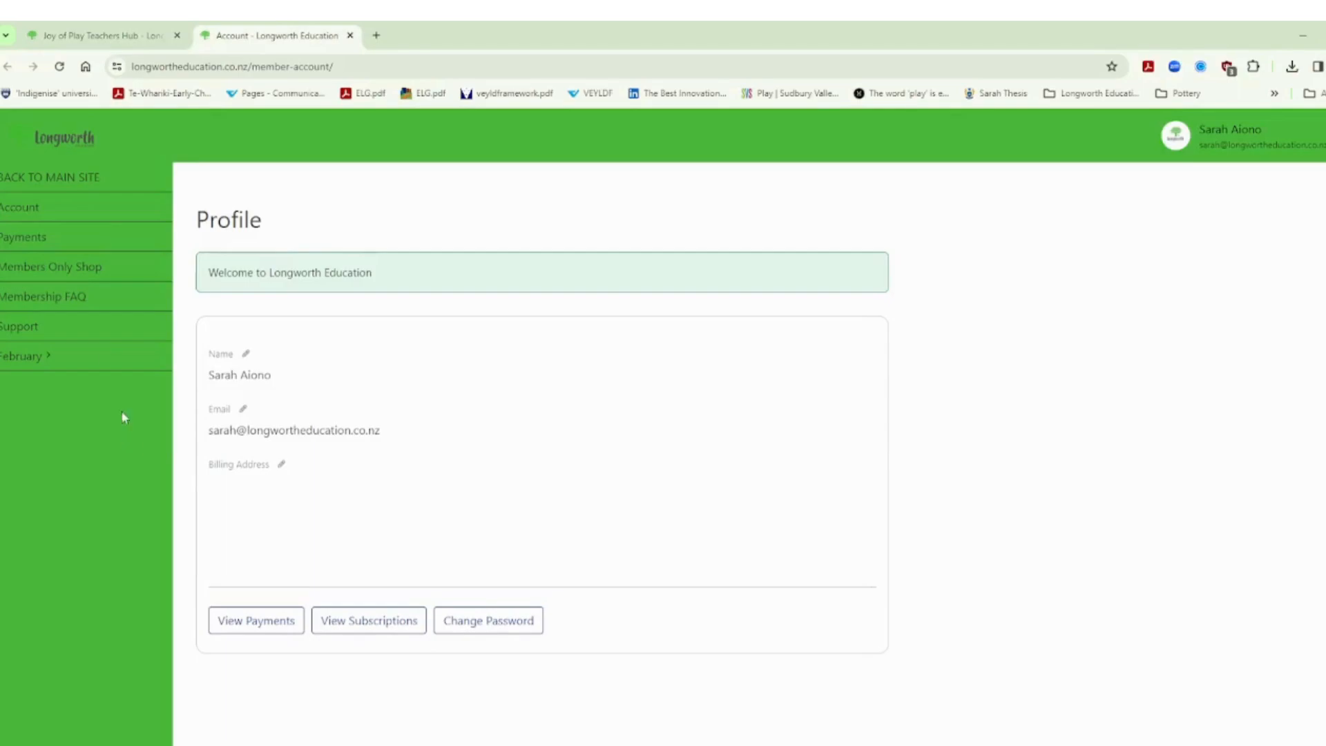
pyautogui.moveTo(26, 218)
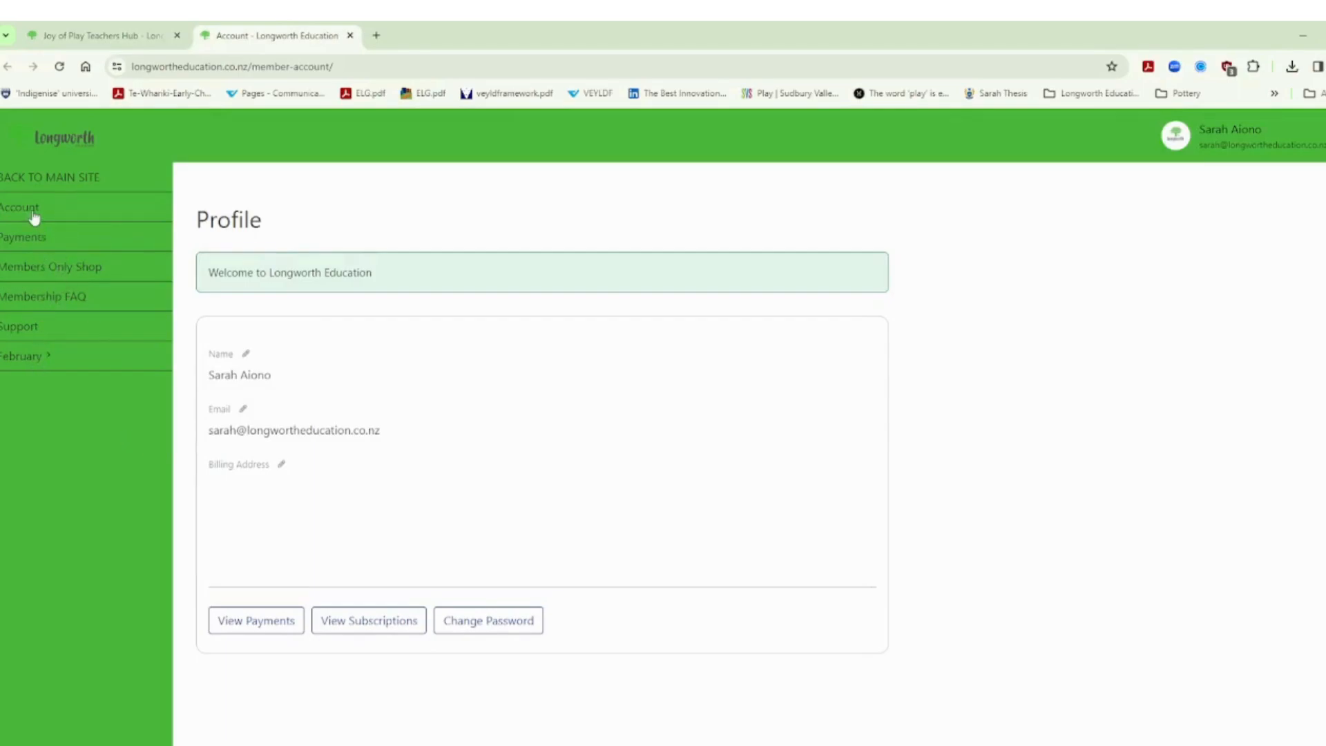
pyautogui.moveTo(58, 272)
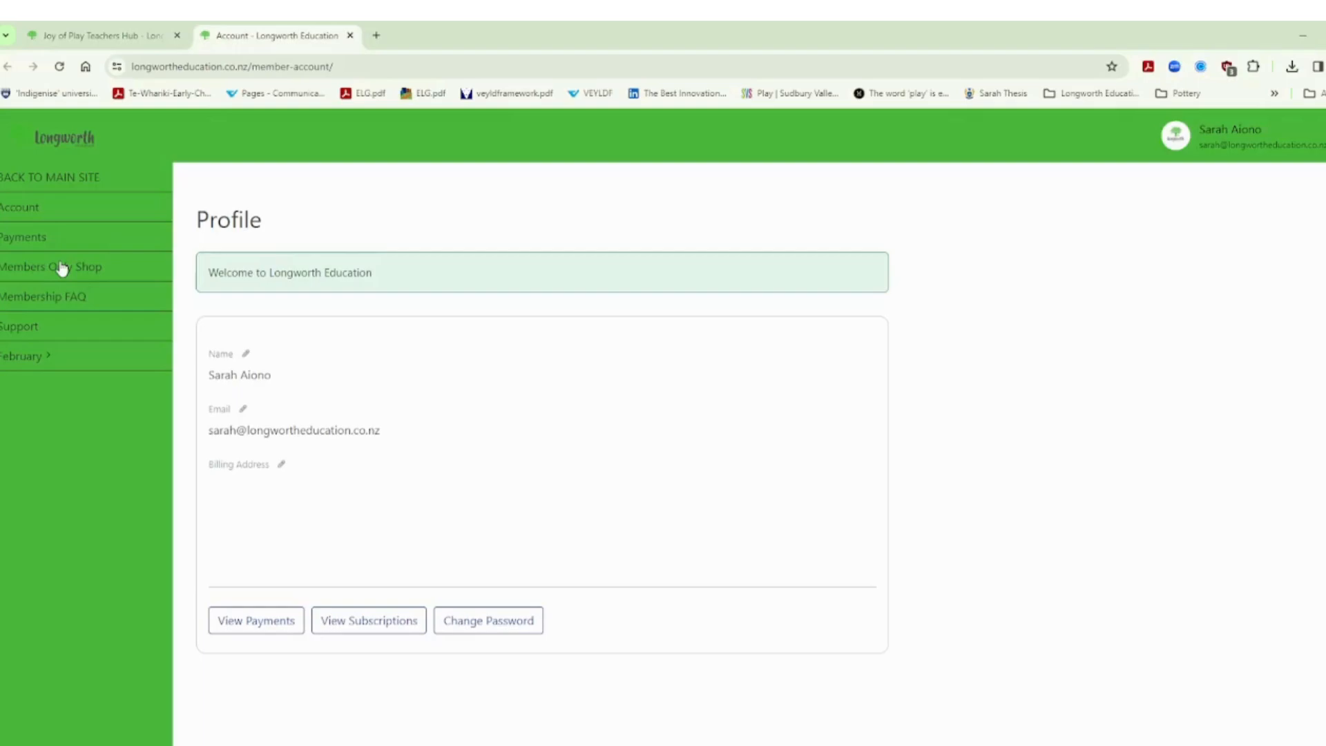
pyautogui.moveTo(65, 283)
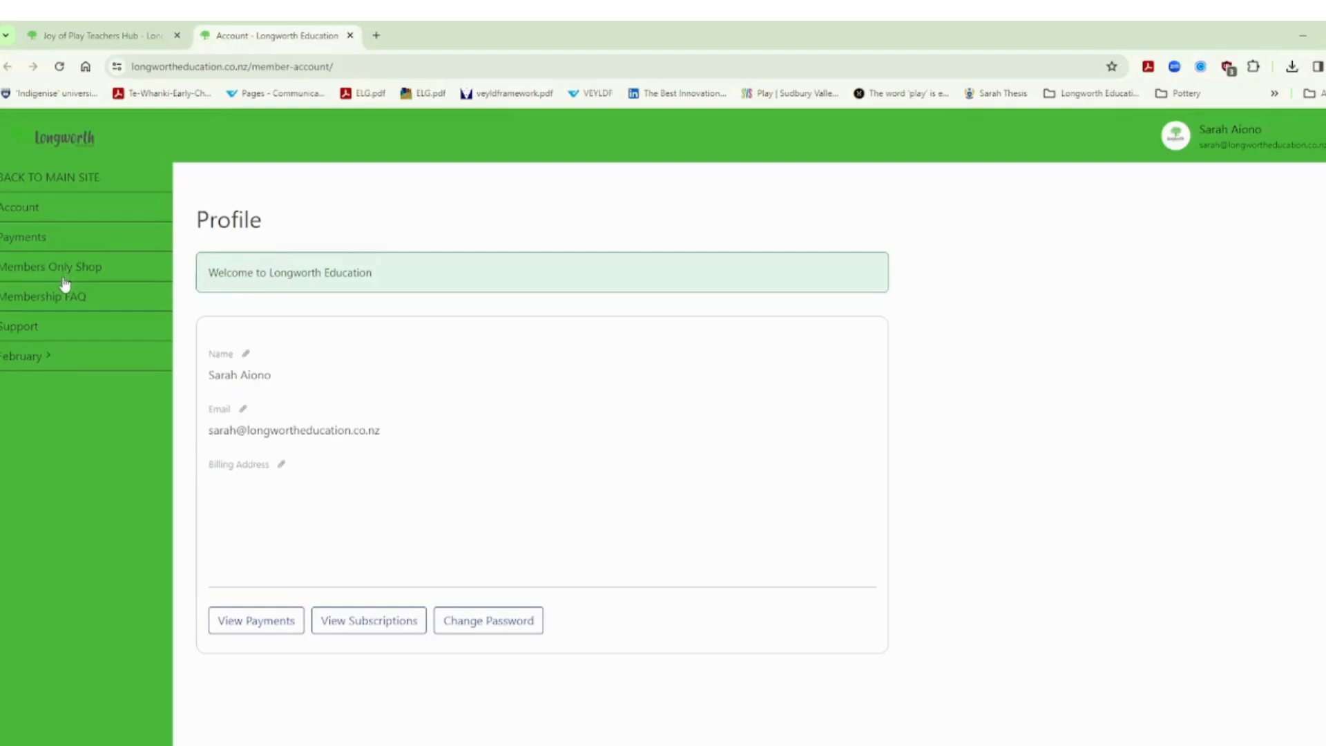
pyautogui.moveTo(59, 368)
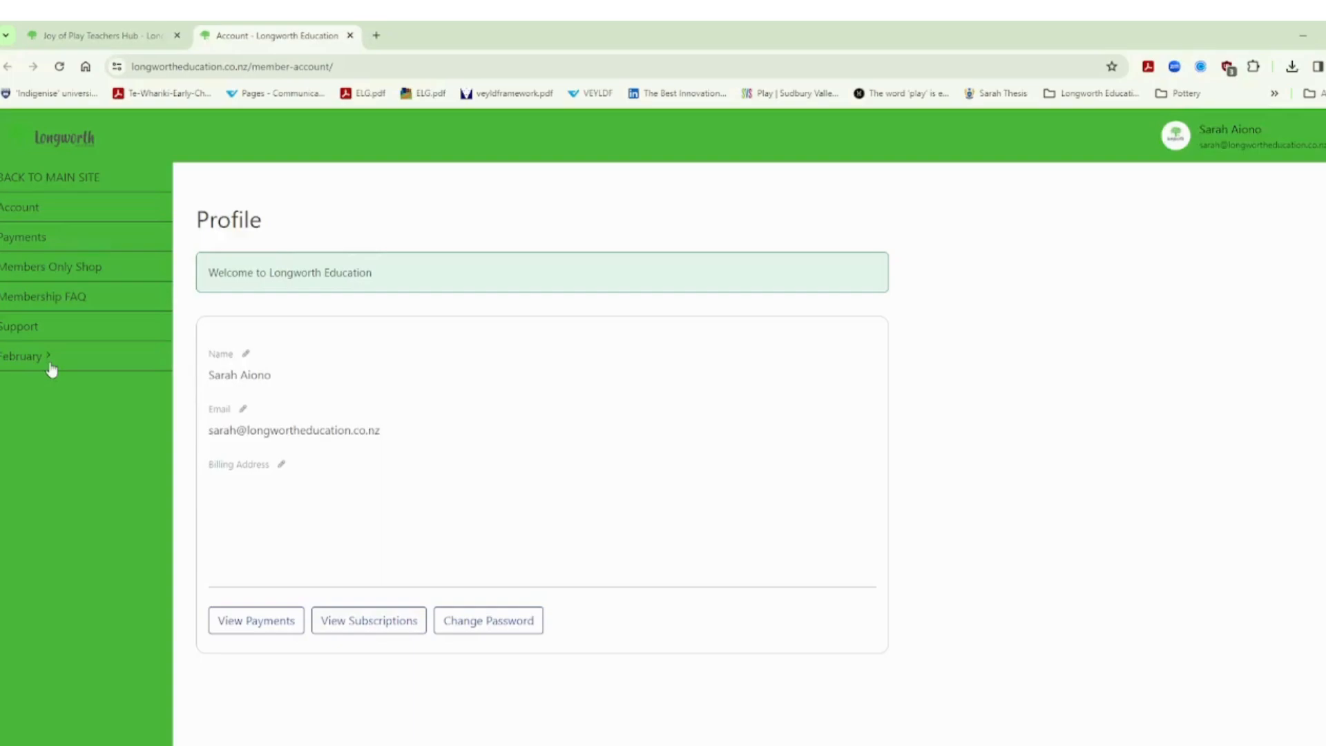
pyautogui.moveTo(15, 365)
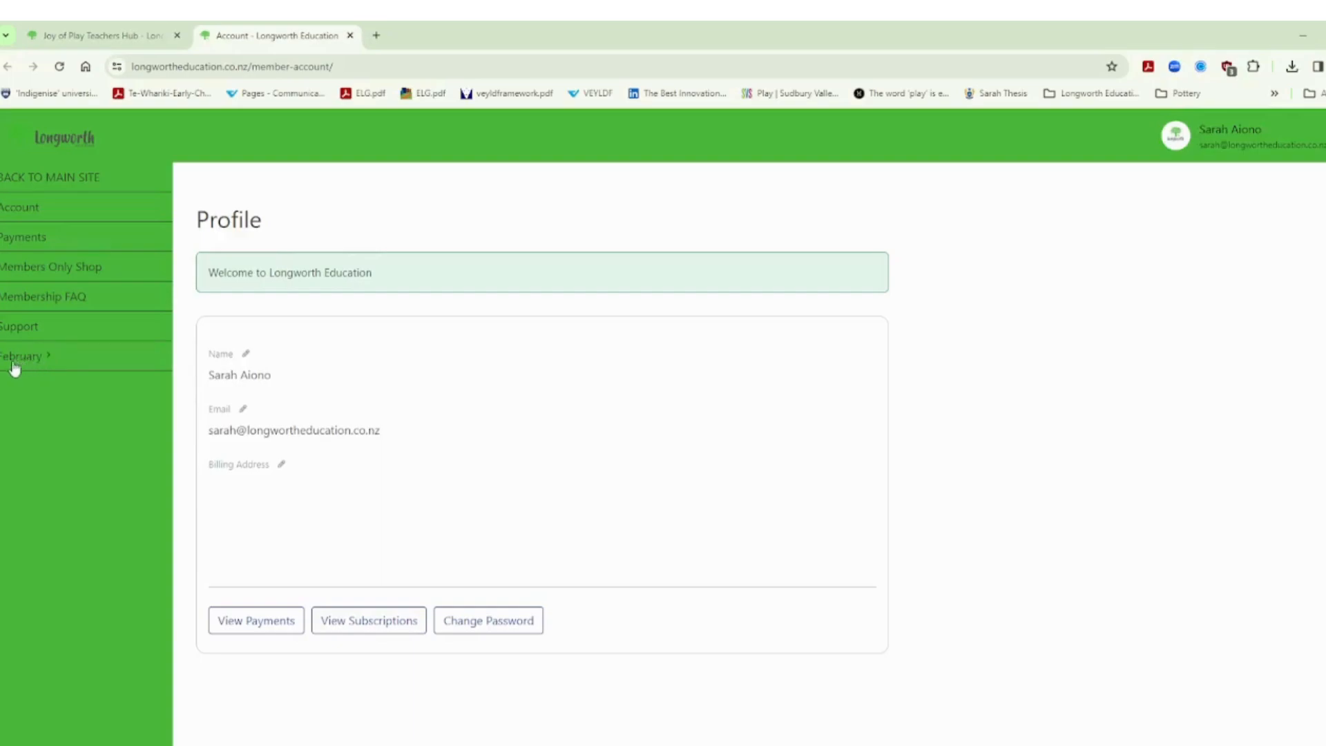
pyautogui.moveTo(22, 372)
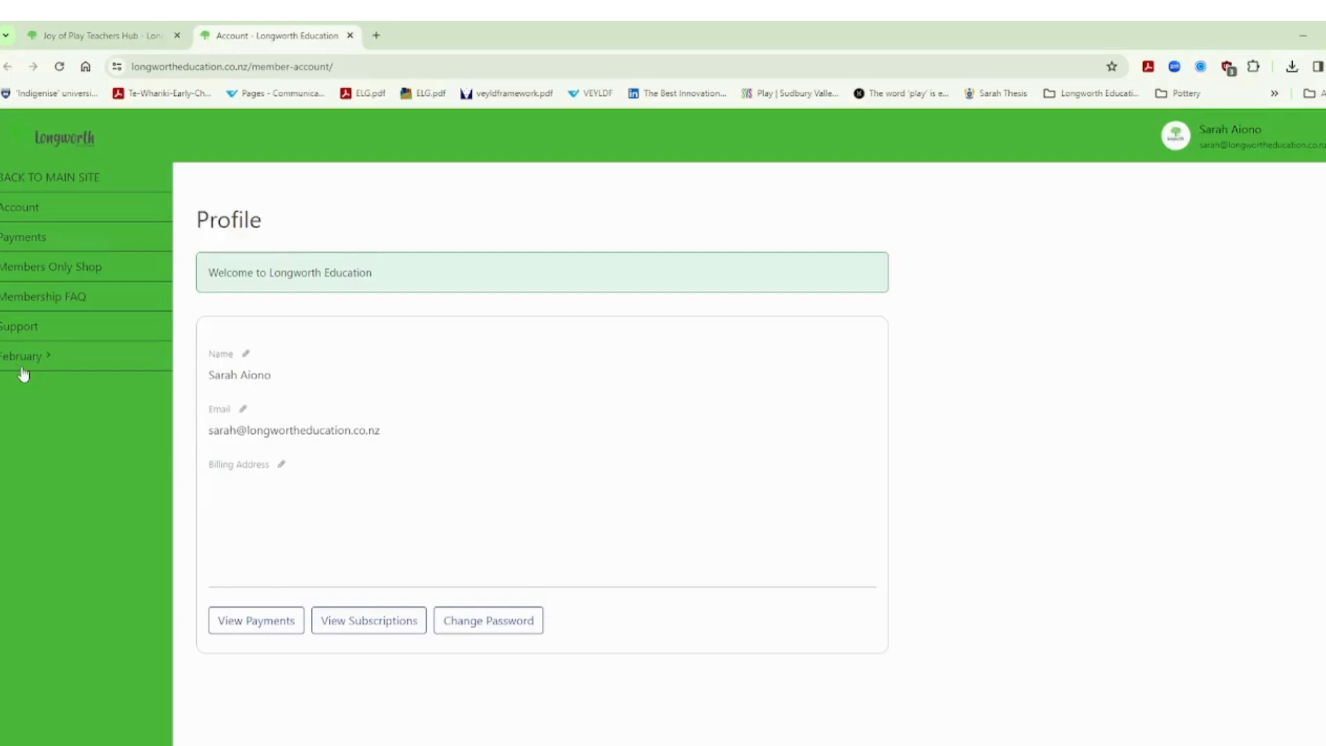
pyautogui.moveTo(54, 560)
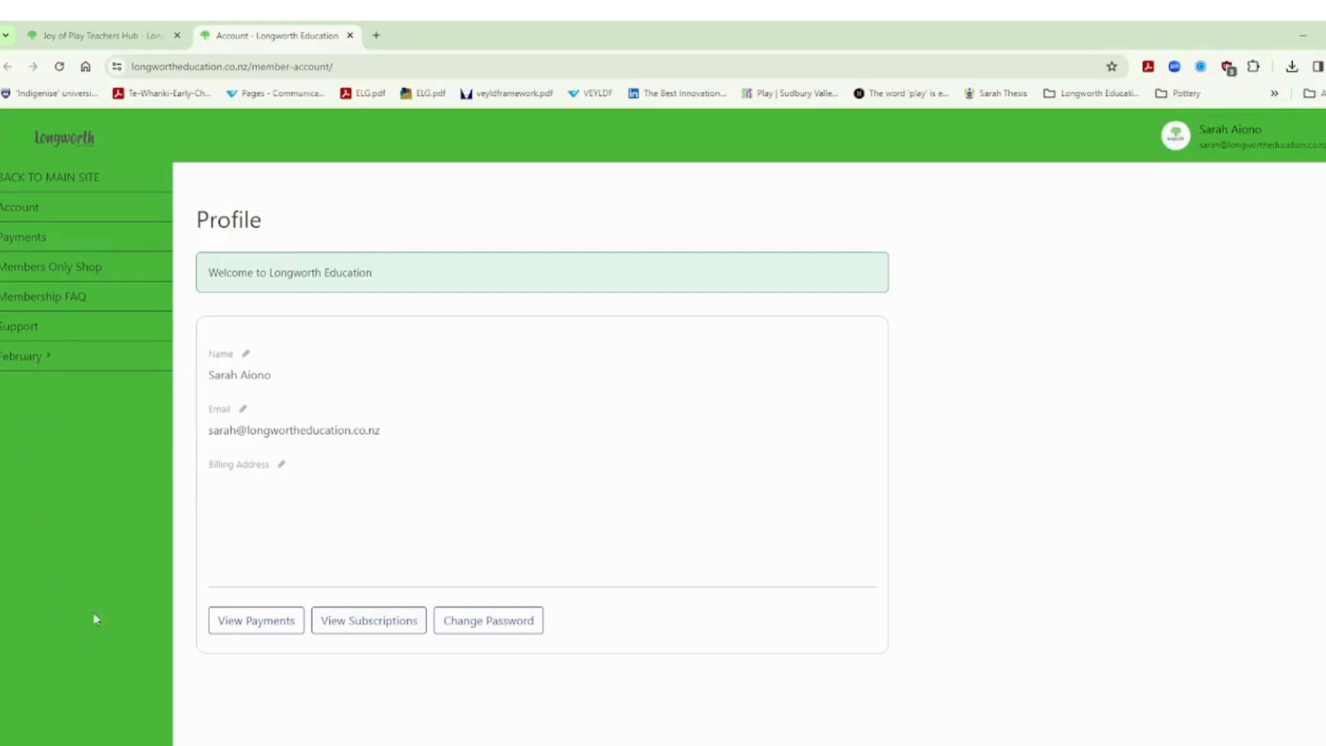
pyautogui.moveTo(26, 355)
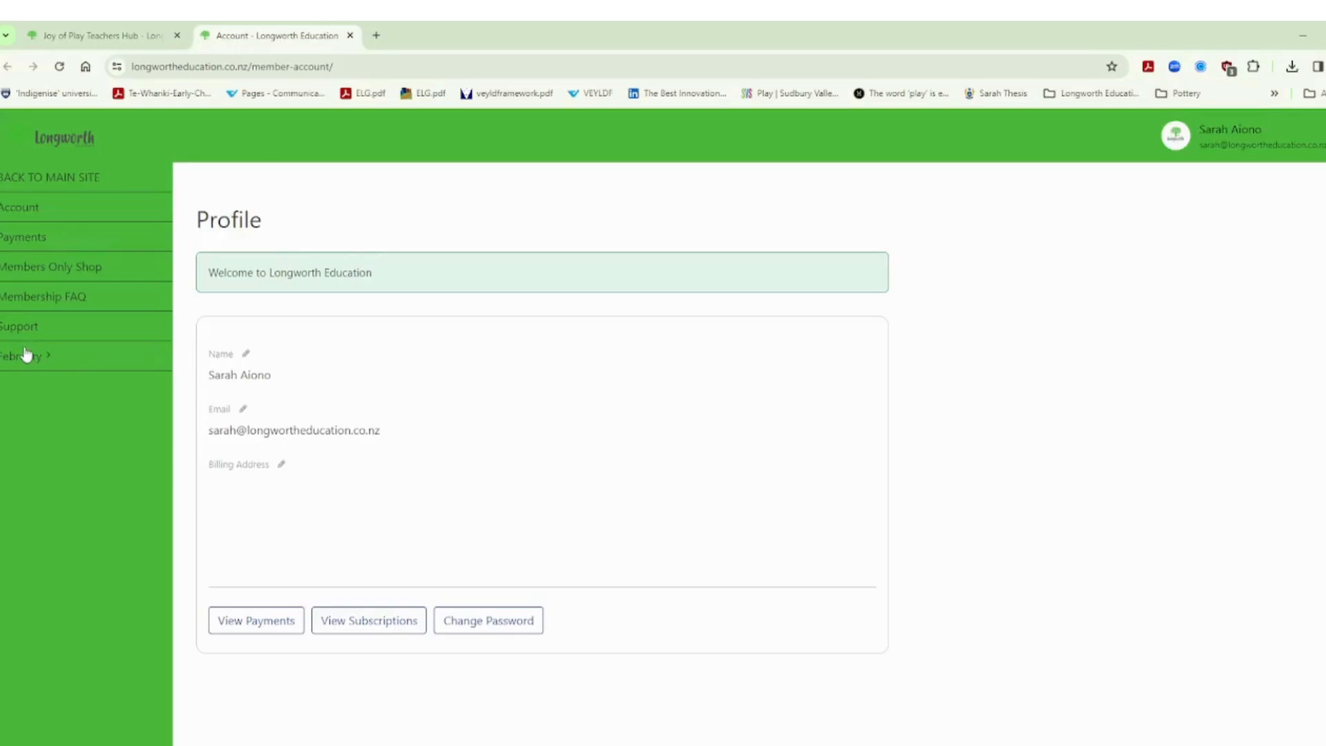
# Step: Load the February welcome page showing the Whanaungatanga theme and welcome video
pyautogui.click(23, 355)
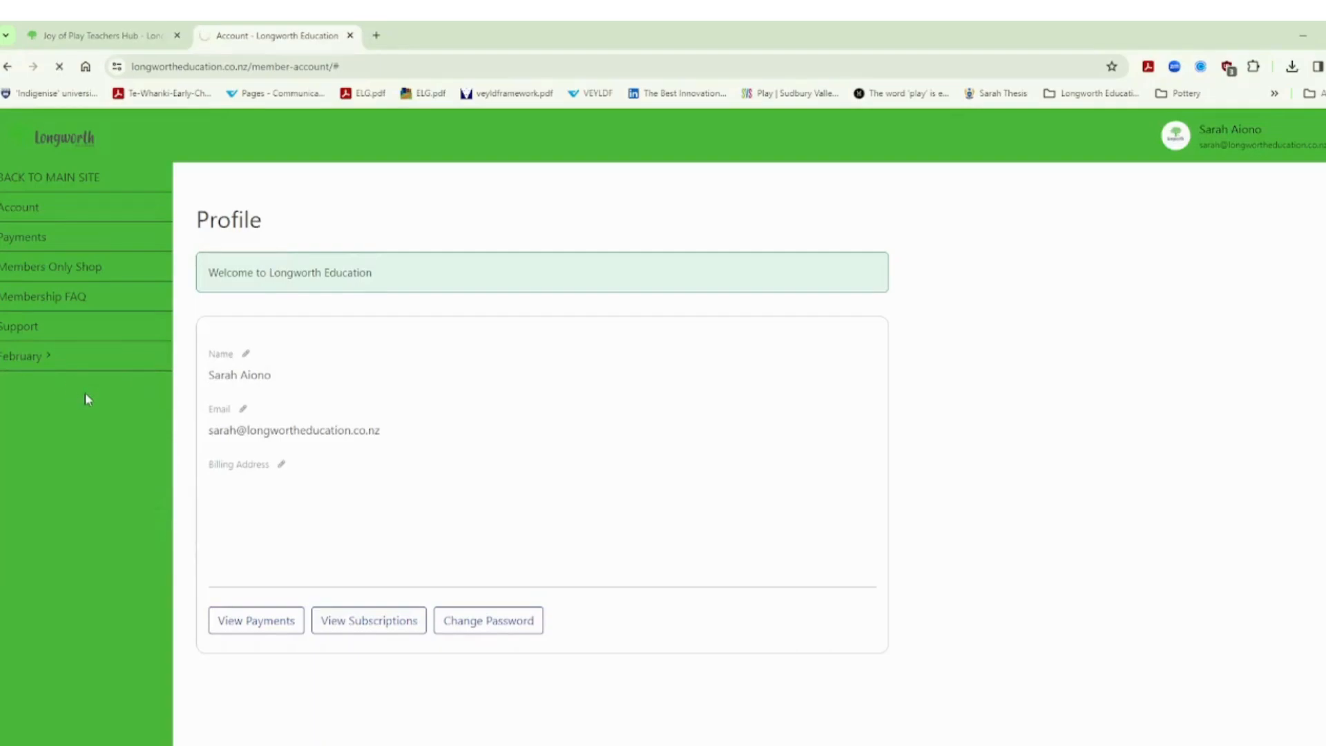
pyautogui.click(20, 355)
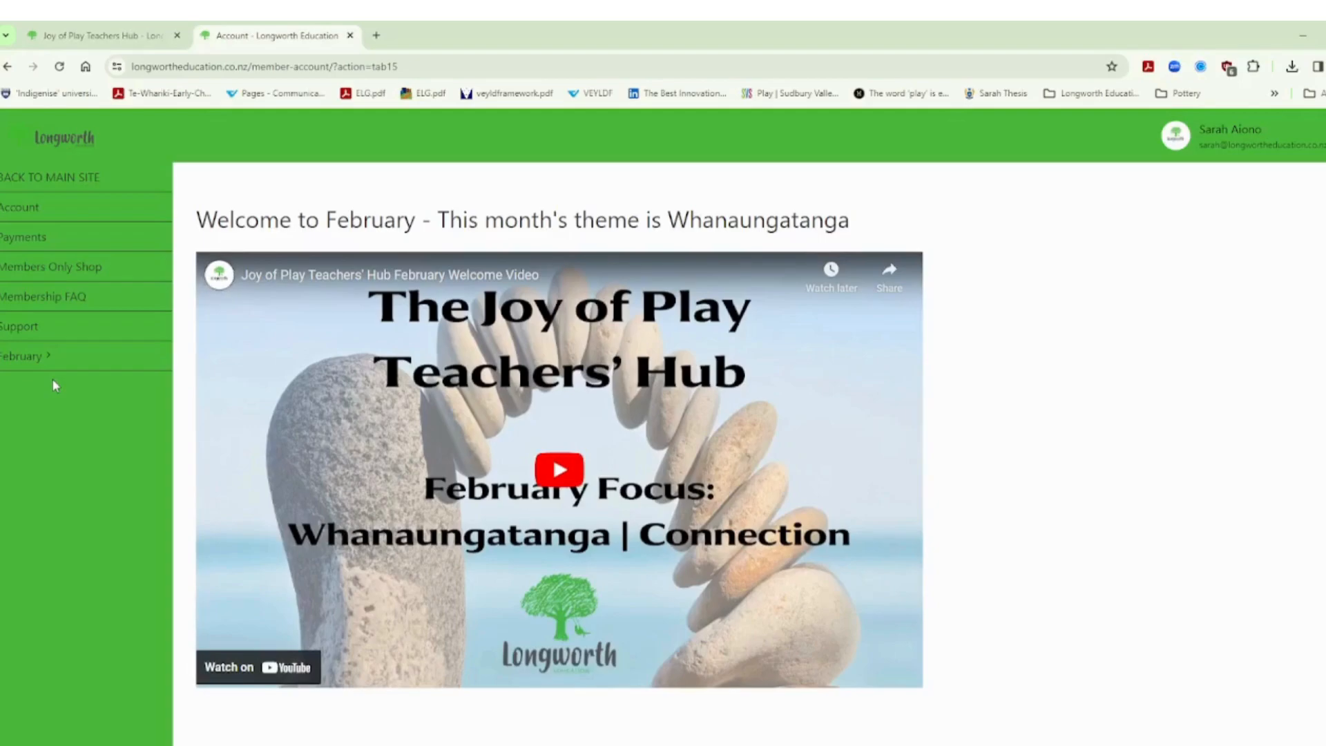
pyautogui.moveTo(54, 374)
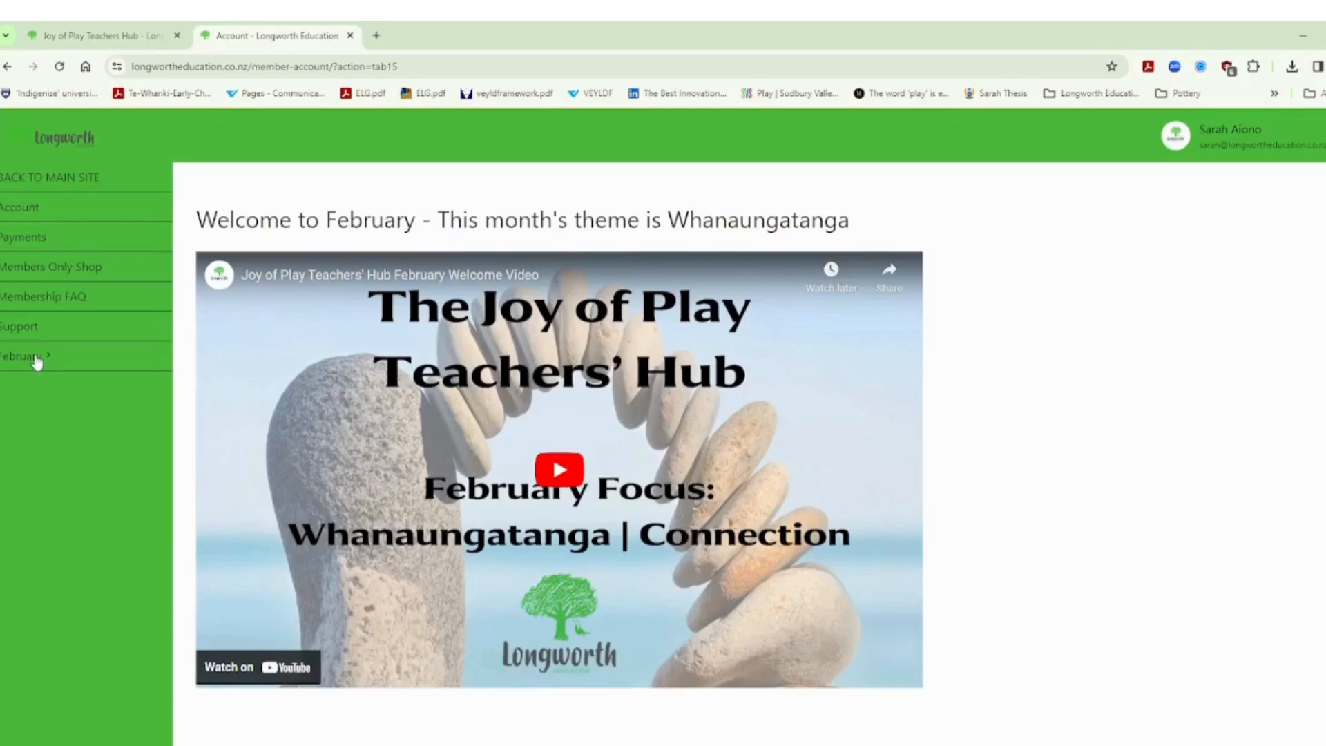
# Step: Expand February's topics and open the Whanaungatanga Theme Curriculum Overview
pyautogui.click(21, 357)
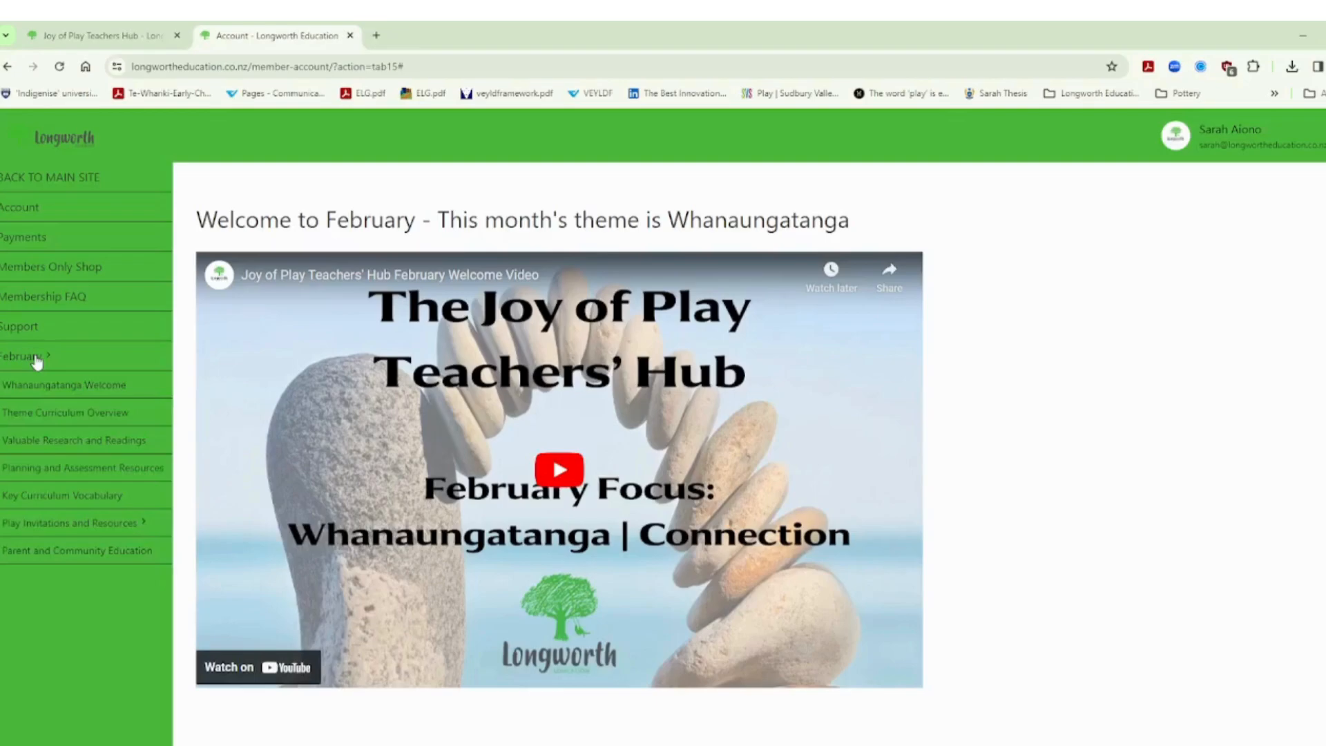
pyautogui.moveTo(56, 420)
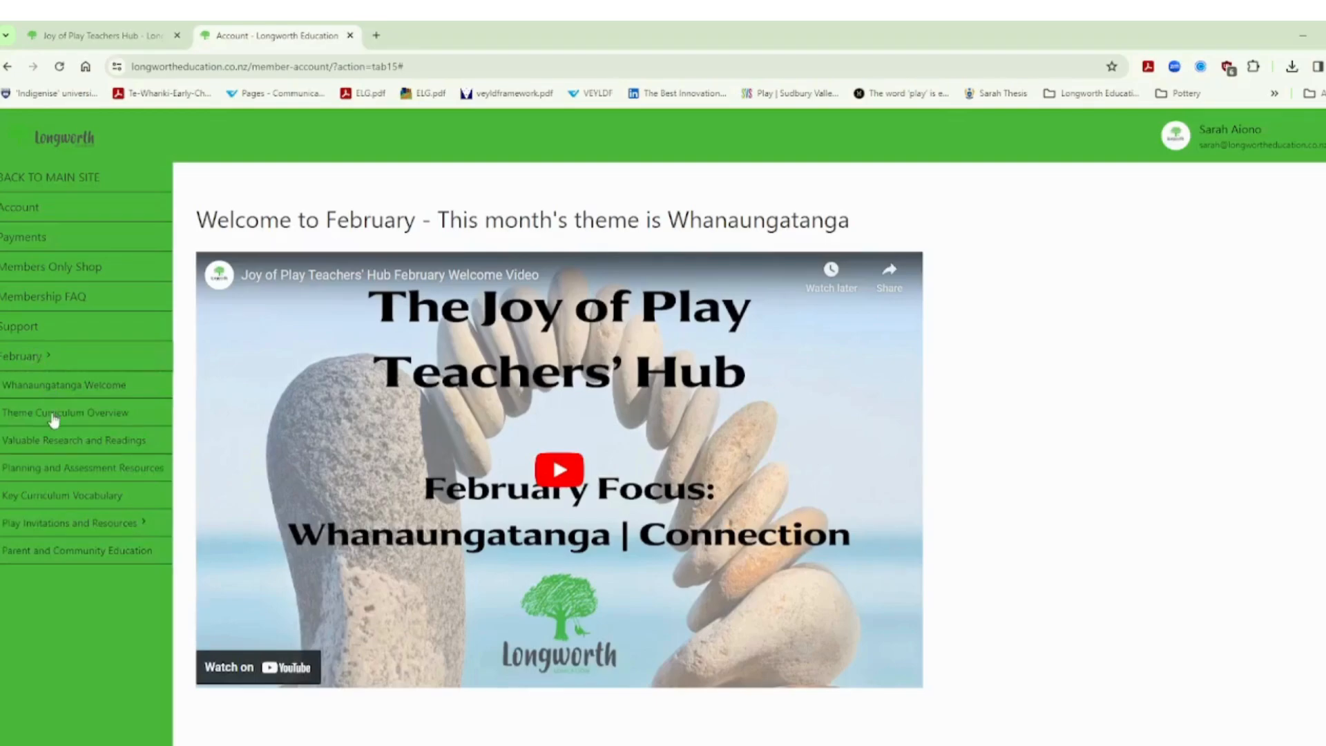
pyautogui.click(22, 355)
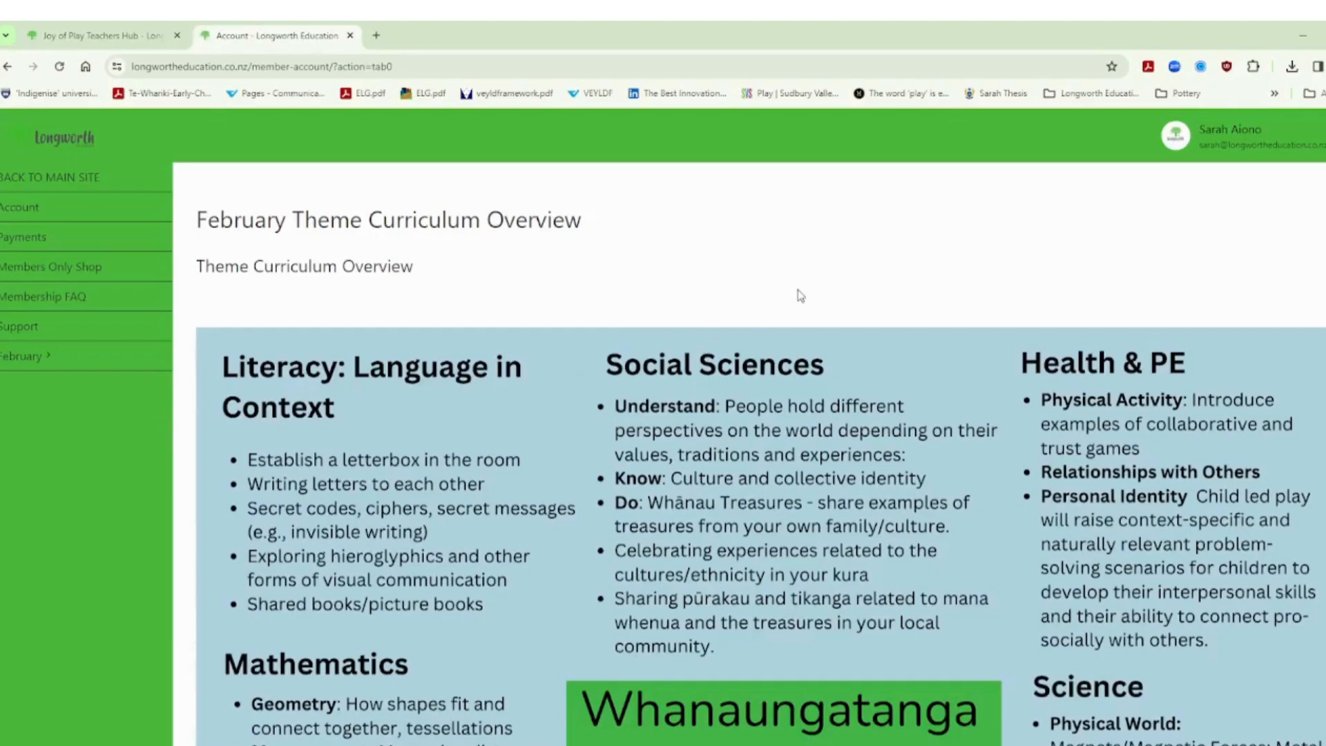
pyautogui.moveTo(837, 446)
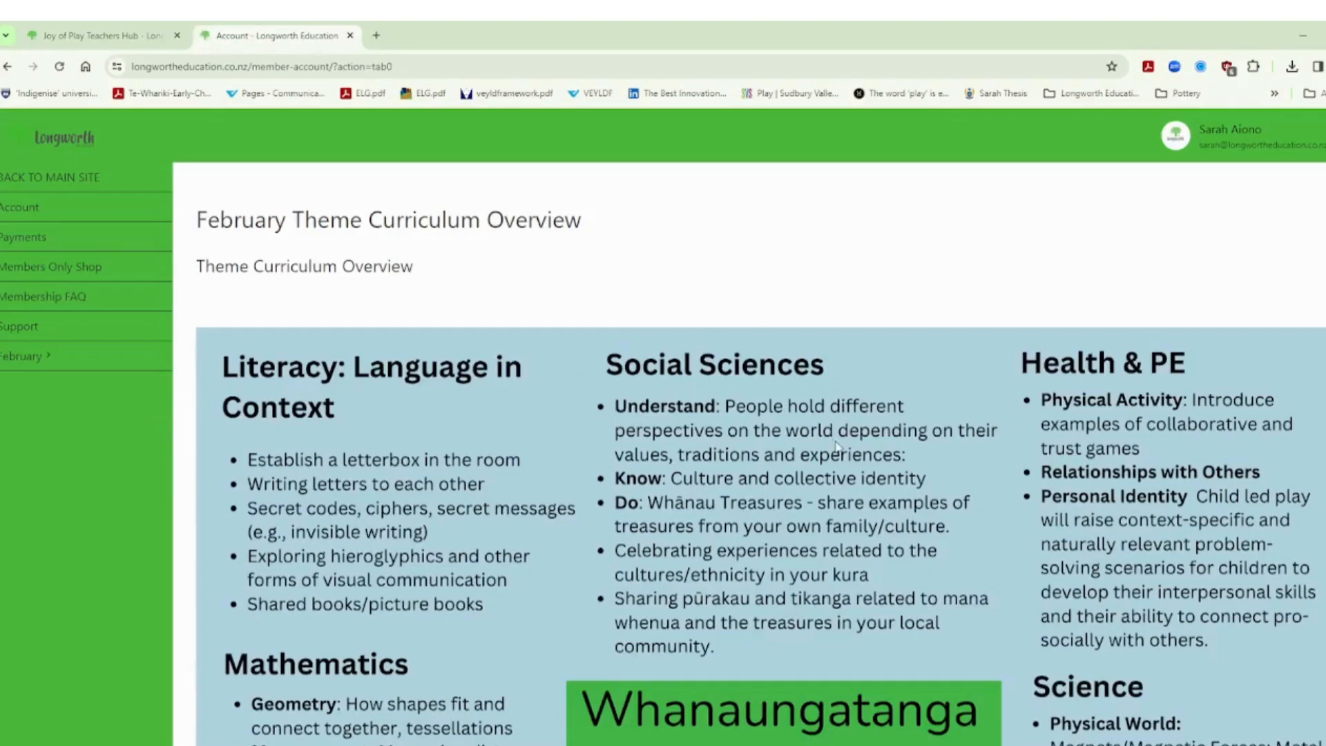
pyautogui.moveTo(742, 523)
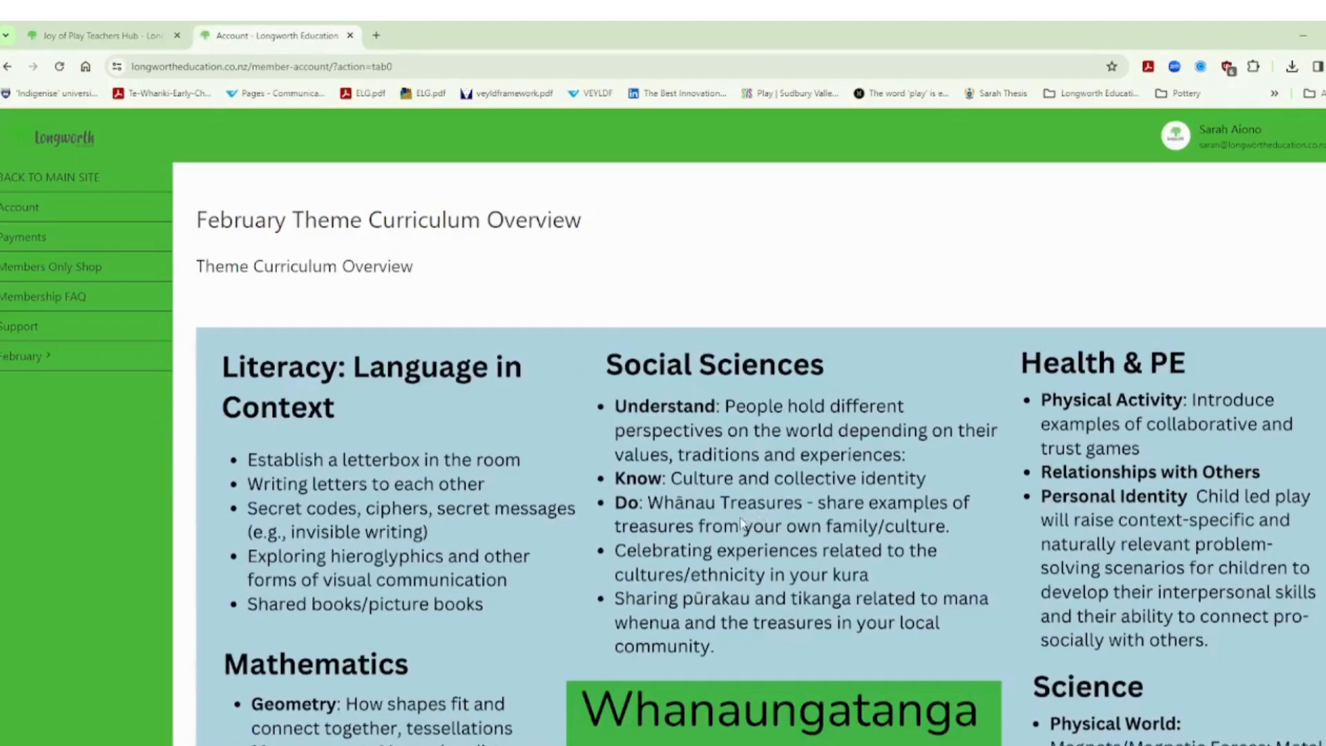
# Step: Read the overview's Literacy, Mathematics, Social Sciences and Health & PE sections
pyautogui.scroll(-3)
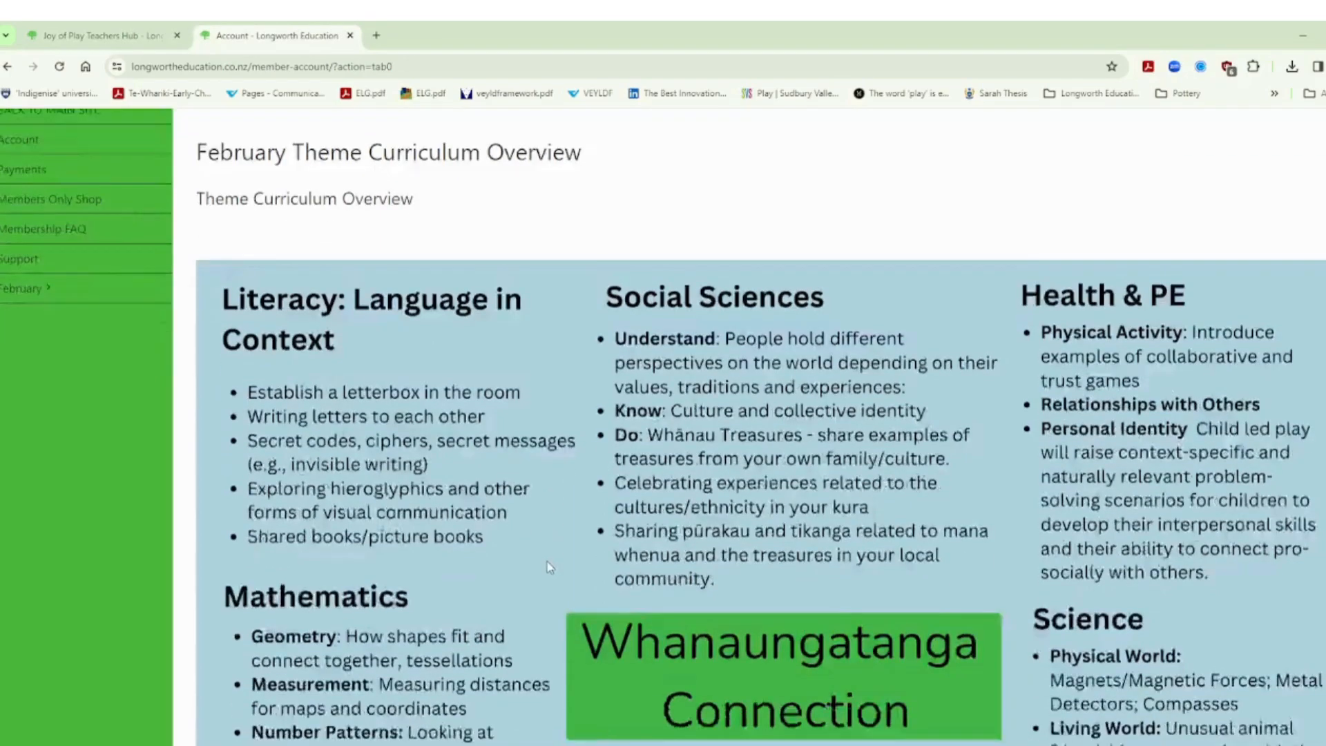
pyautogui.scroll(-3)
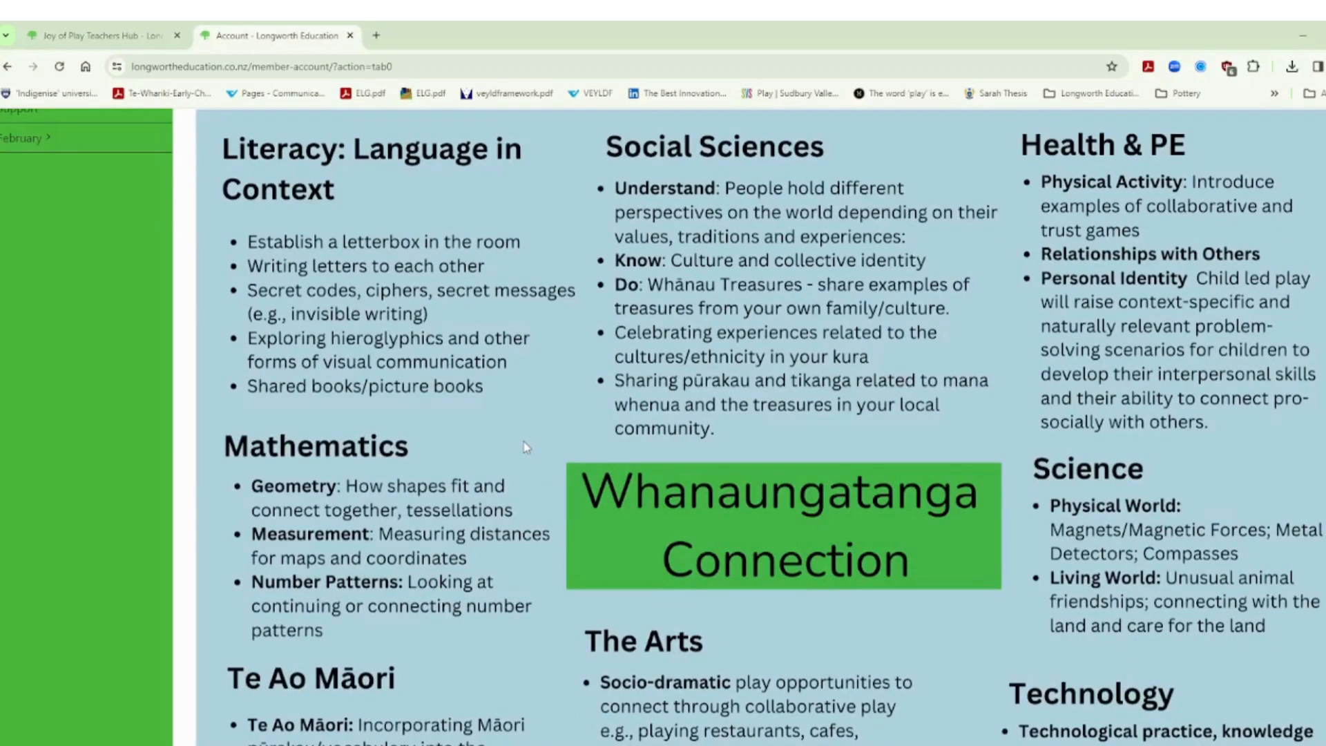
pyautogui.moveTo(571, 358)
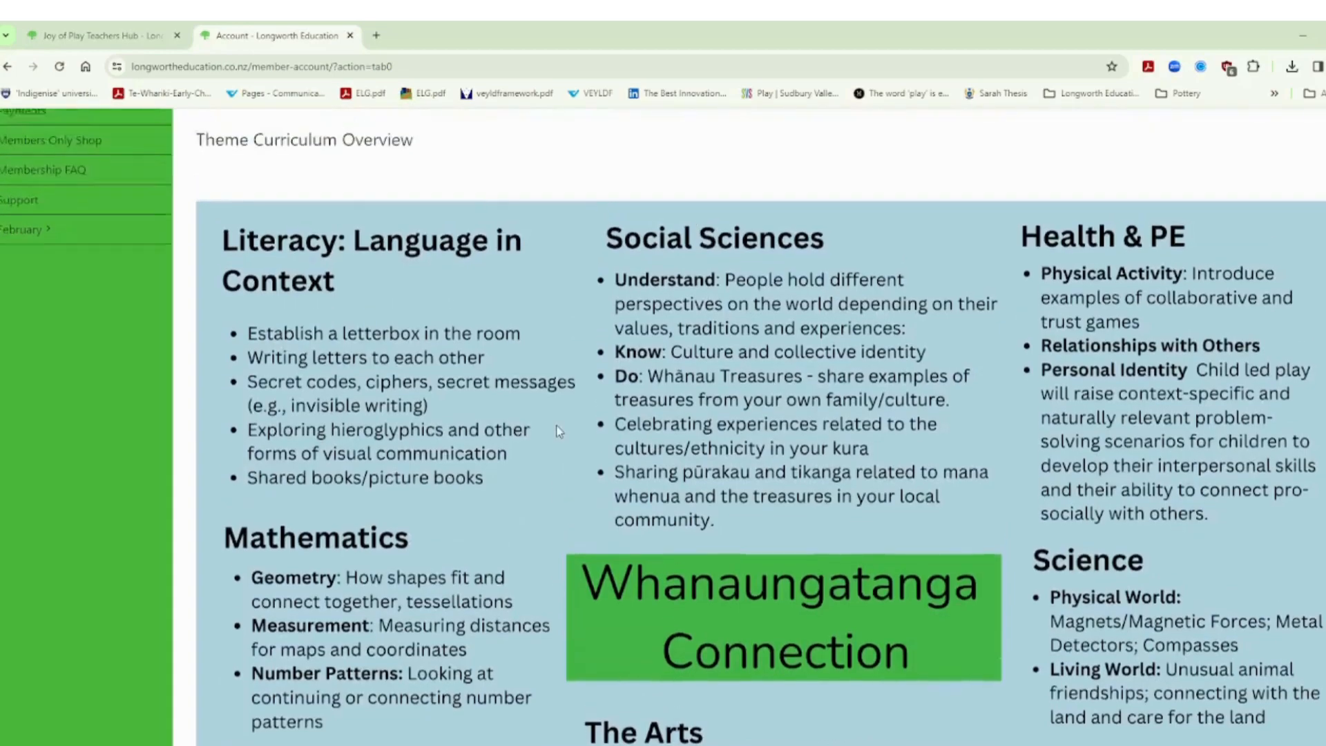
pyautogui.scroll(-3)
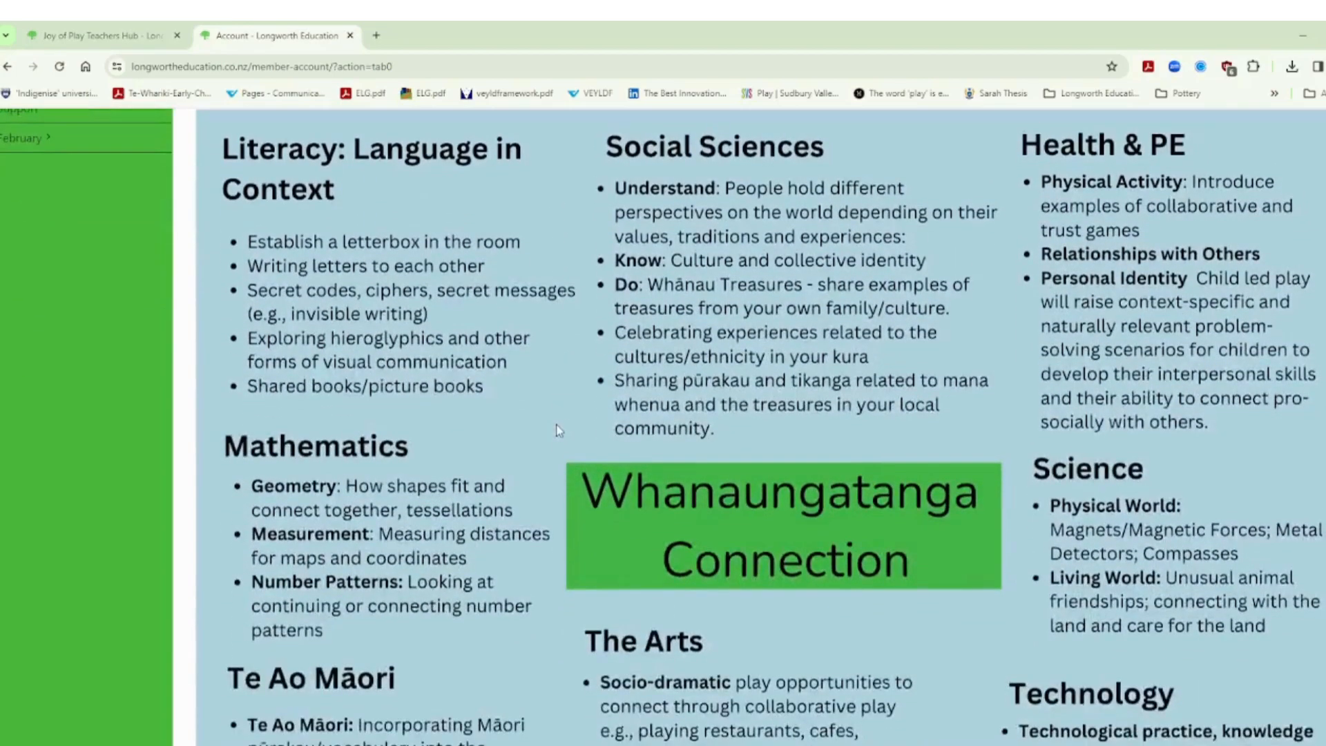
pyautogui.moveTo(411, 426)
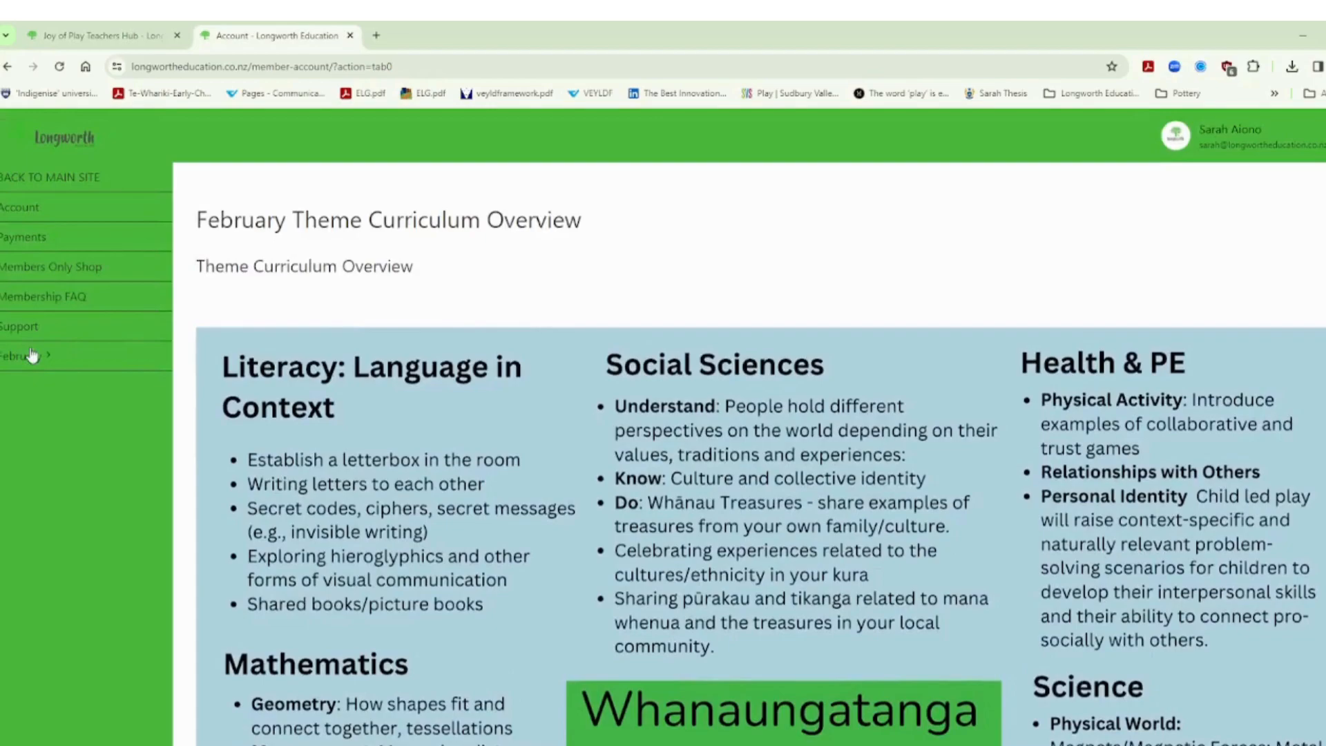
pyautogui.click(16, 354)
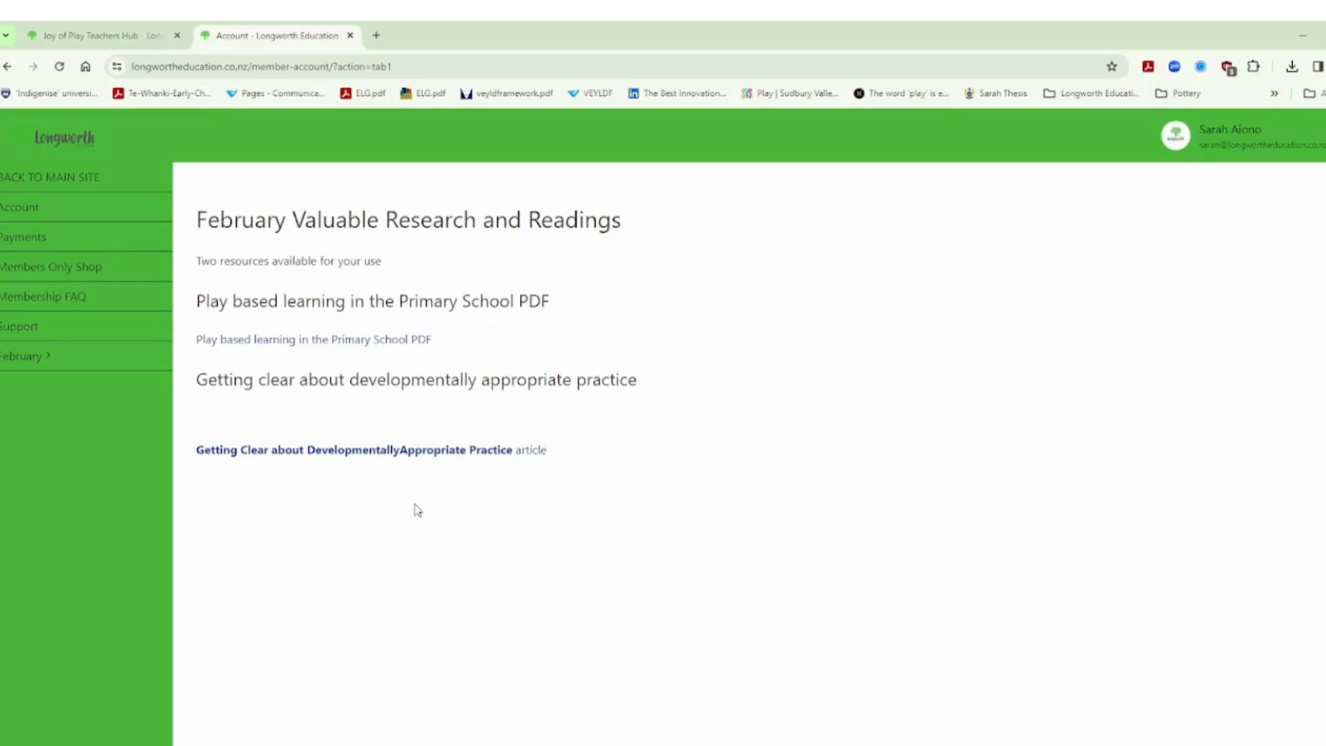
pyautogui.moveTo(422, 498)
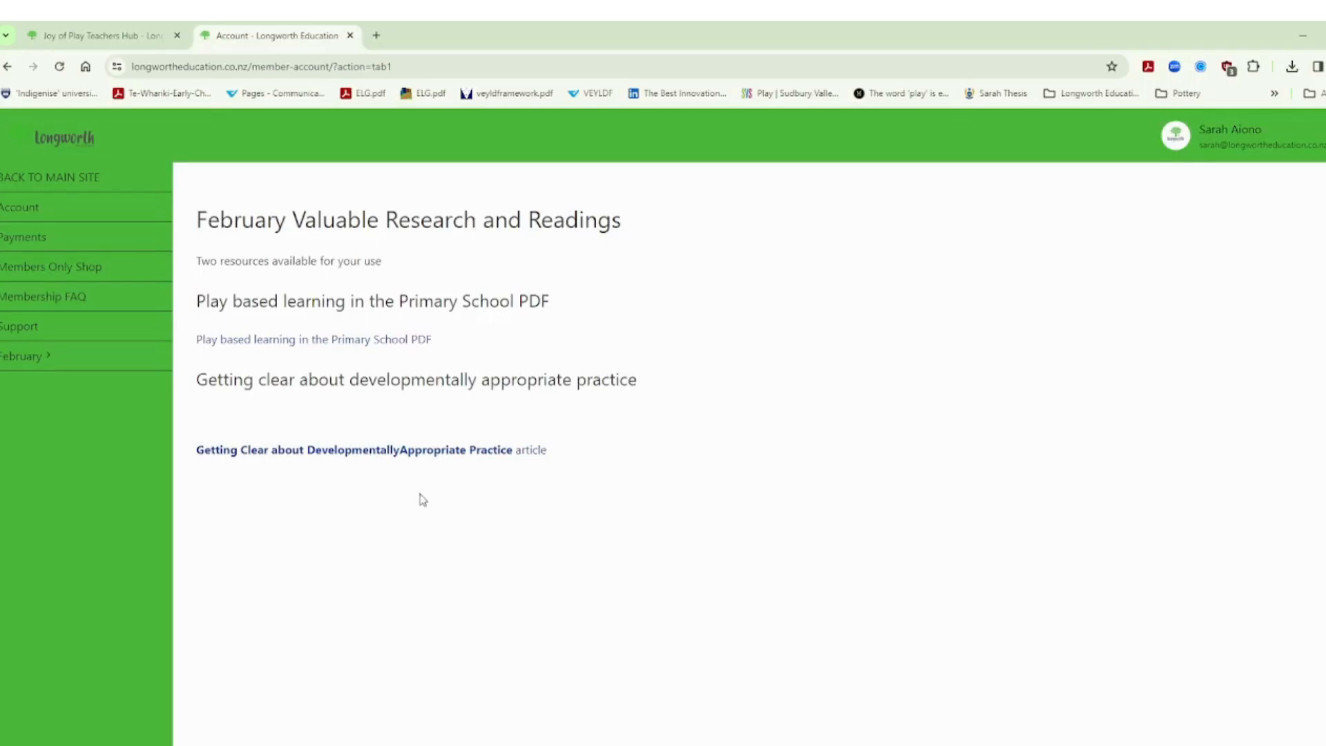
pyautogui.moveTo(423, 494)
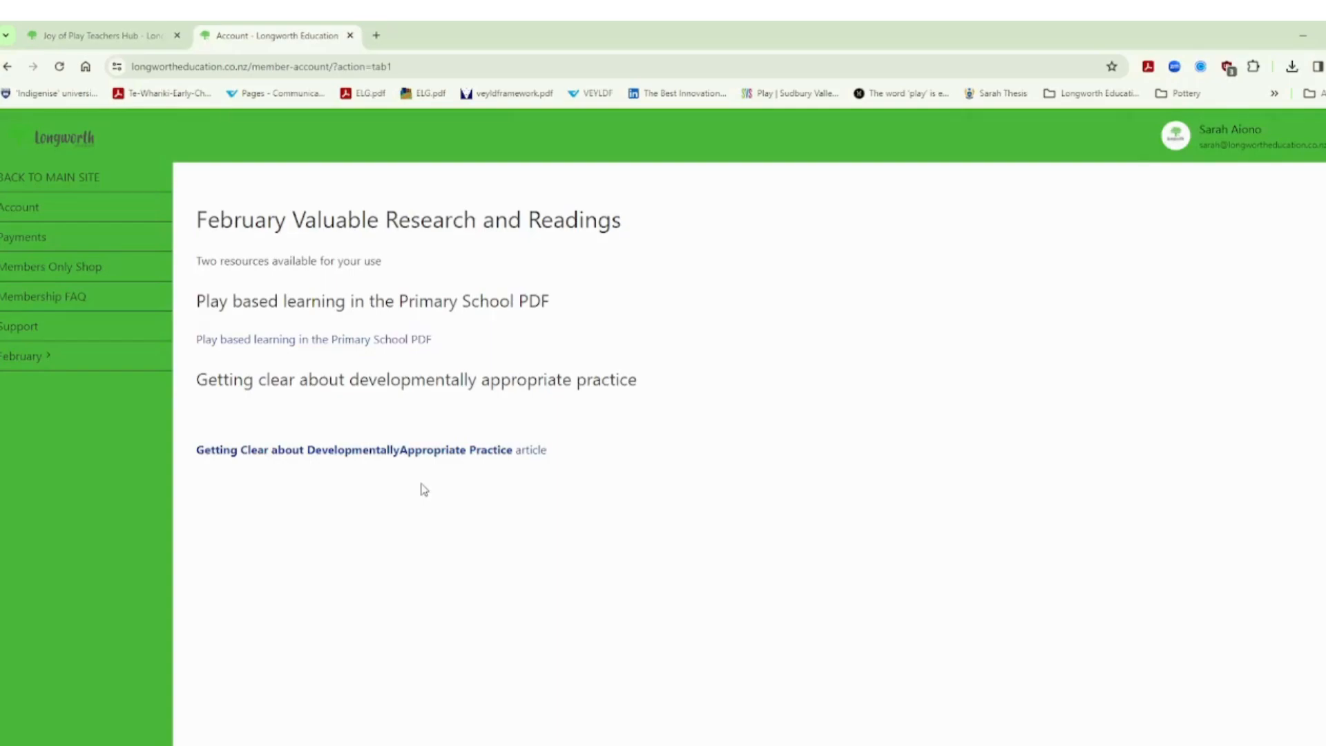
pyautogui.moveTo(421, 479)
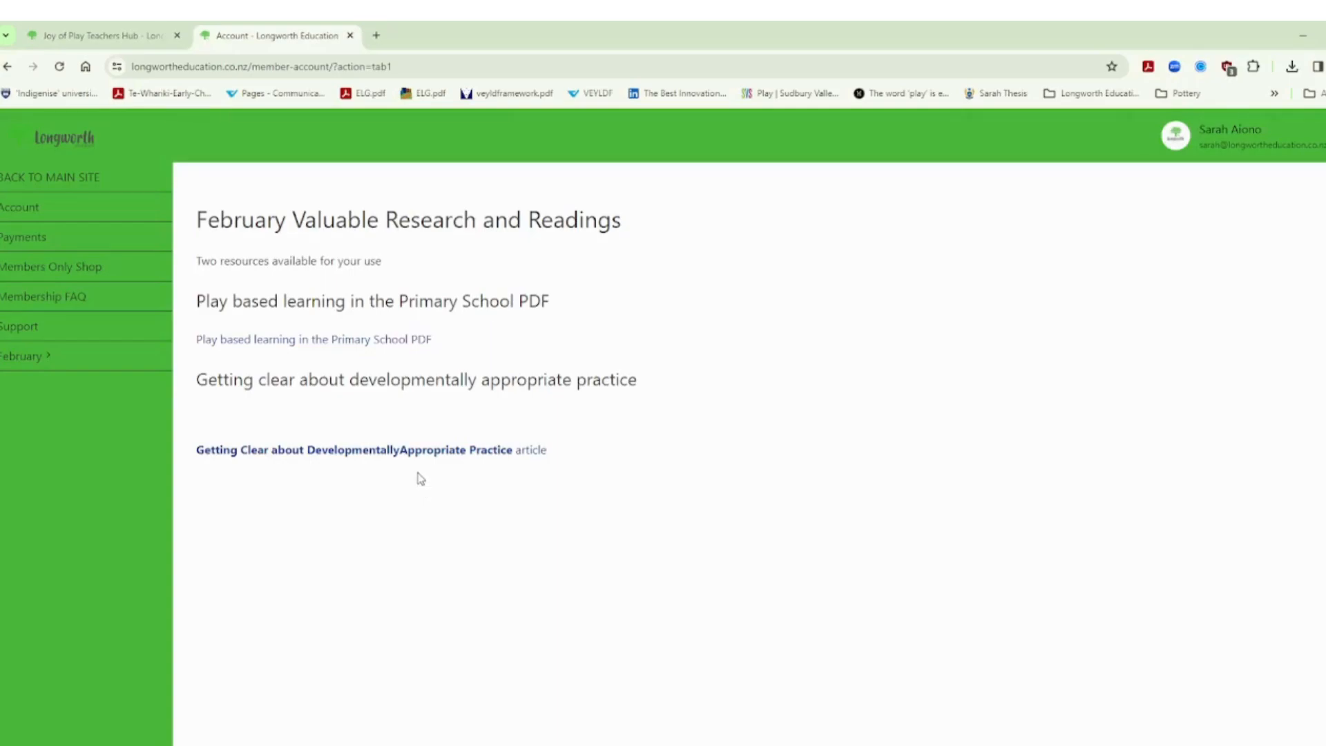
pyautogui.moveTo(426, 475)
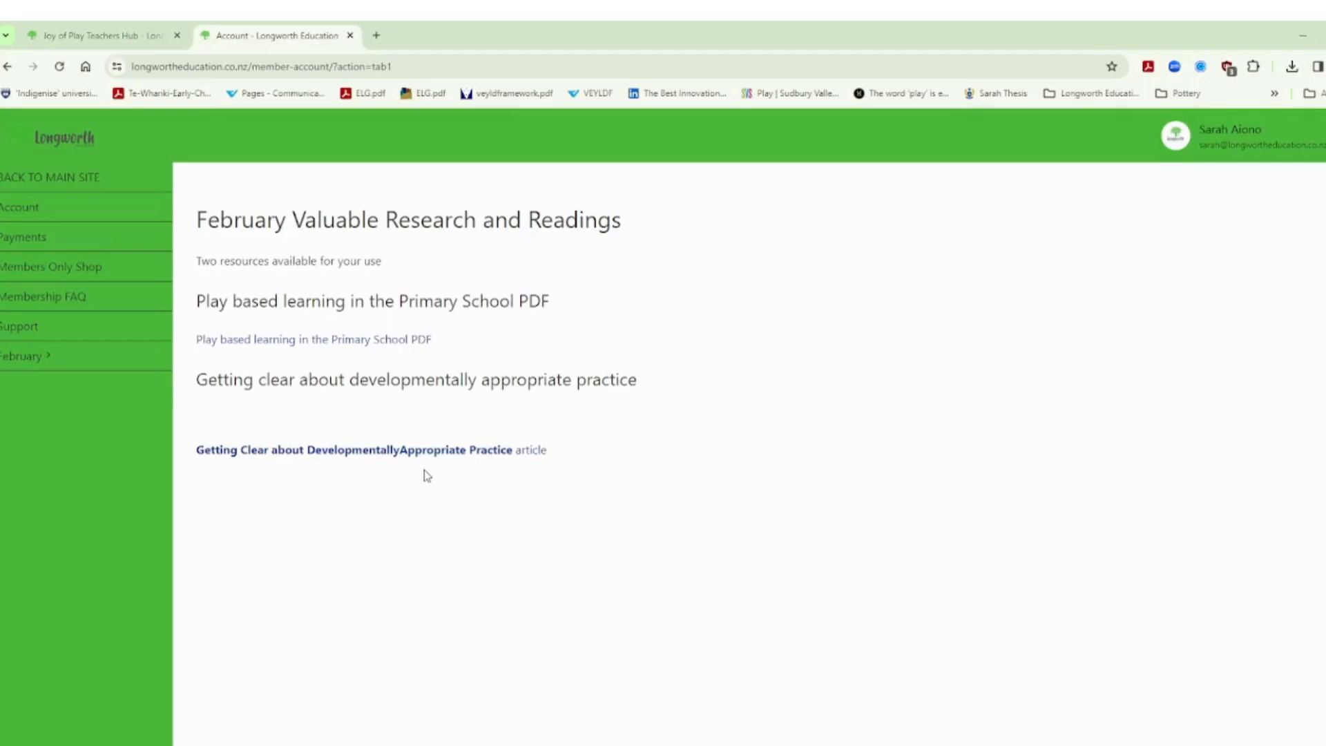
pyautogui.moveTo(406, 478)
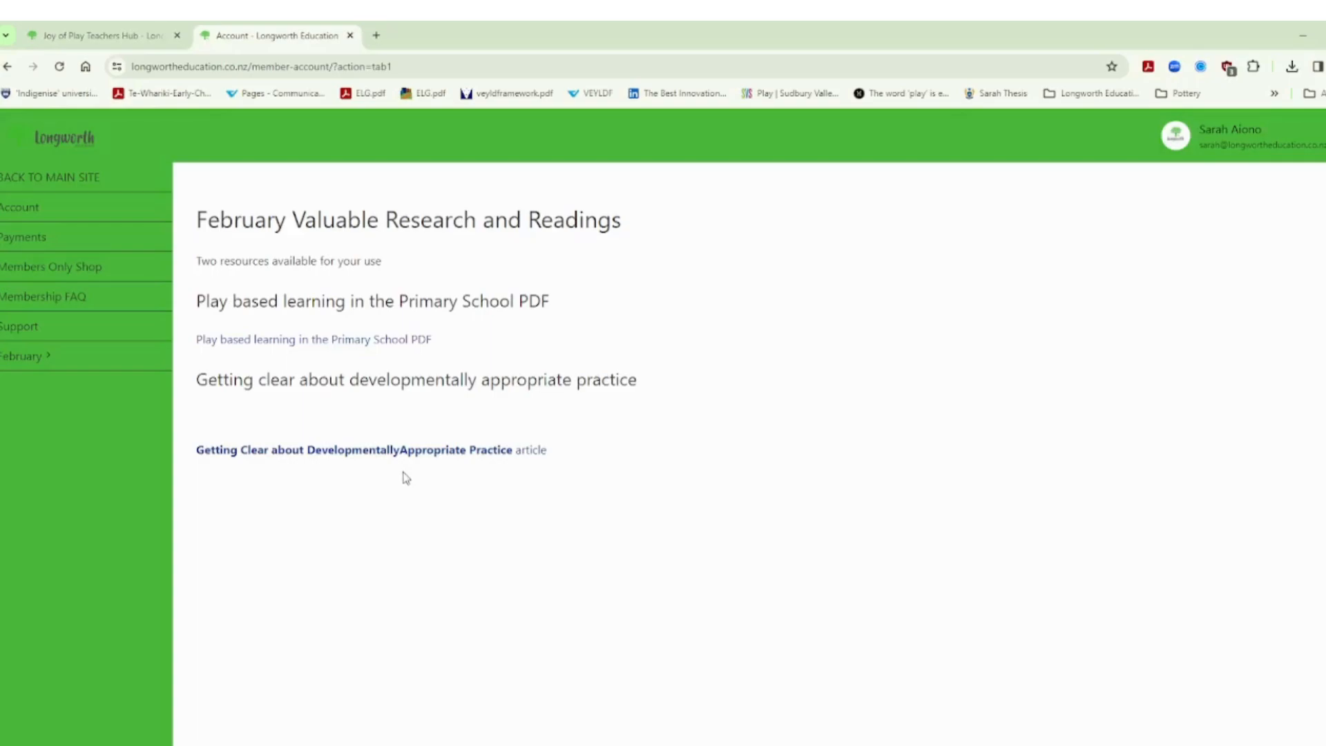
pyautogui.moveTo(203, 416)
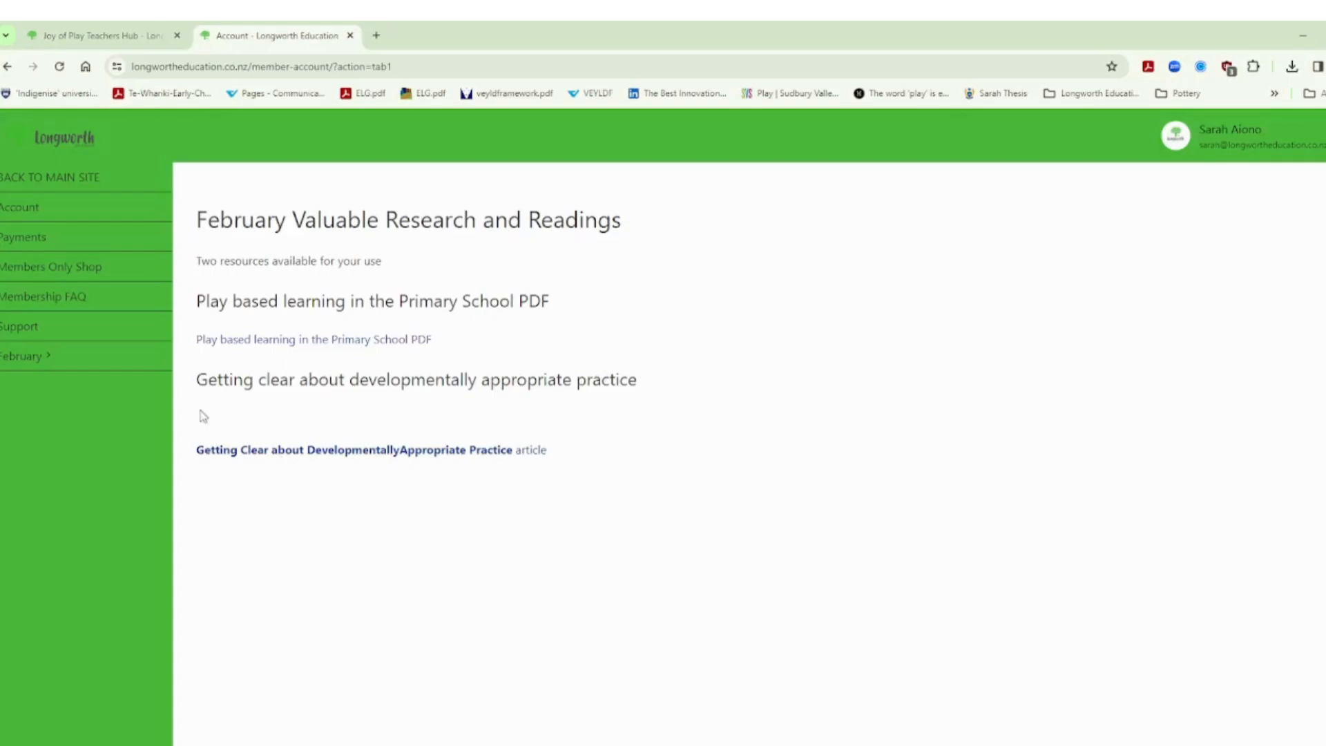
# Step: Open Valuable Research and Readings, listing a play-based learning PDF and an article
pyautogui.click(26, 355)
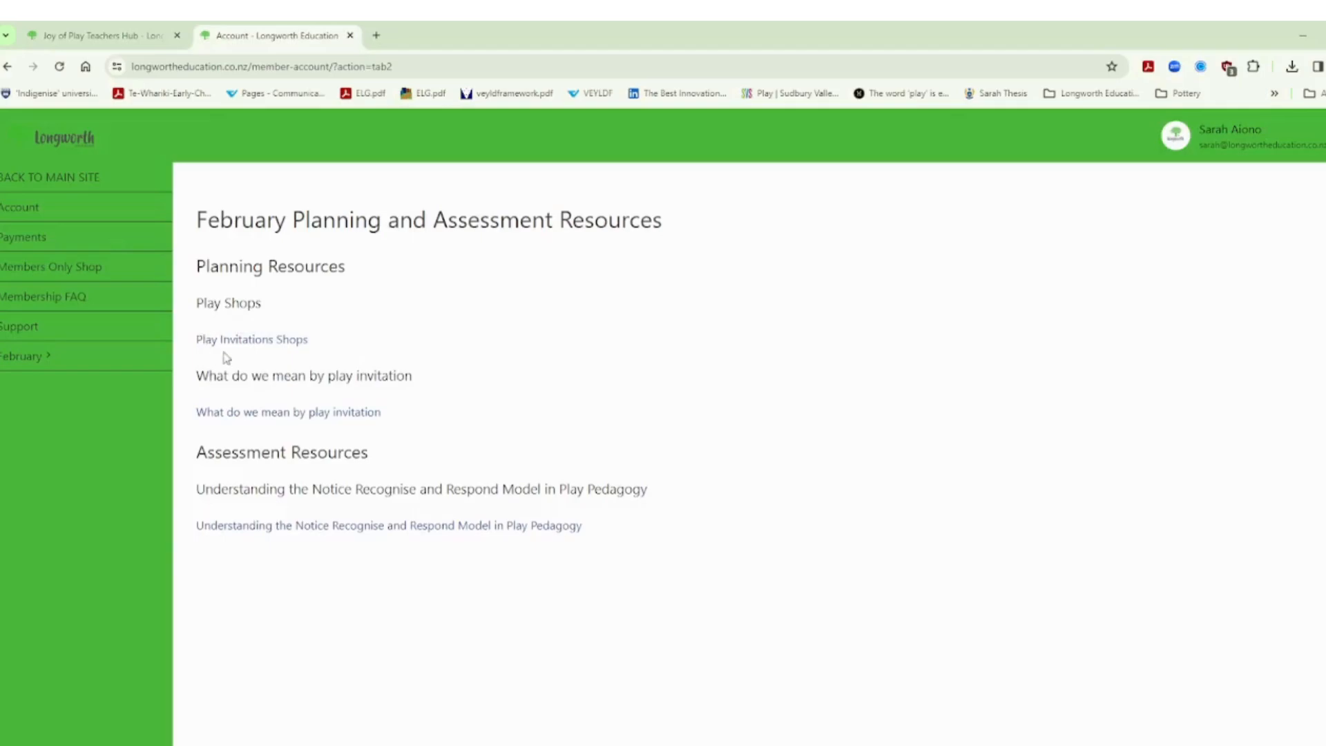
pyautogui.moveTo(324, 429)
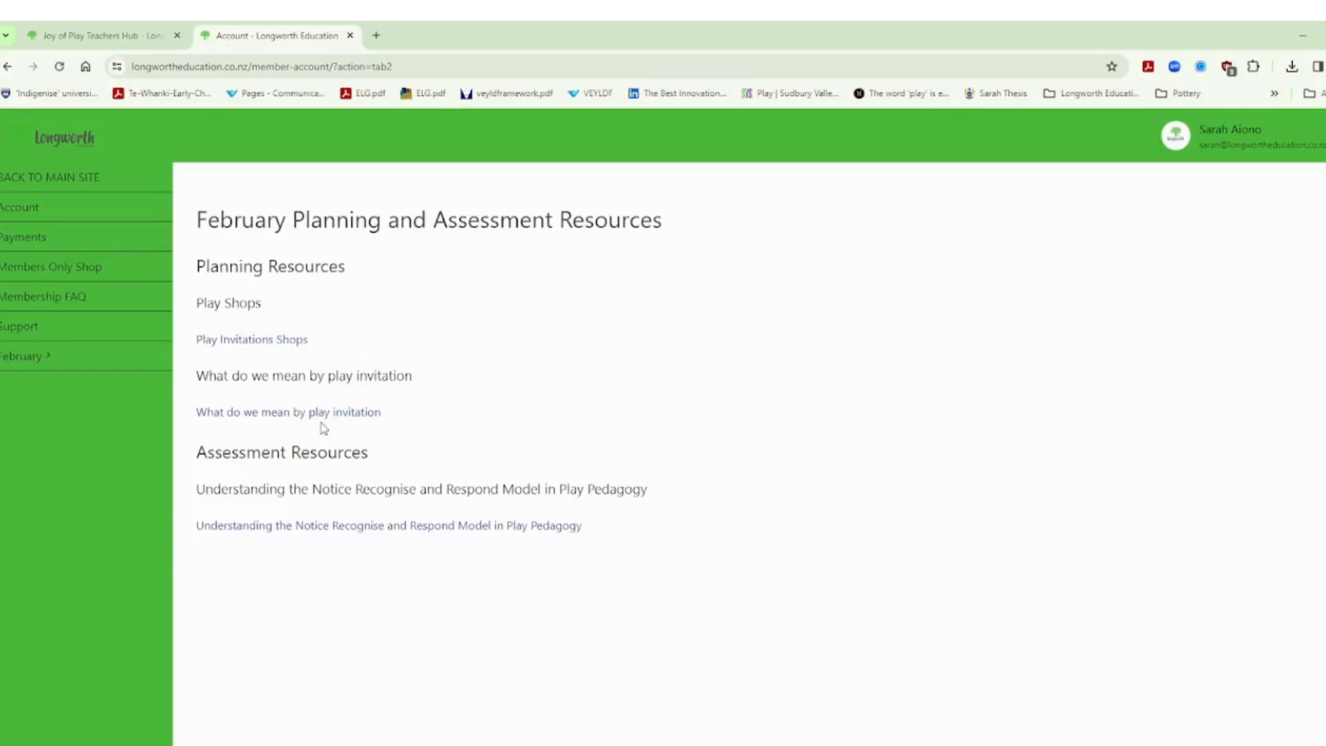
pyautogui.moveTo(288, 423)
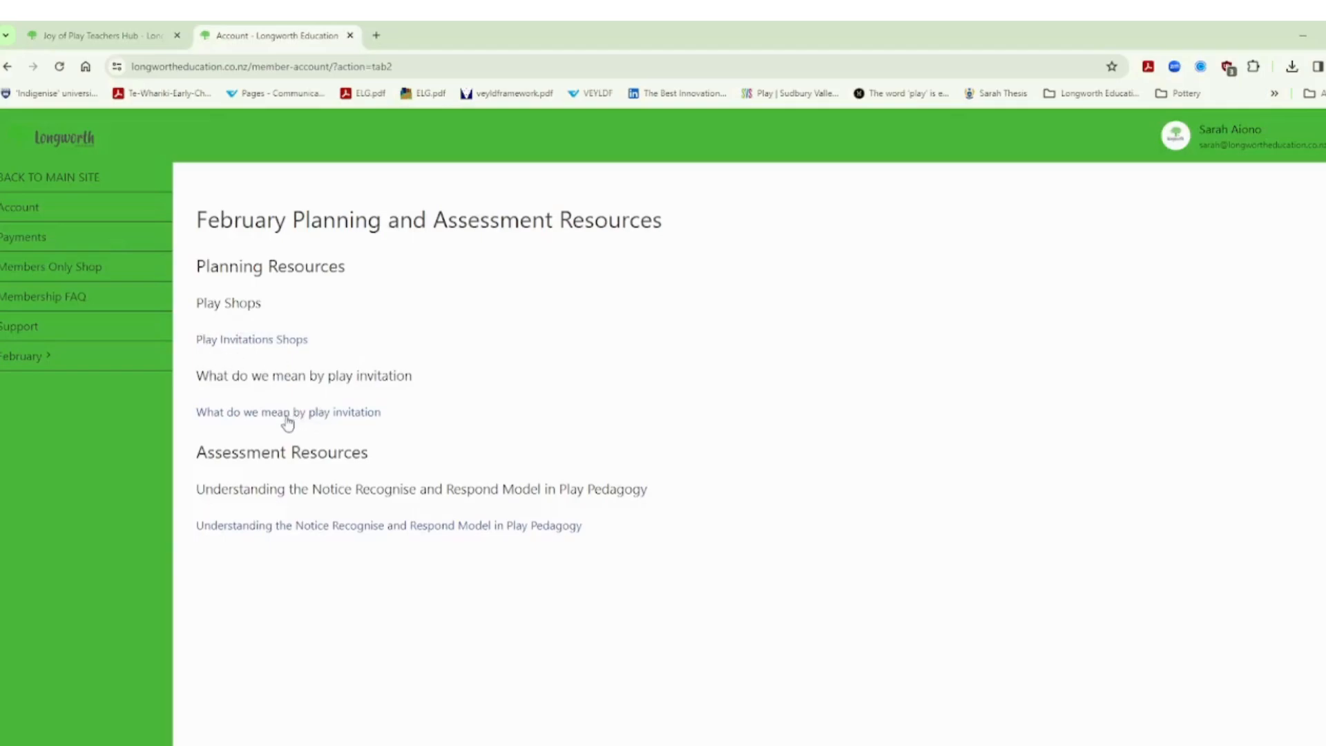
pyautogui.moveTo(276, 541)
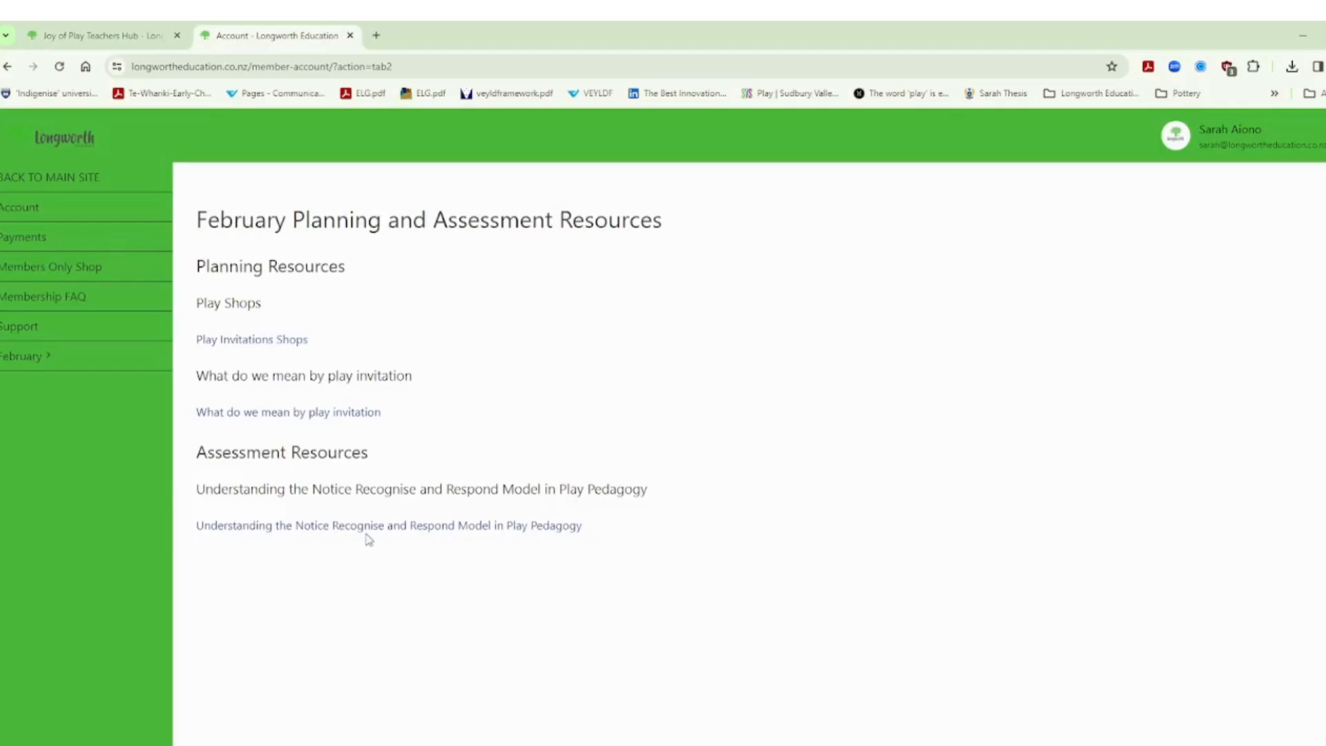
pyautogui.moveTo(23, 365)
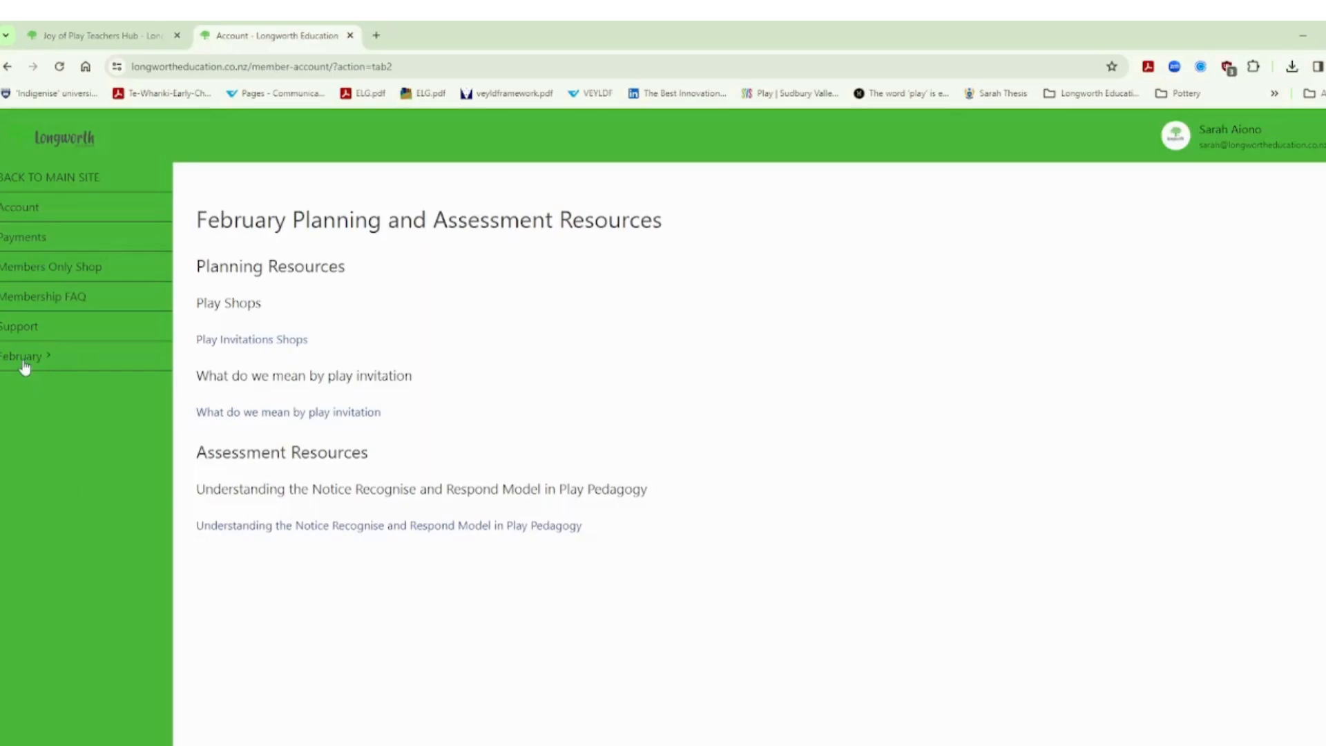
# Step: Open Planning and Assessment Resources and expand the February page list
pyautogui.click(21, 355)
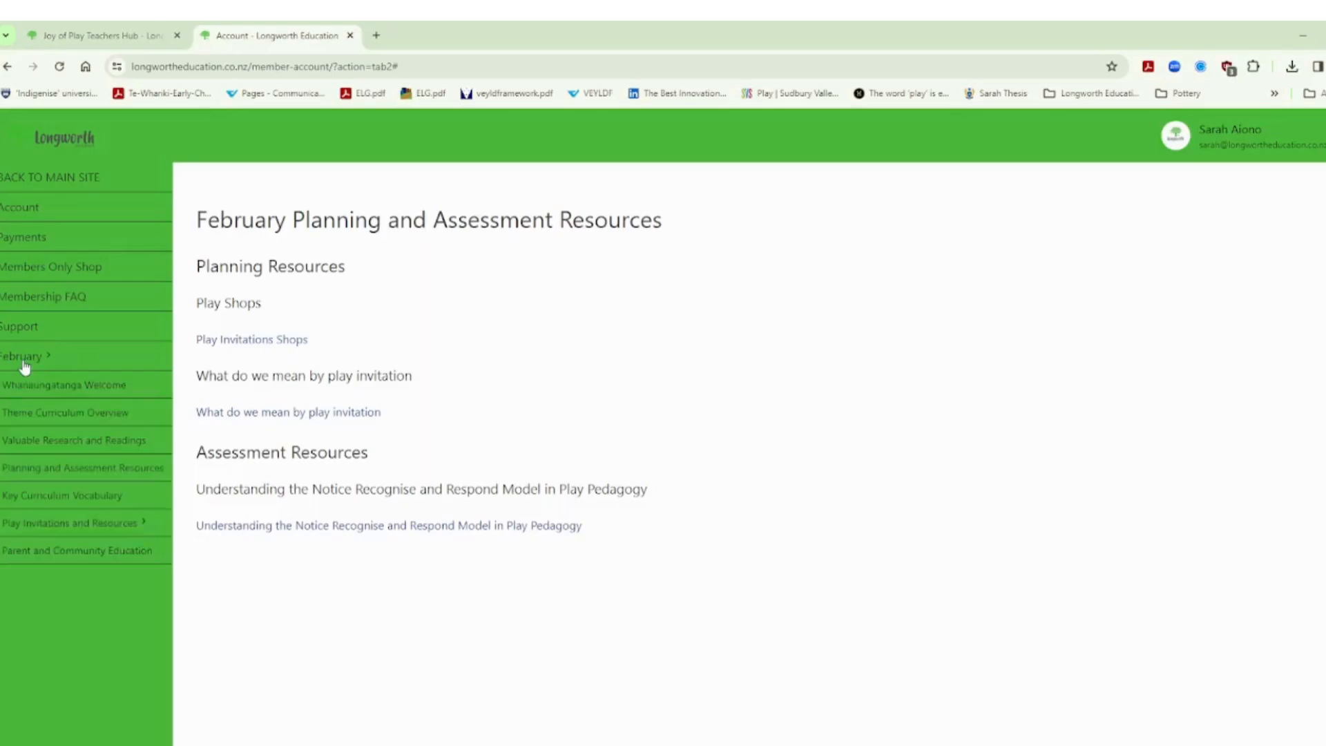
pyautogui.moveTo(56, 490)
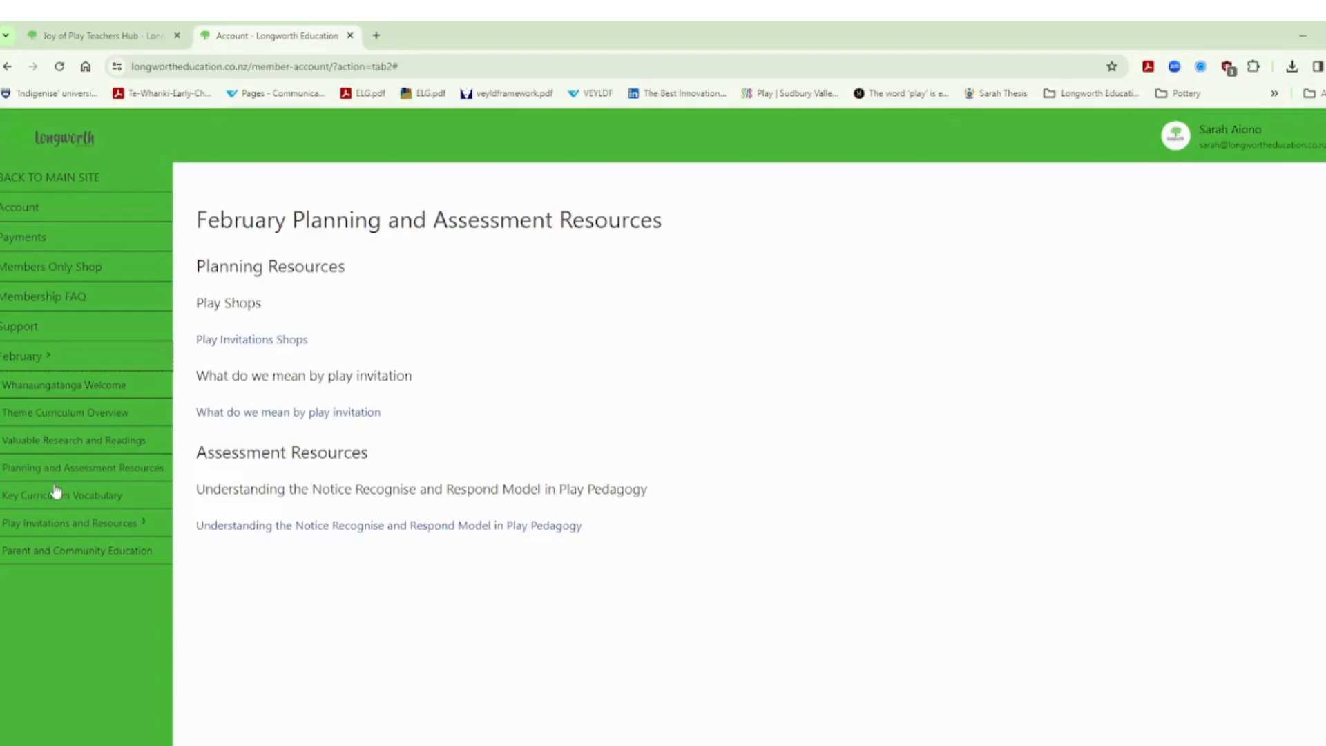
# Step: Open Key Curriculum Vocabulary and browse the Suggested Kupu Vocabulary chart by learning area
pyautogui.click(24, 355)
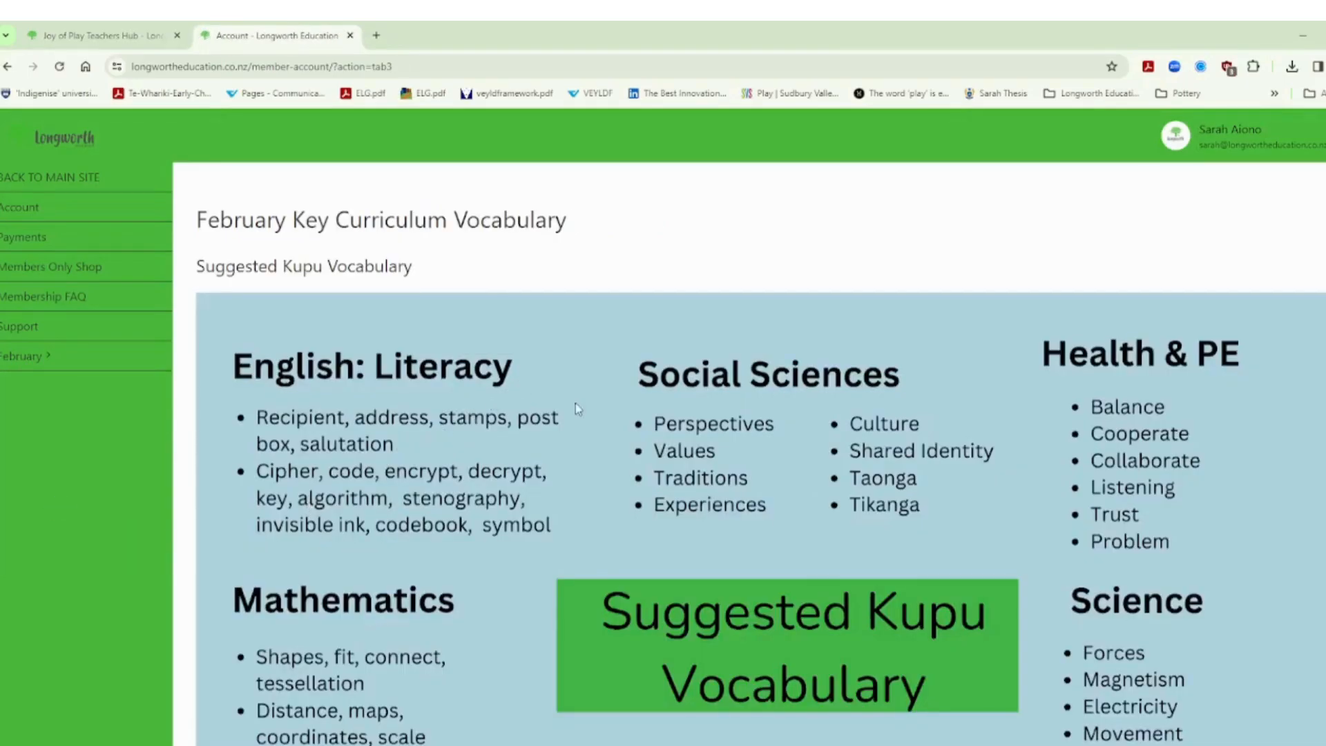
pyautogui.scroll(-3)
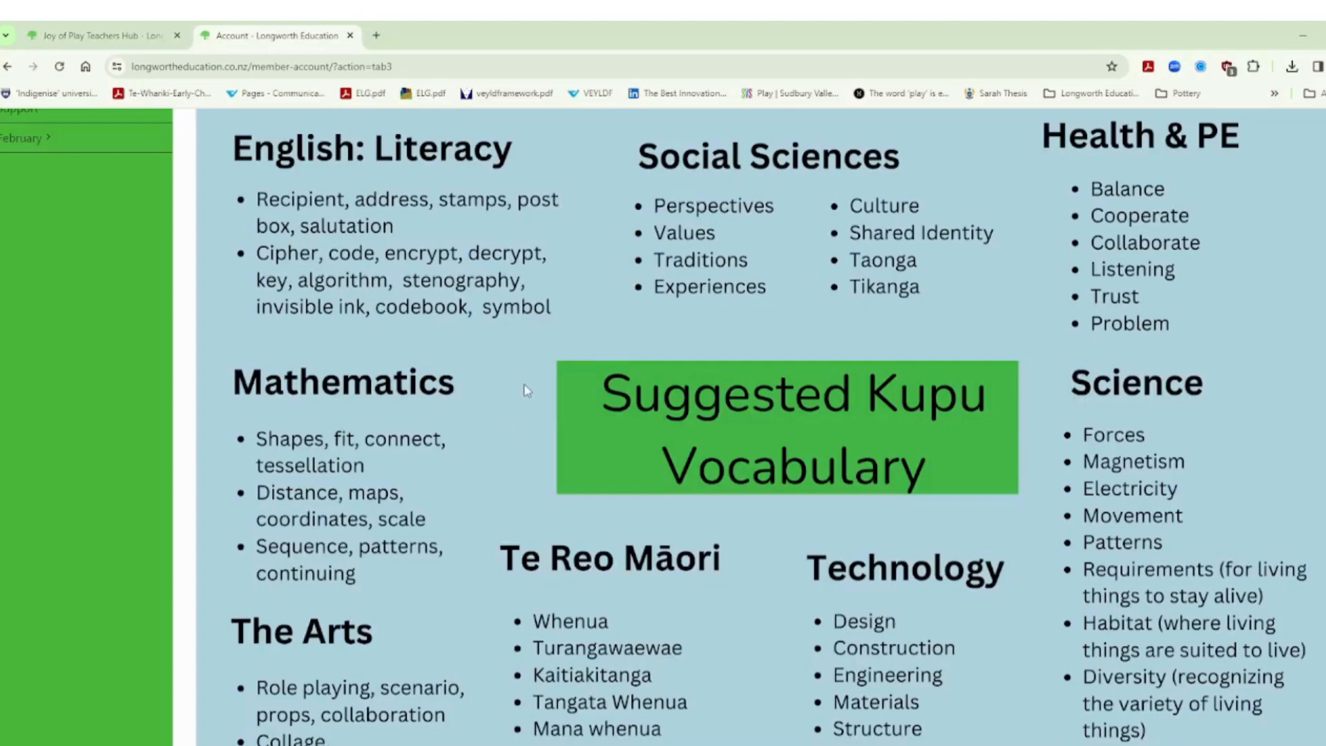
pyautogui.scroll(-3)
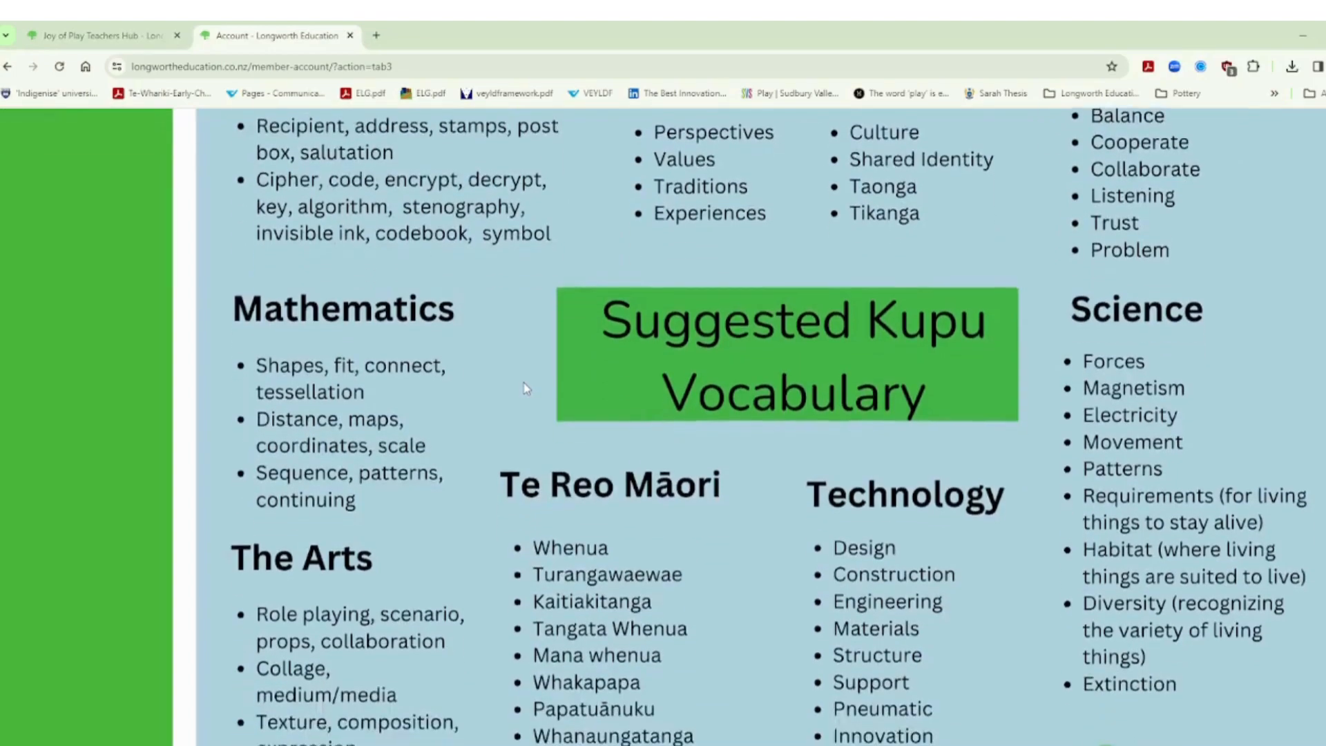
pyautogui.scroll(-3)
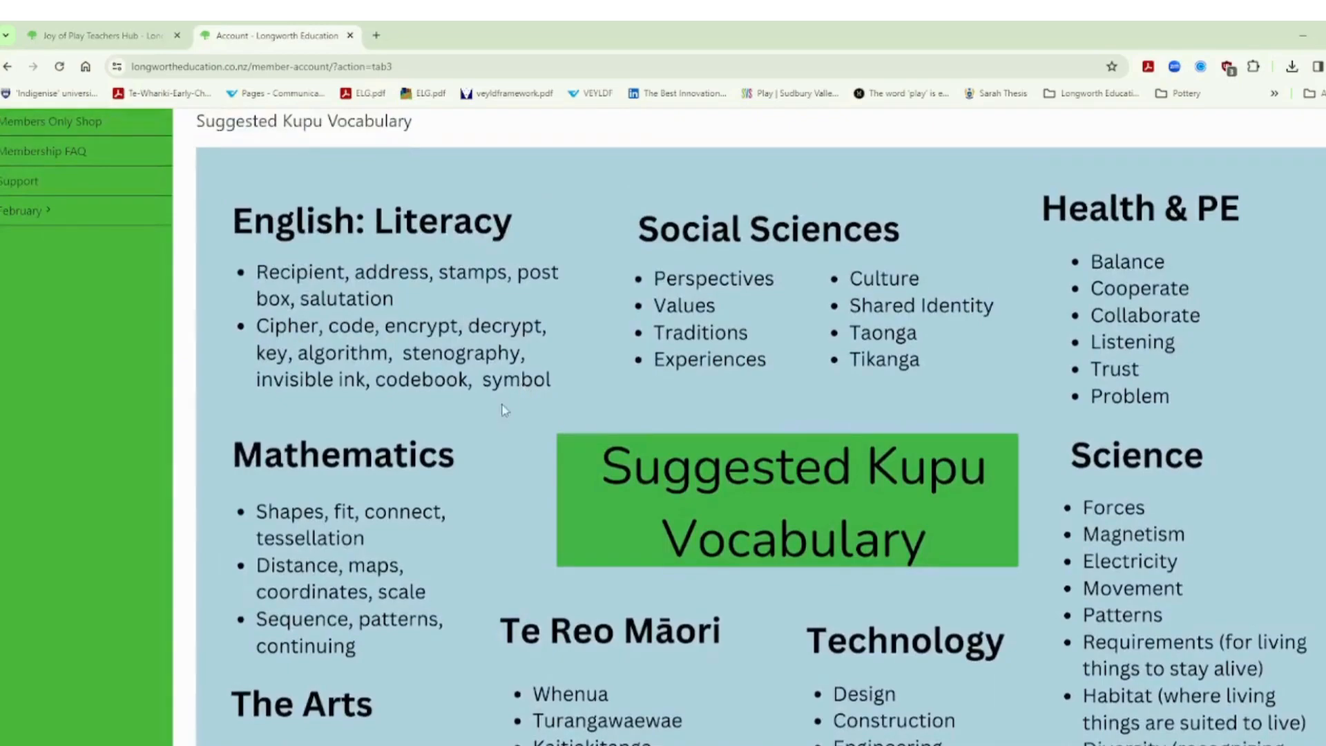
pyautogui.moveTo(524, 429)
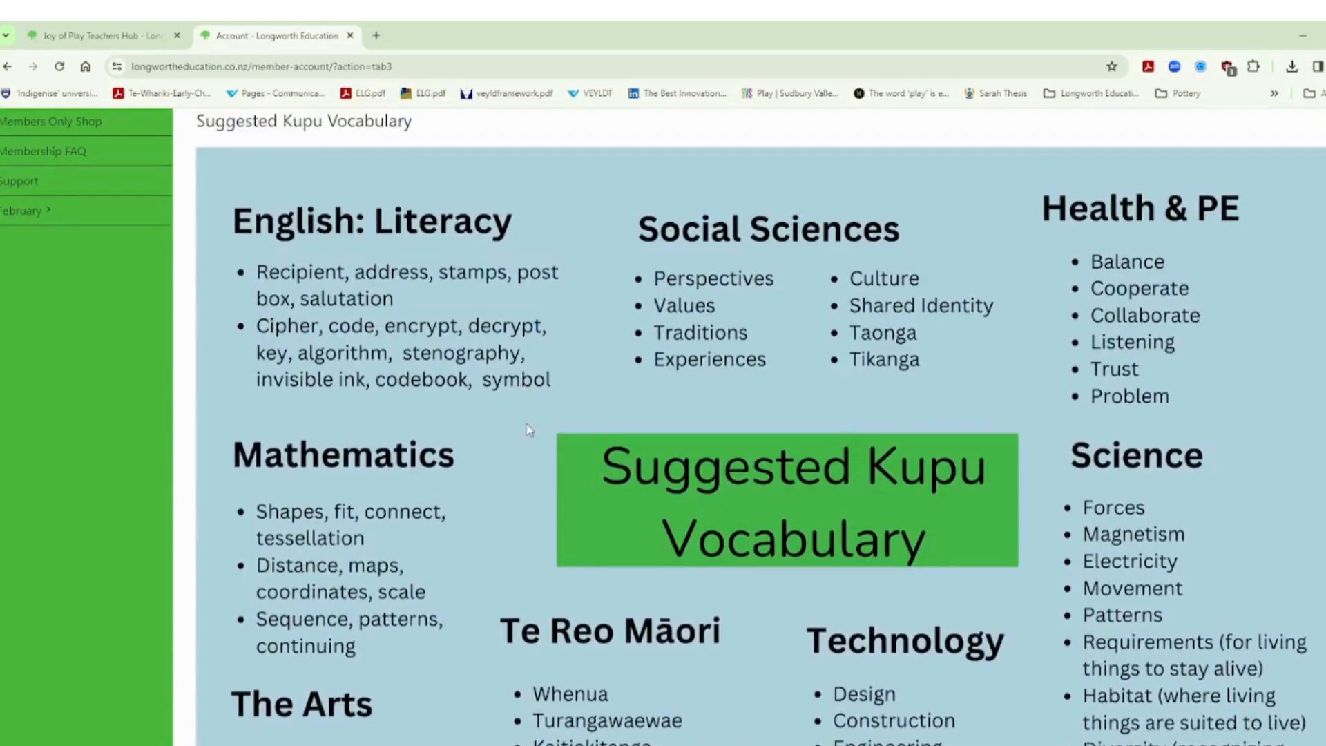
pyautogui.moveTo(518, 440)
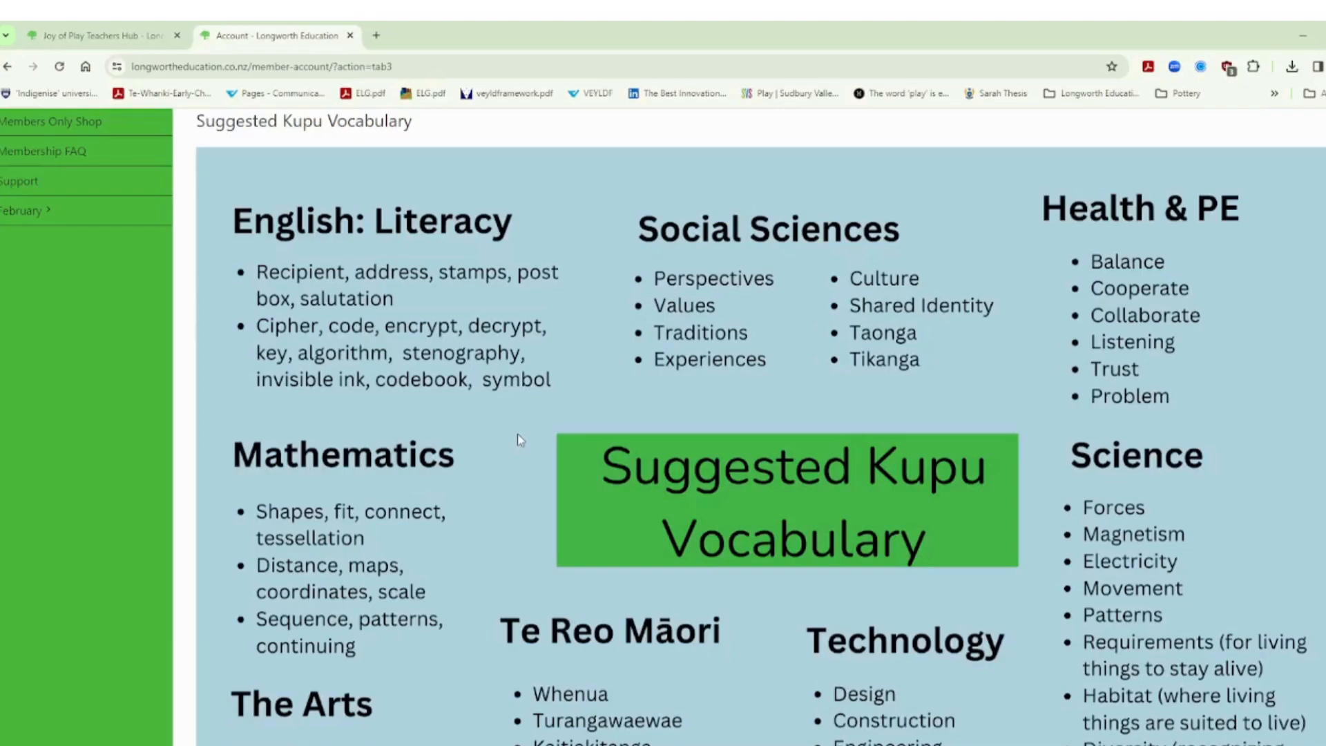
pyautogui.scroll(-3)
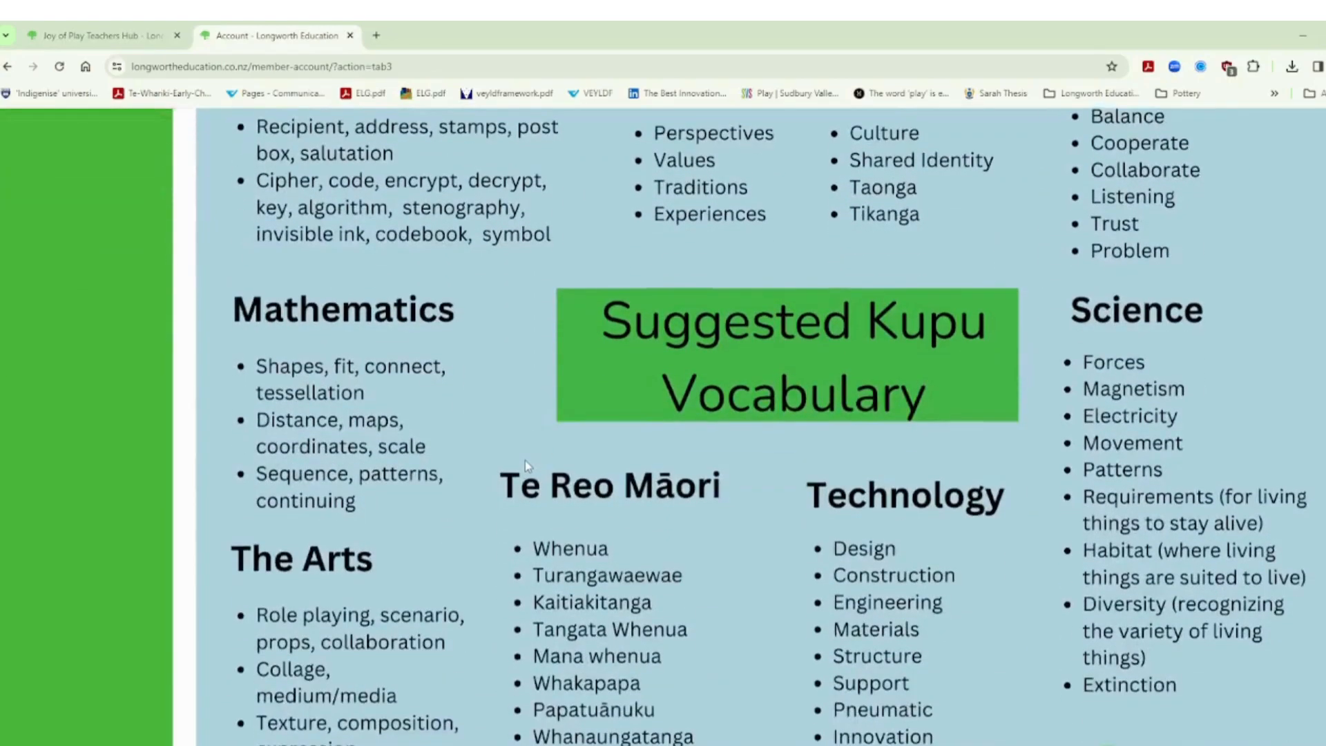
pyautogui.scroll(-3)
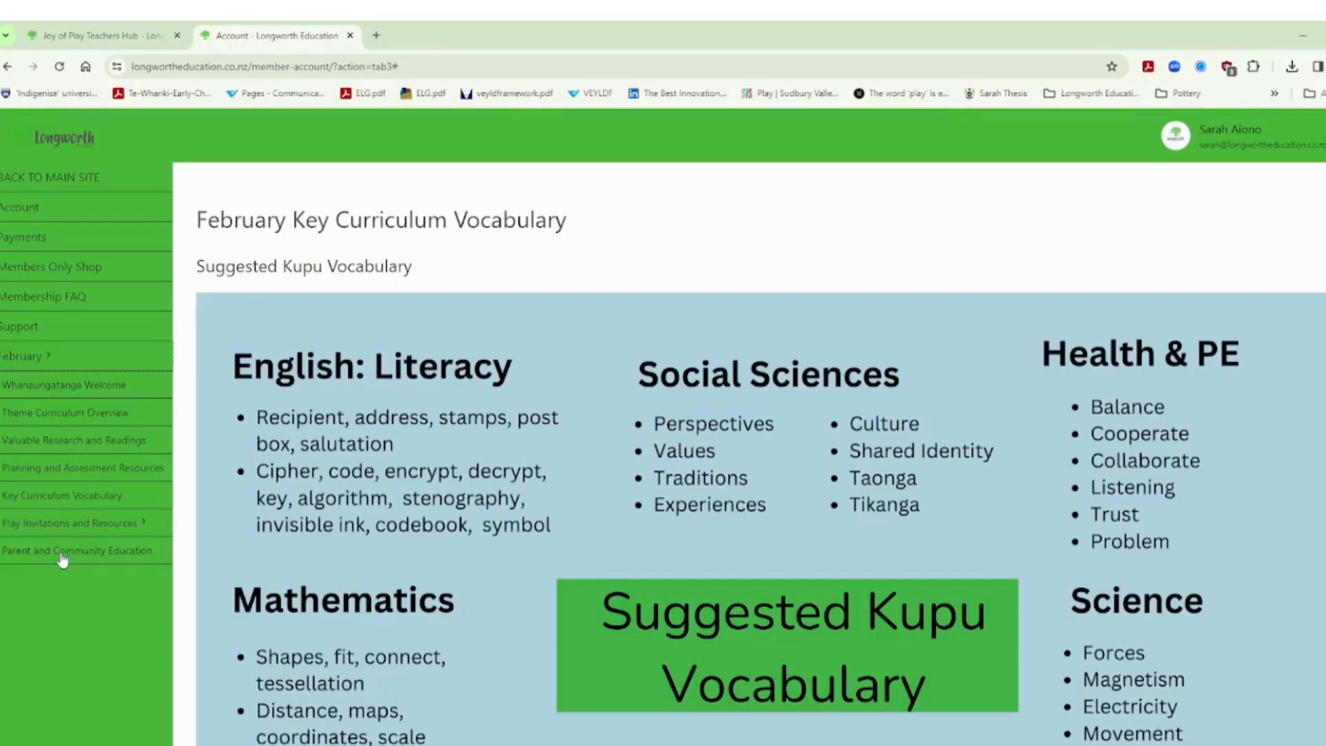
# Step: Open Parent and Community Education and scroll through its pretend-play newsletter poster
pyautogui.click(23, 355)
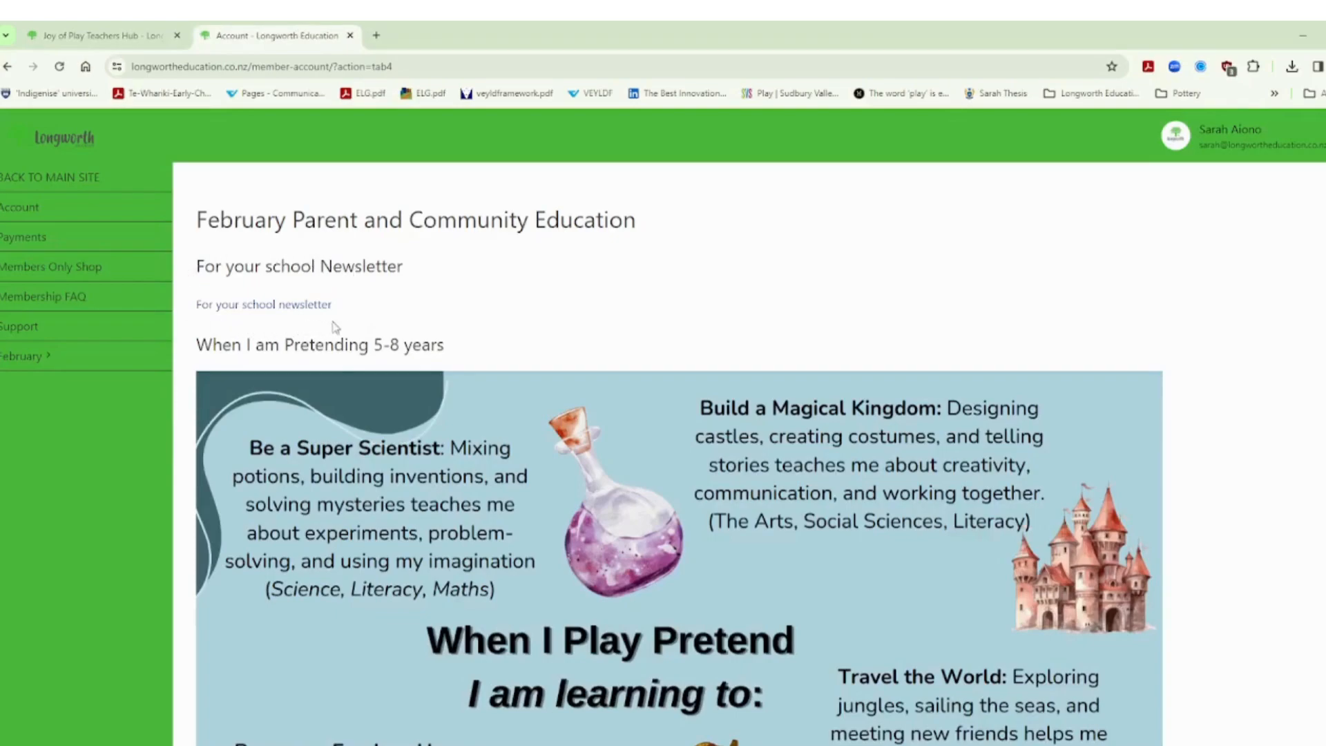
pyautogui.moveTo(298, 318)
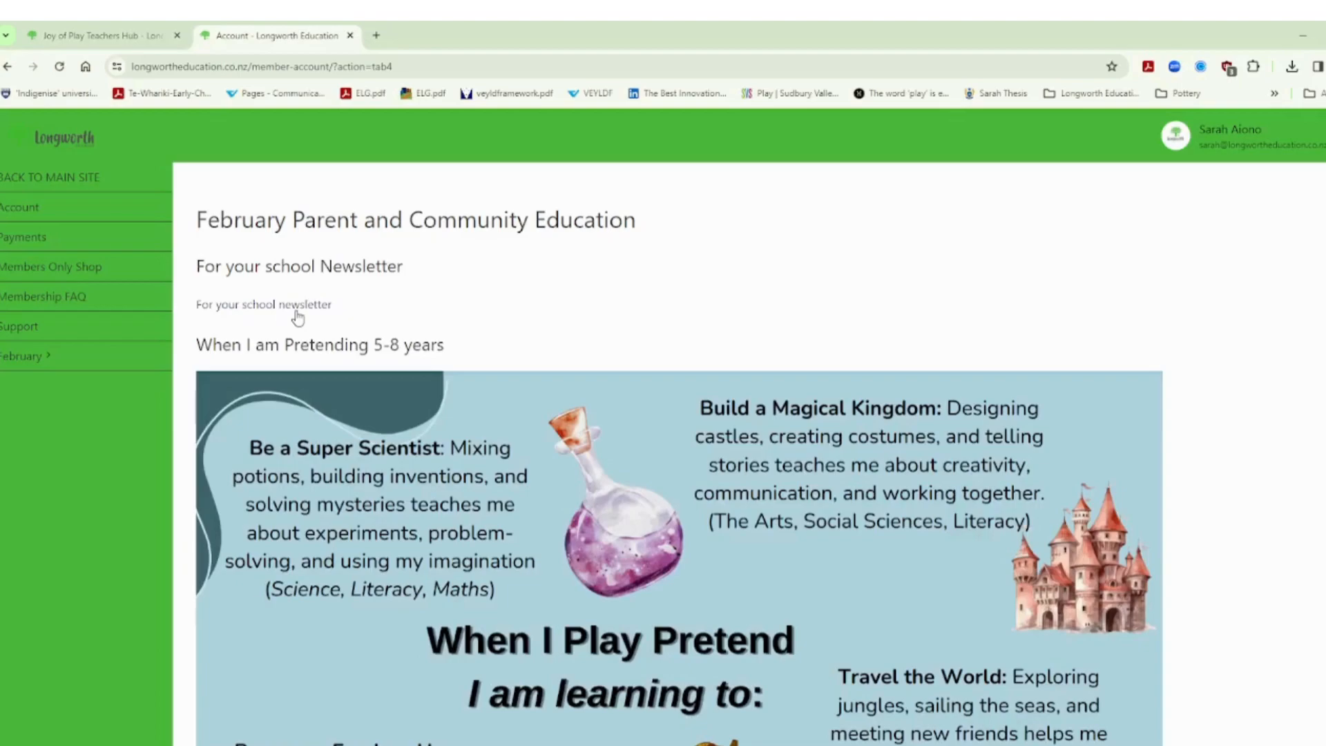
pyautogui.moveTo(623, 468)
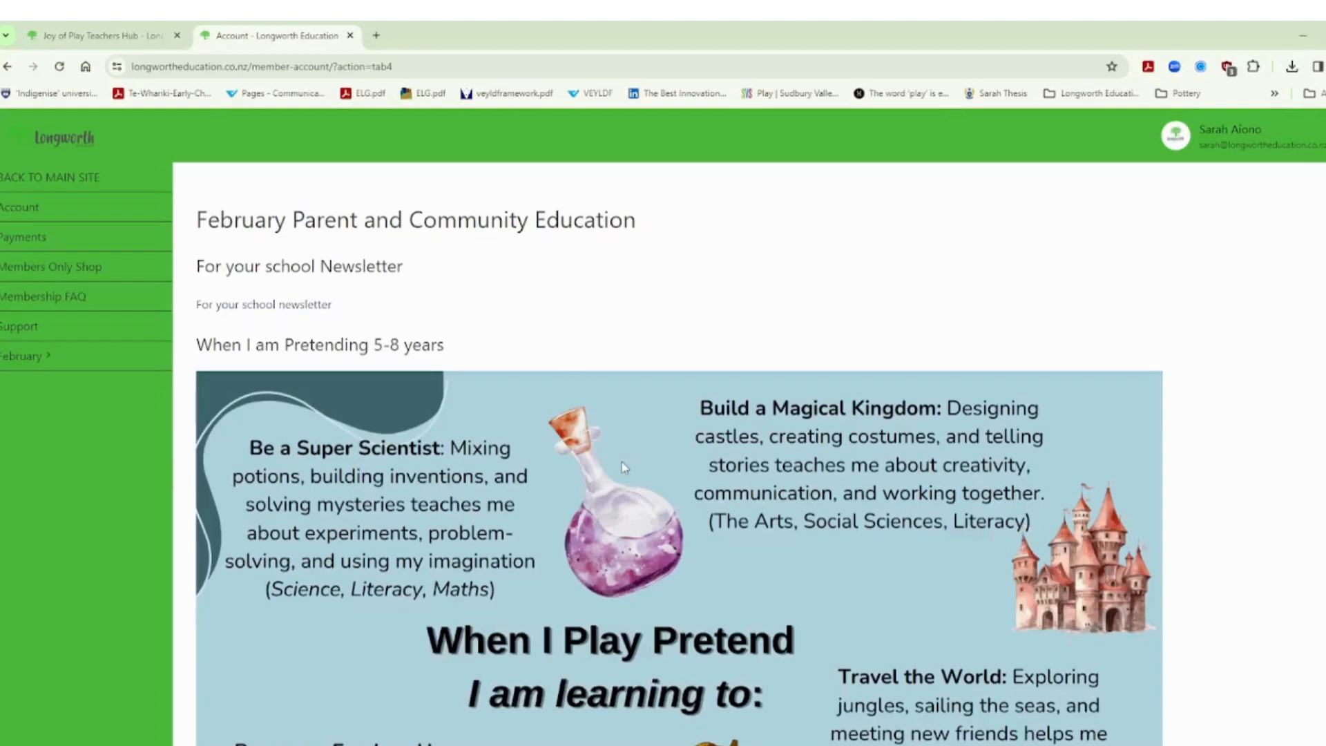
pyautogui.scroll(-3)
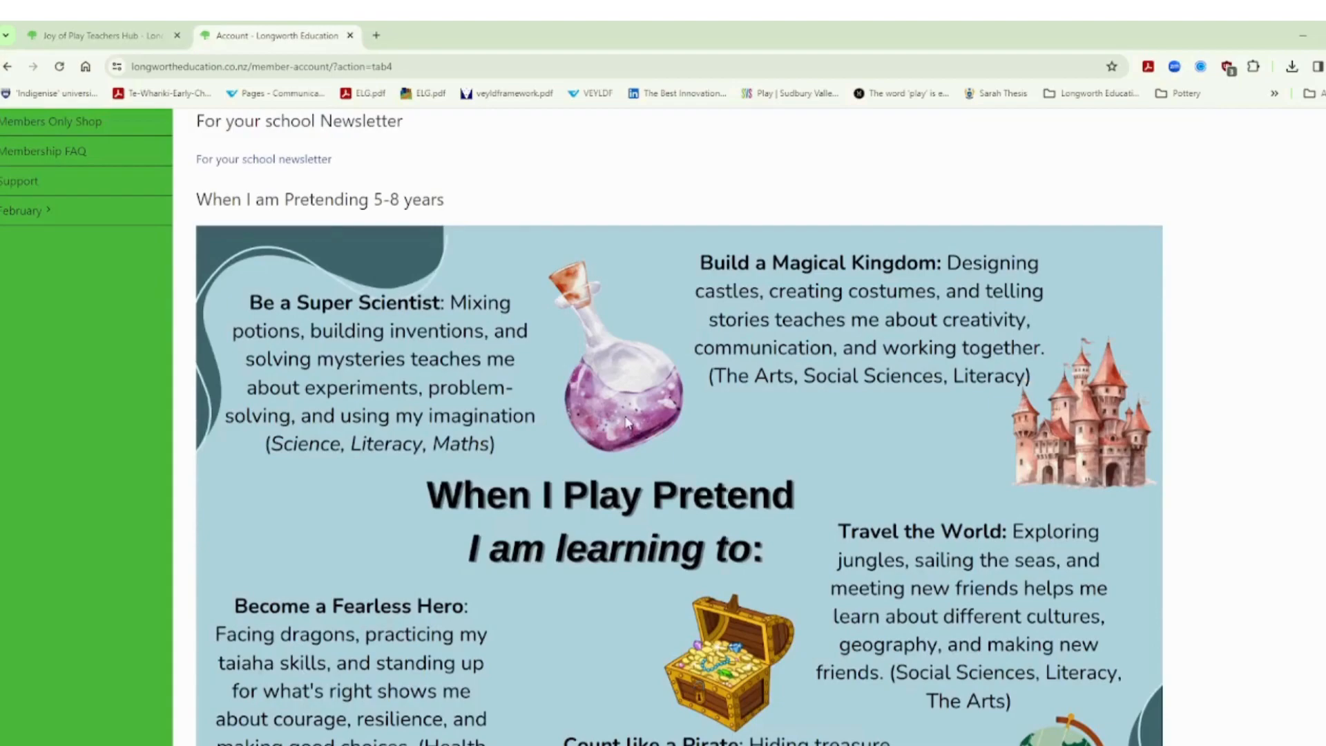
pyautogui.scroll(-3)
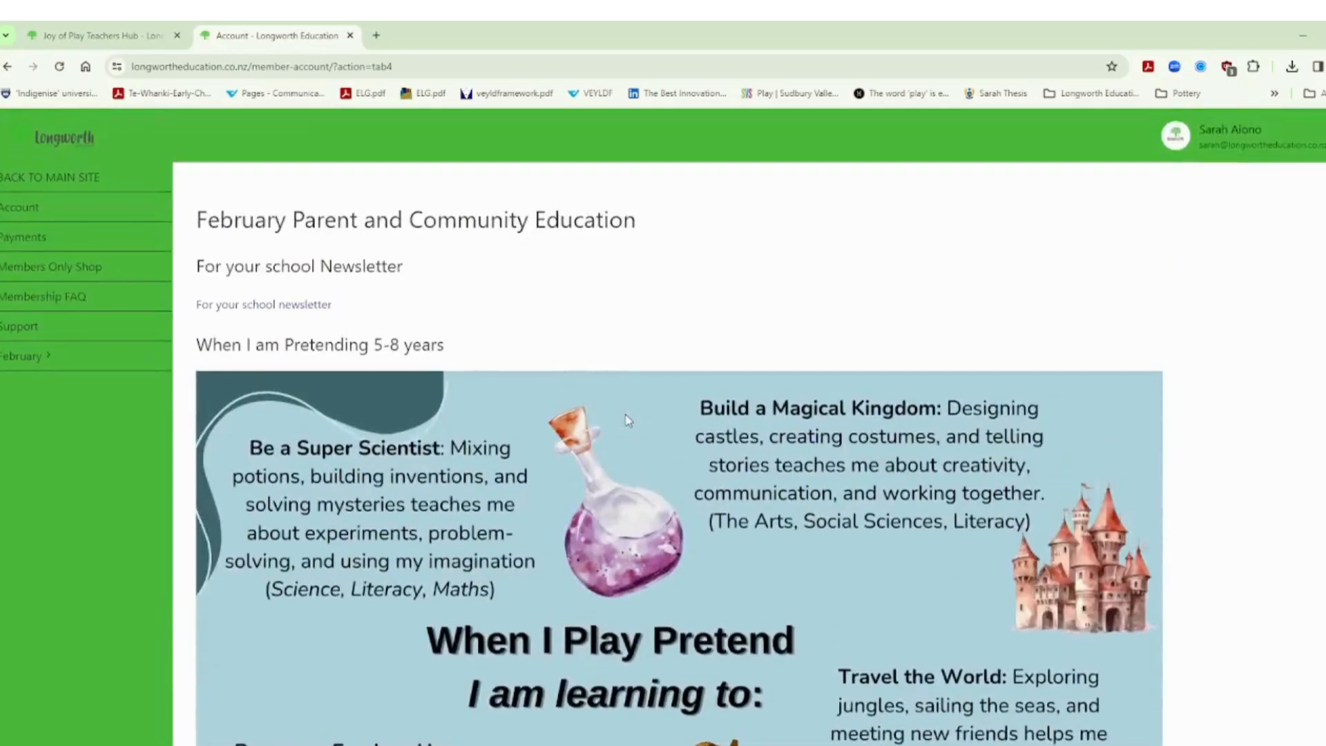
pyautogui.click(23, 355)
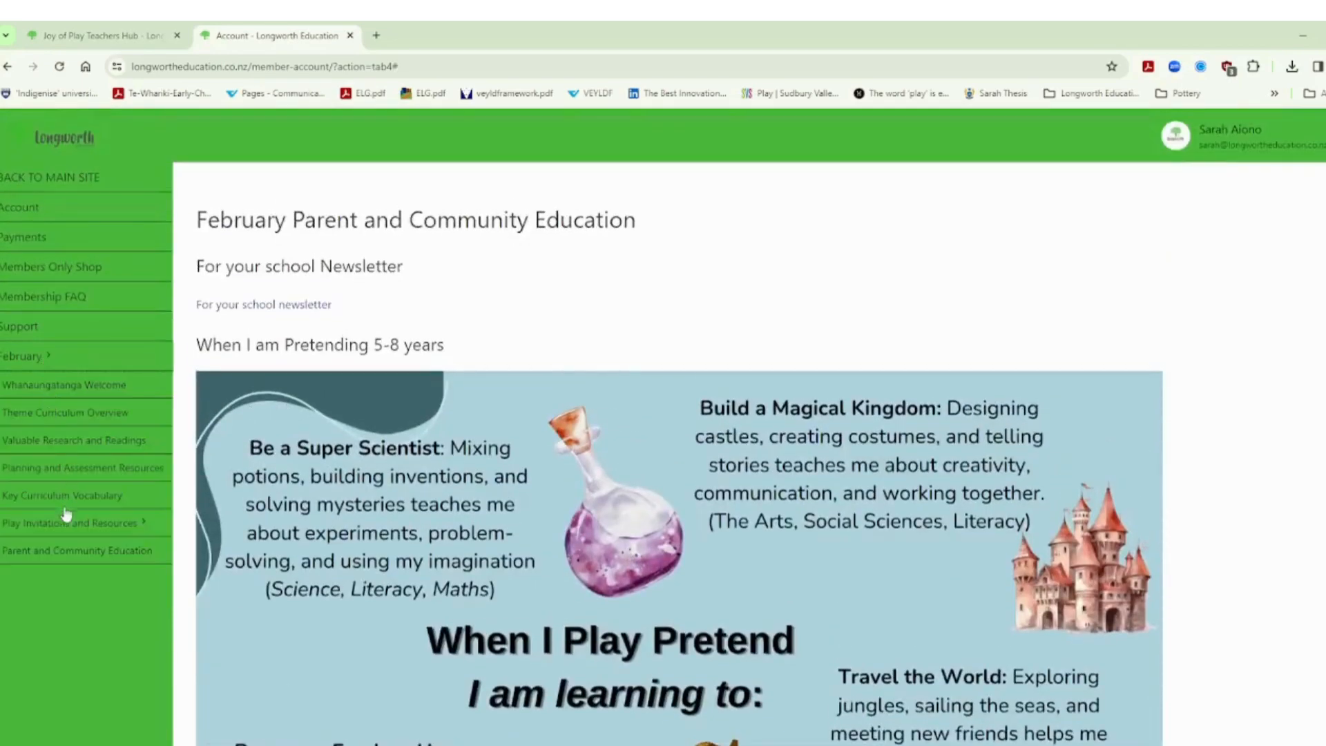
# Step: Expand Play Invitations and Resources to list subject pages from English Literacy to Health and PE
pyautogui.click(24, 355)
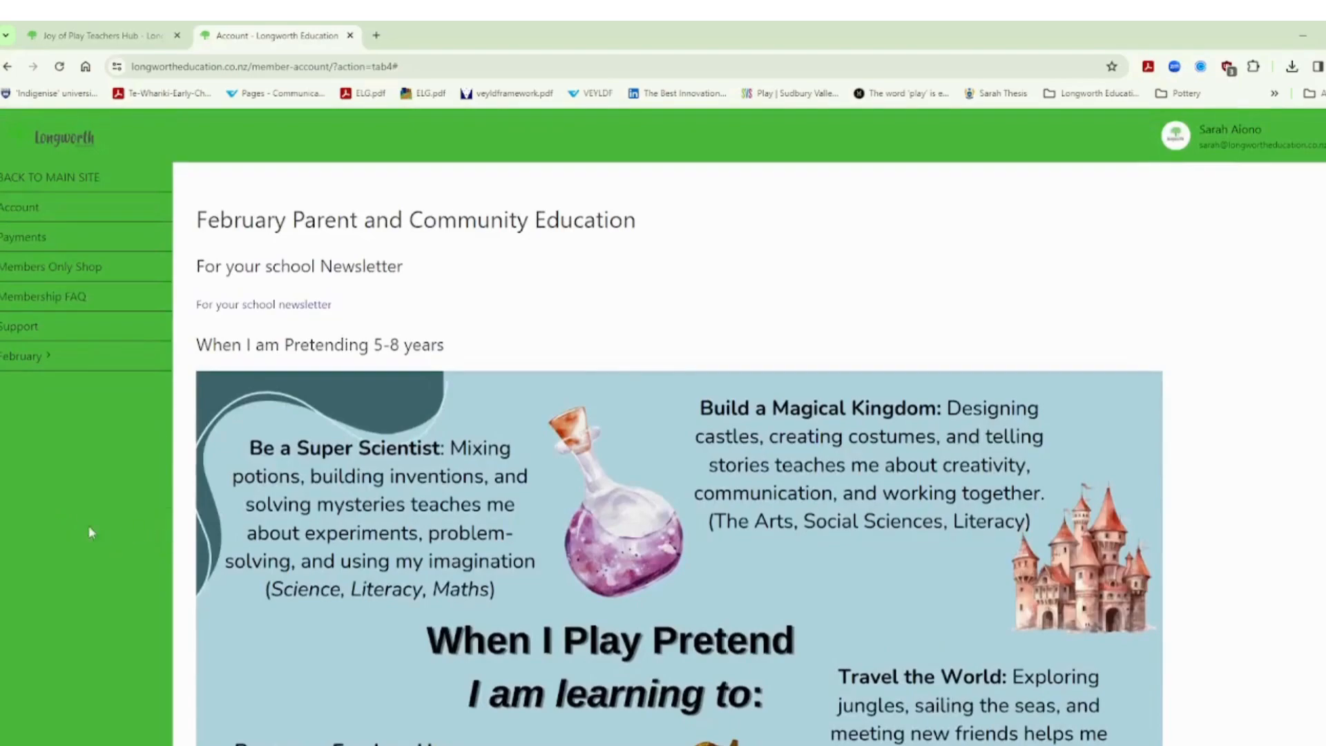
pyautogui.moveTo(13, 361)
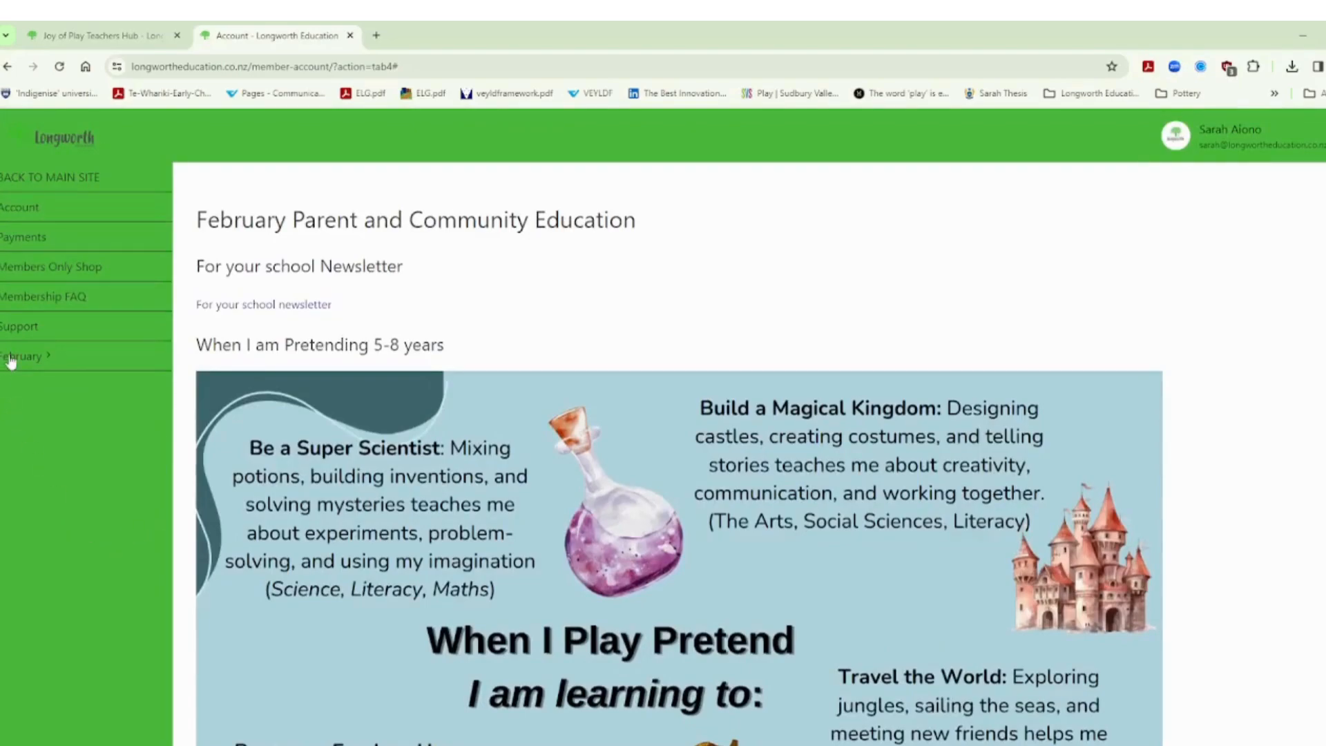
pyautogui.click(26, 355)
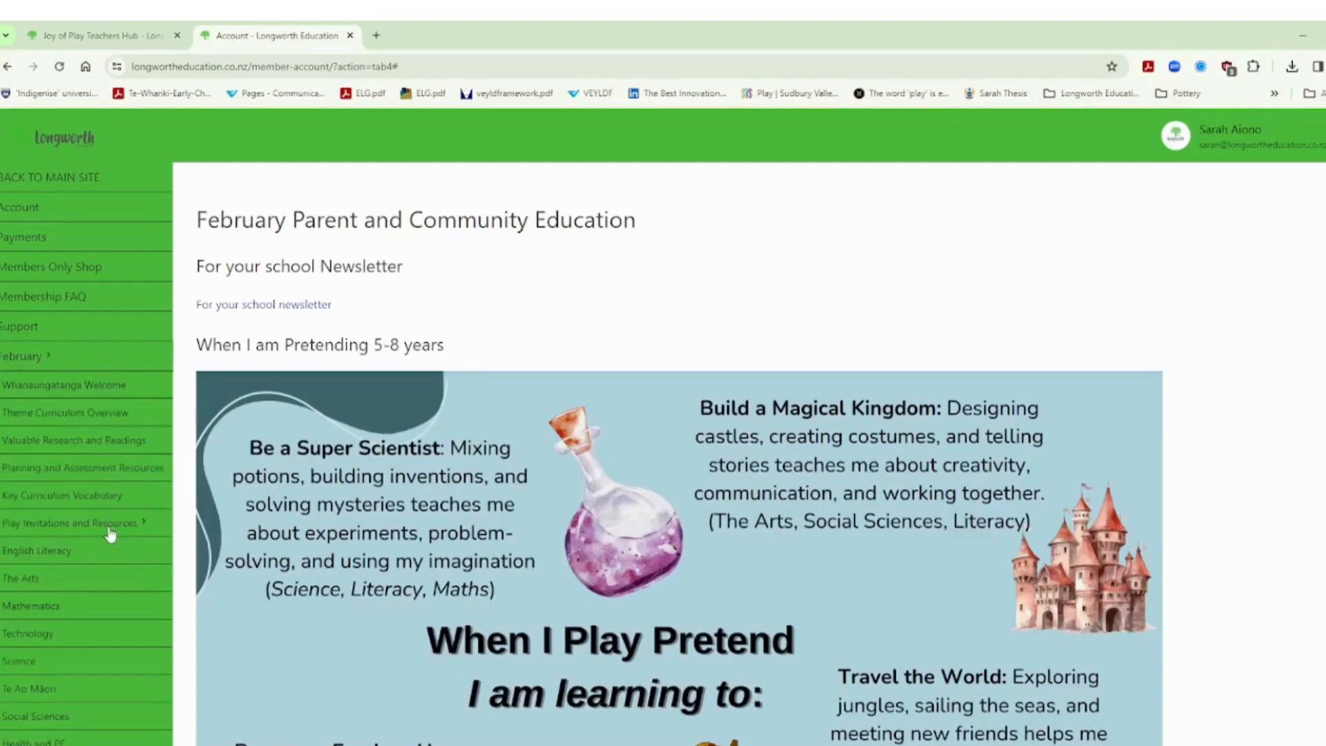
pyautogui.scroll(-3)
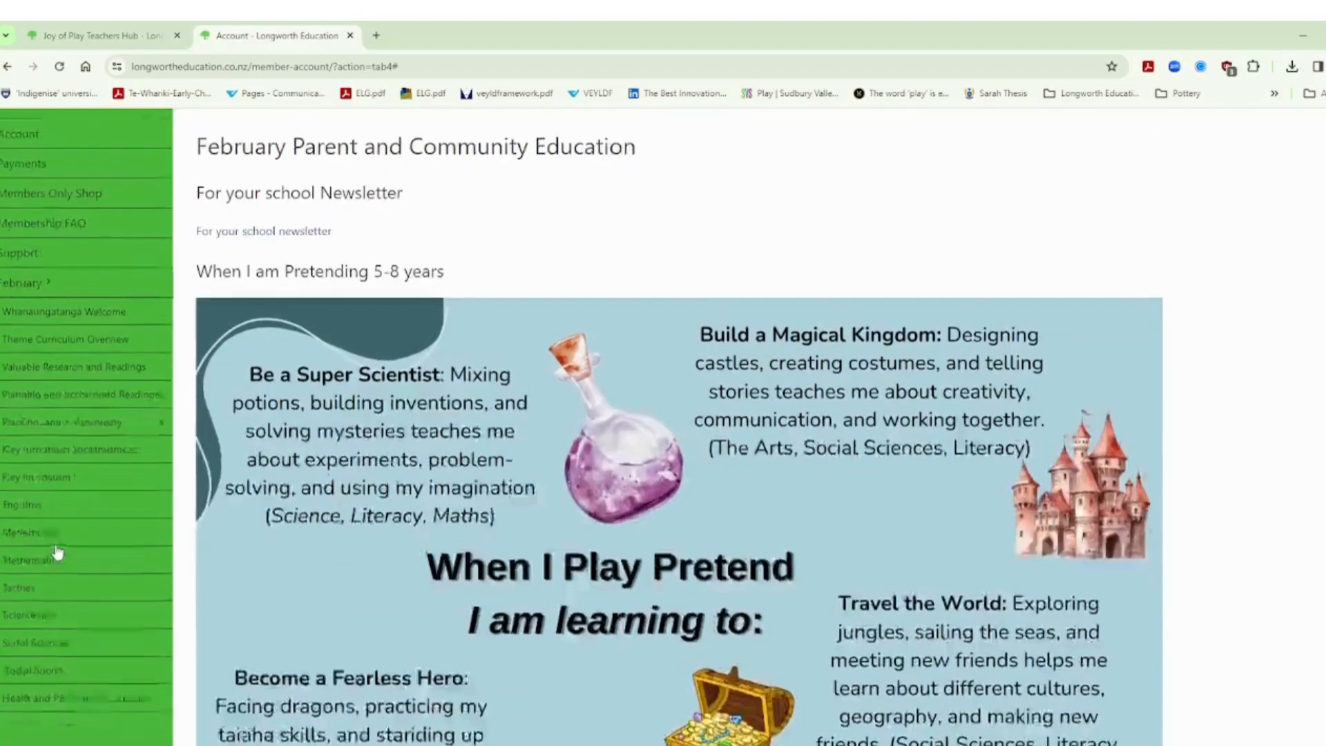
pyautogui.scroll(-3)
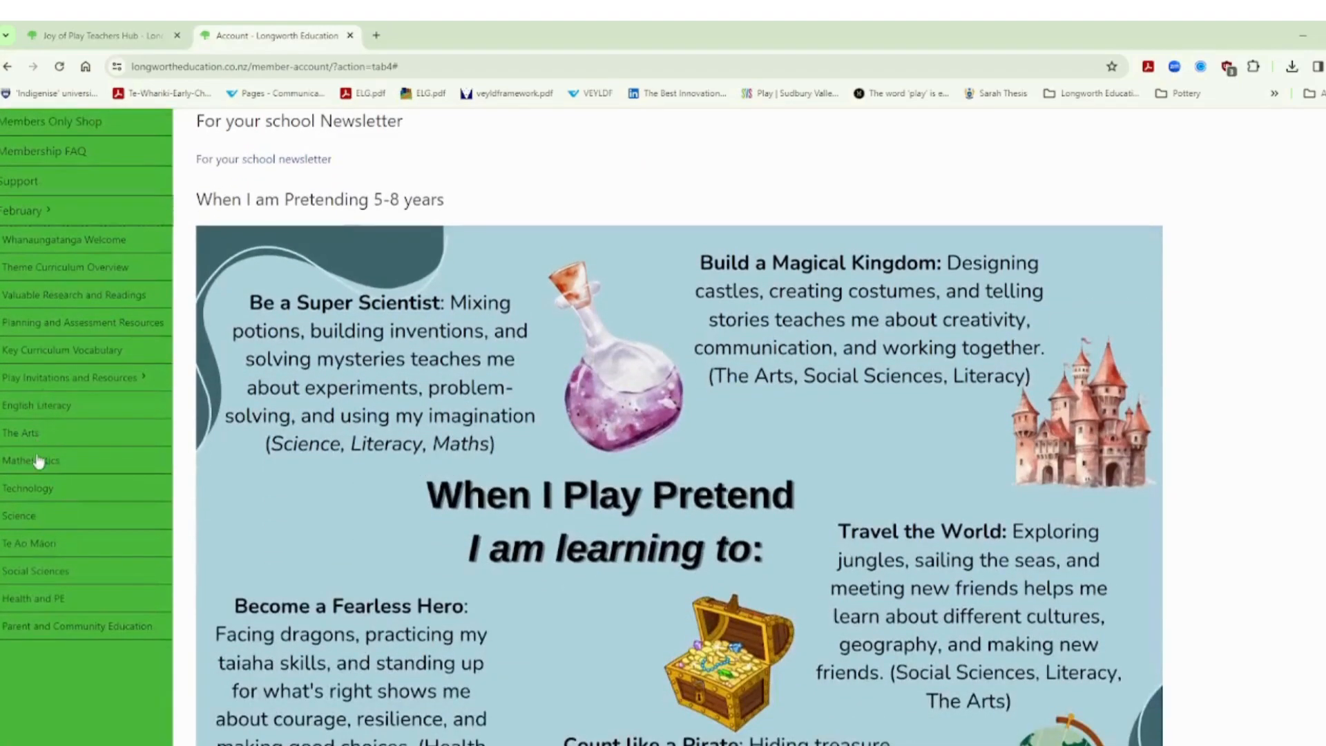
pyautogui.moveTo(38, 602)
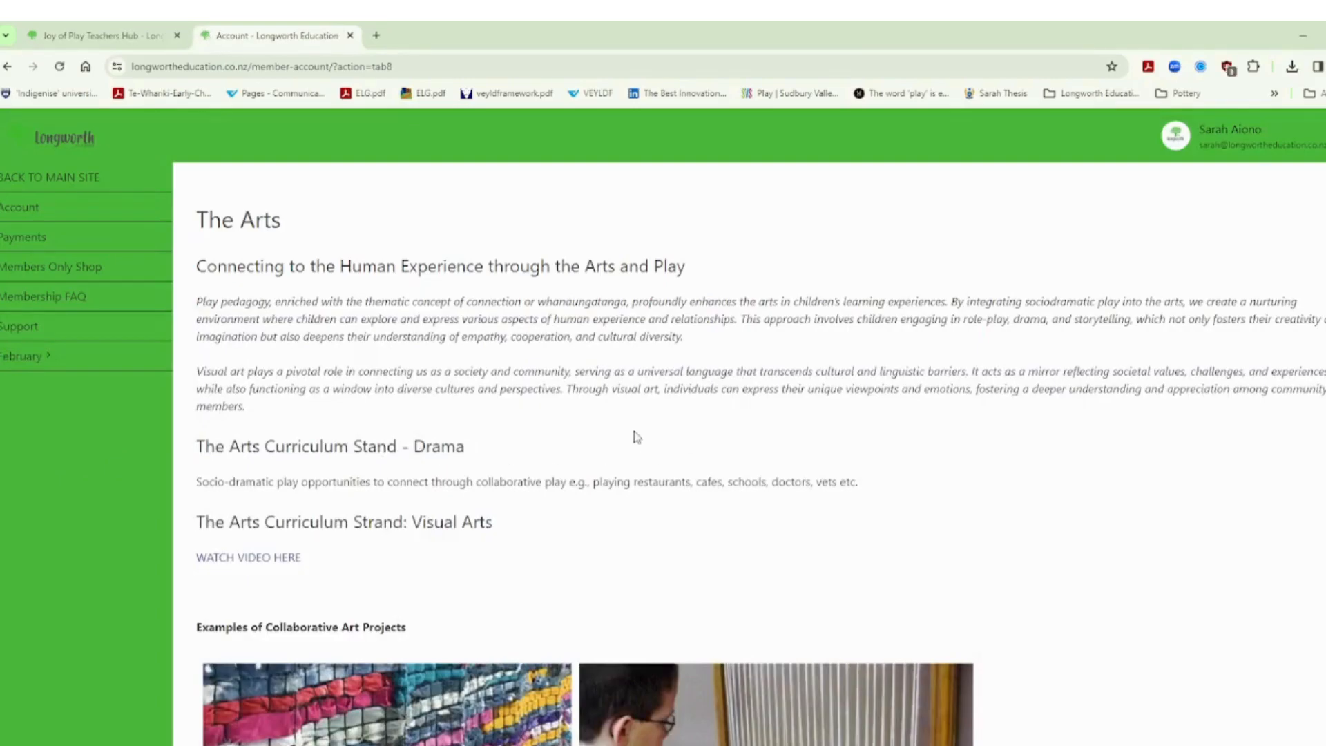
pyautogui.moveTo(634, 434)
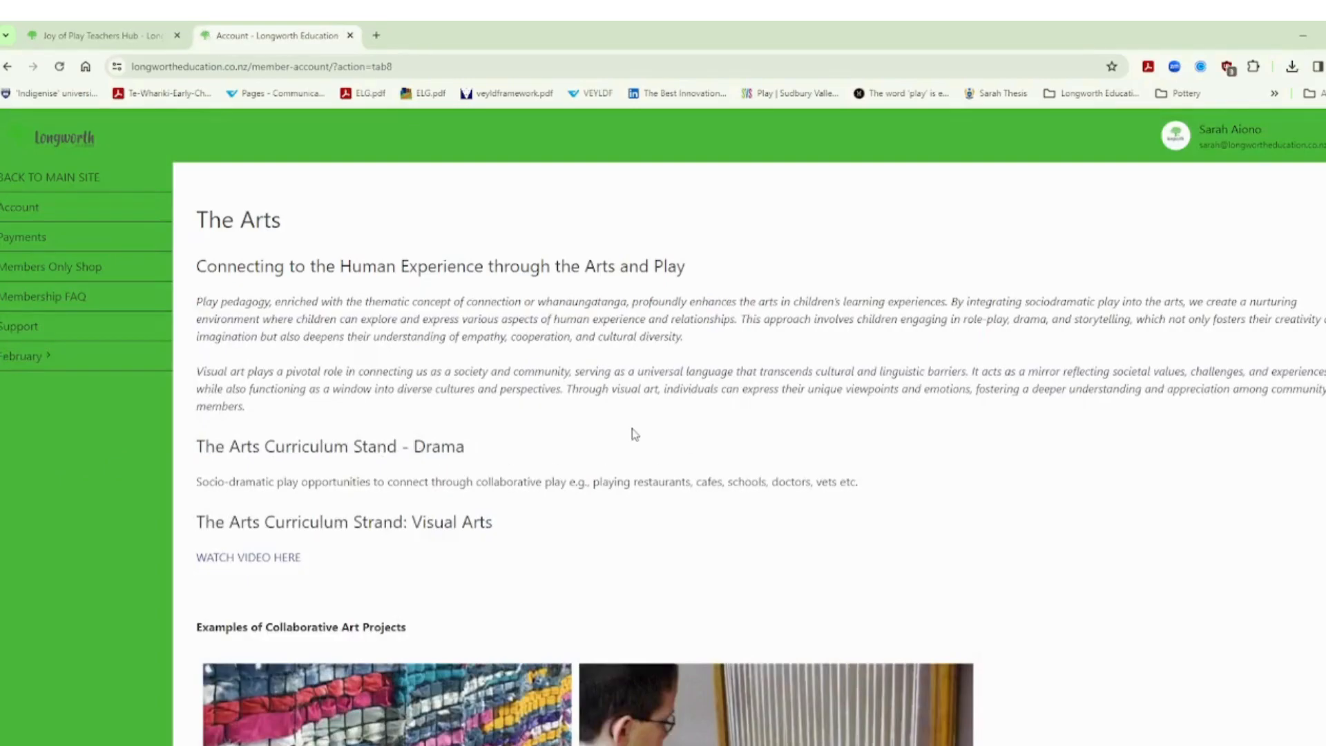
pyautogui.moveTo(634, 431)
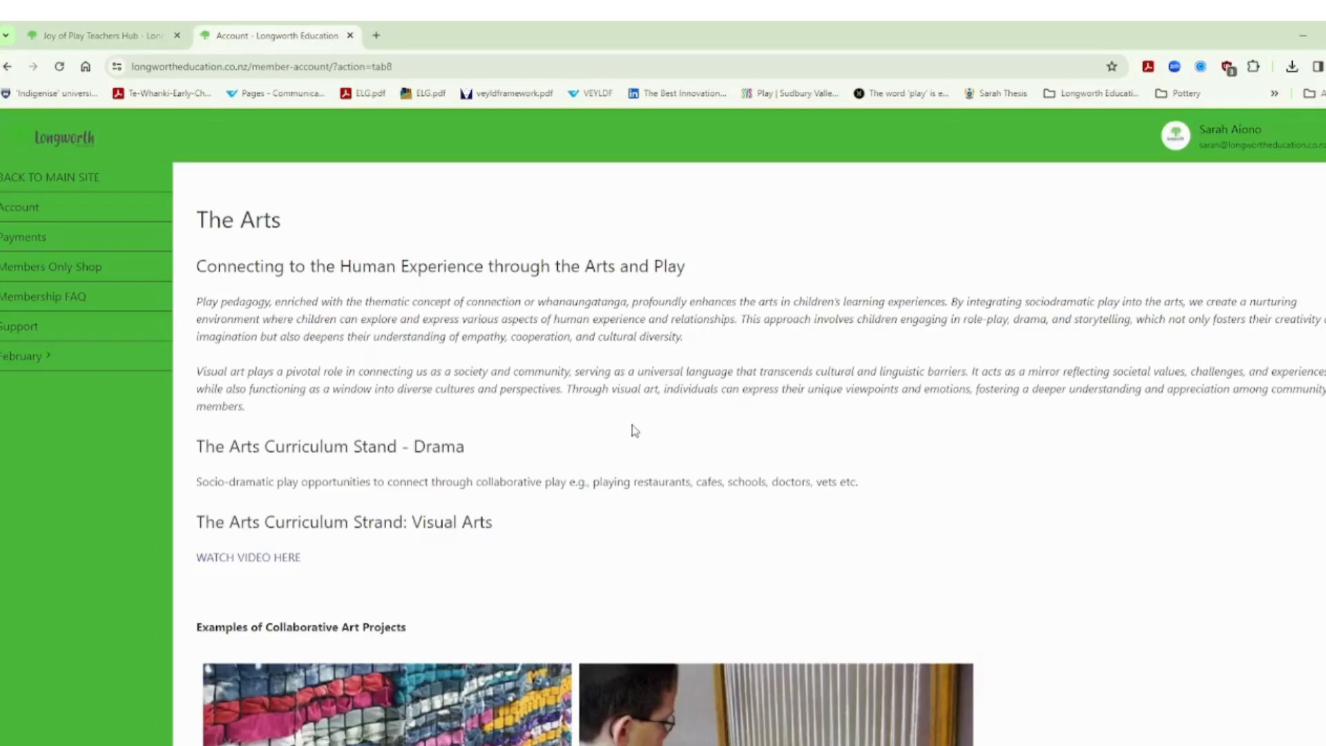
# Step: Browse The Arts collaborative art project examples, then open the Social Sciences play invitations page
pyautogui.scroll(-3)
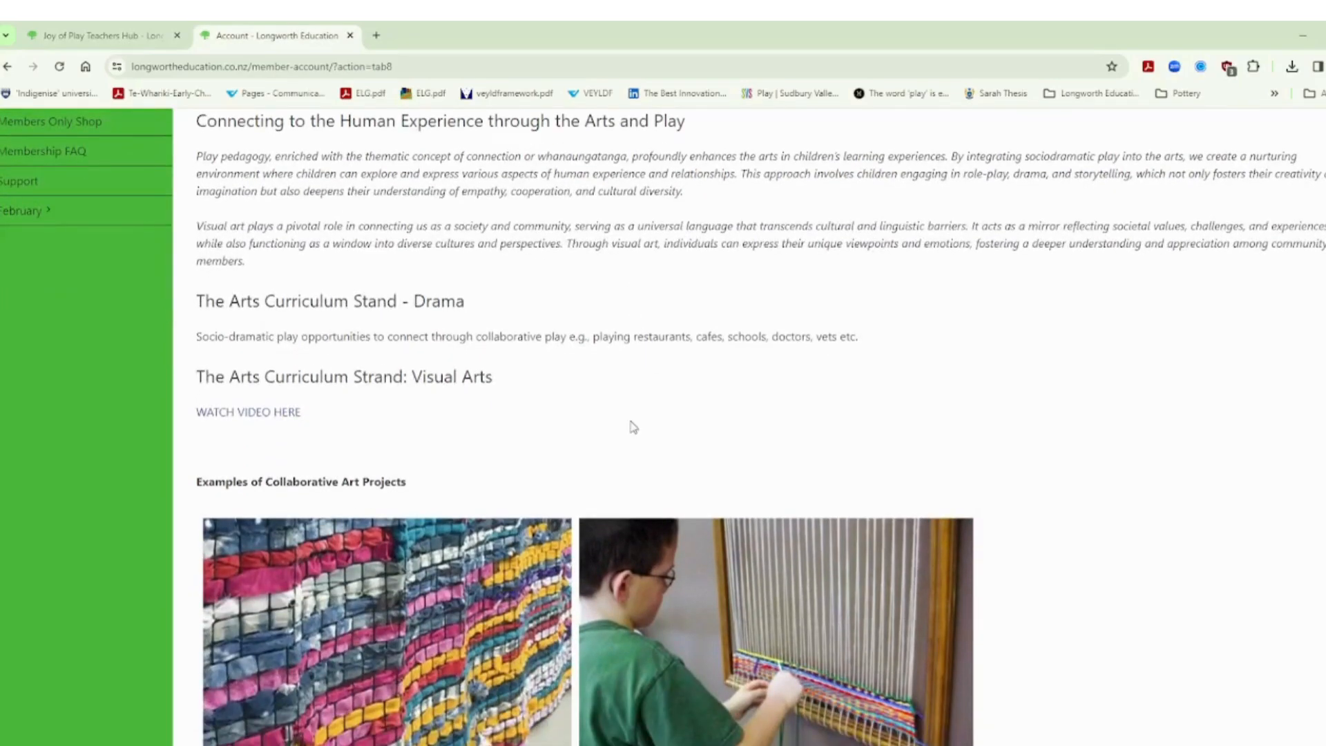
pyautogui.scroll(-3)
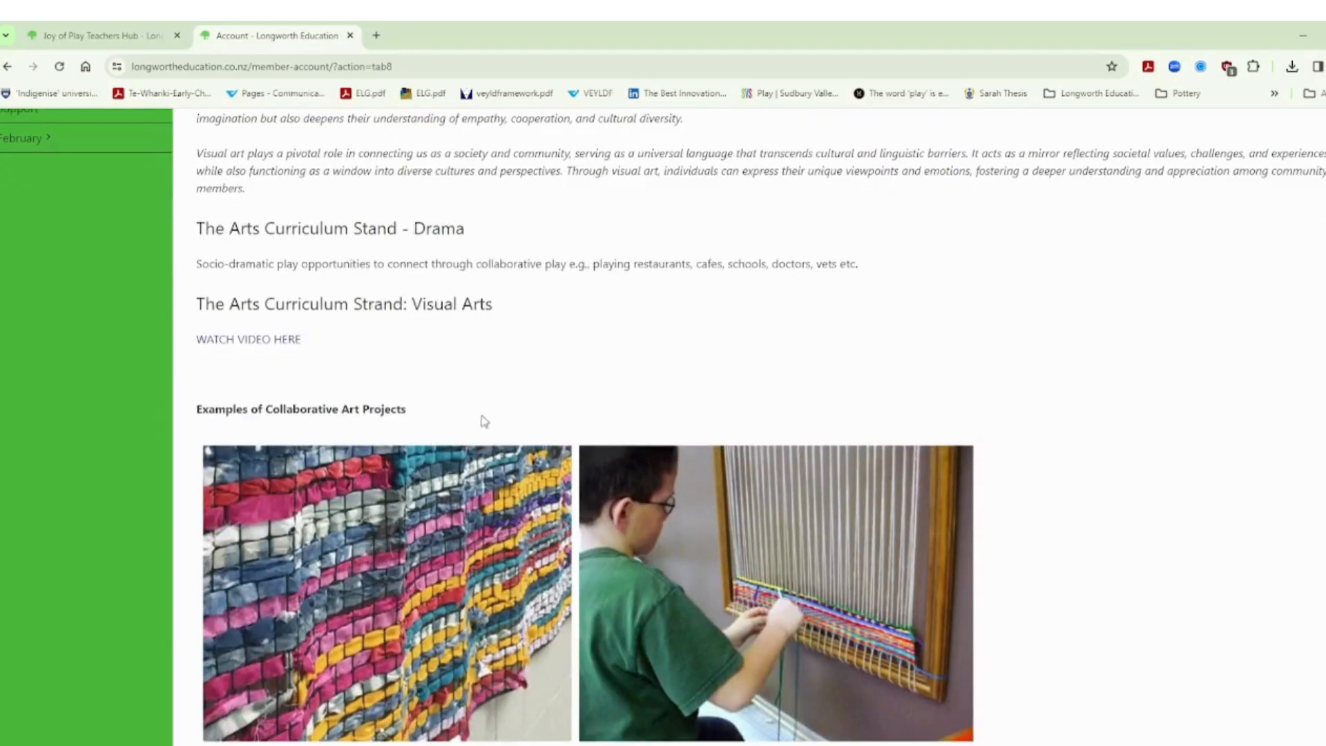
pyautogui.scroll(-3)
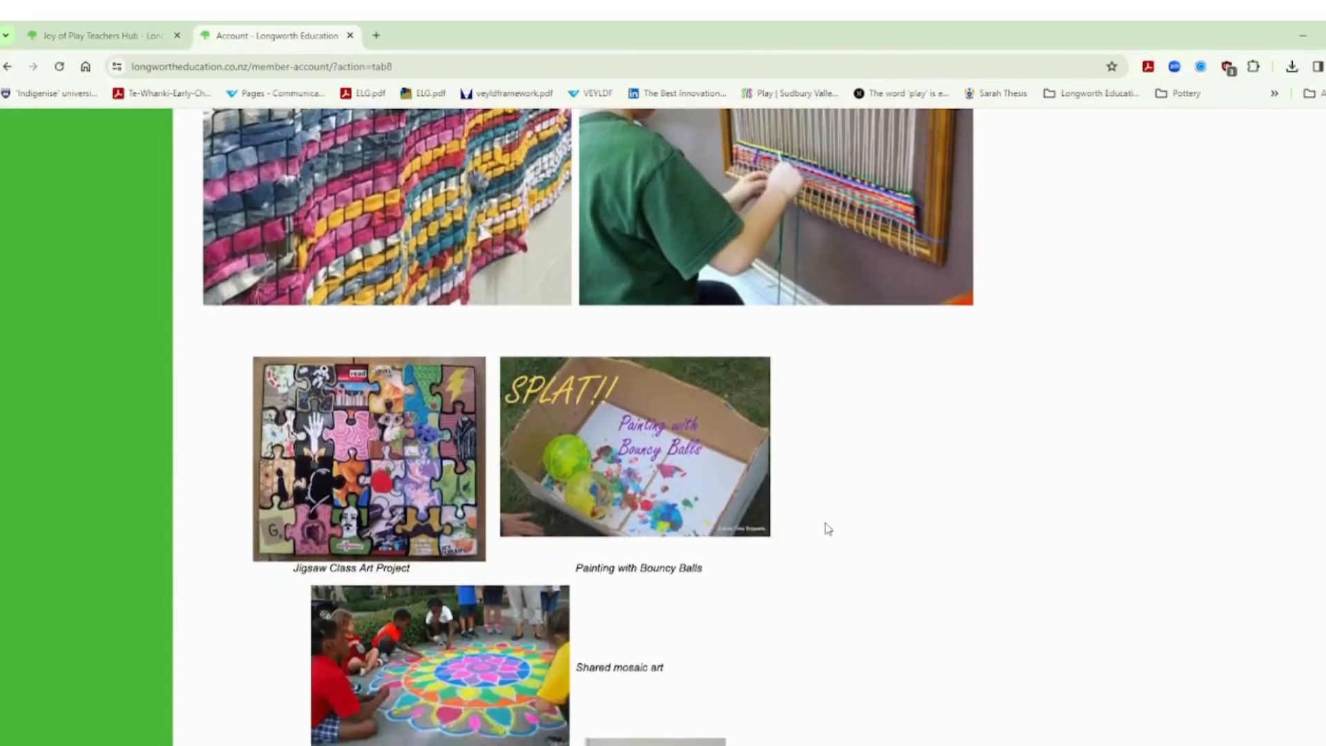
pyautogui.scroll(-3)
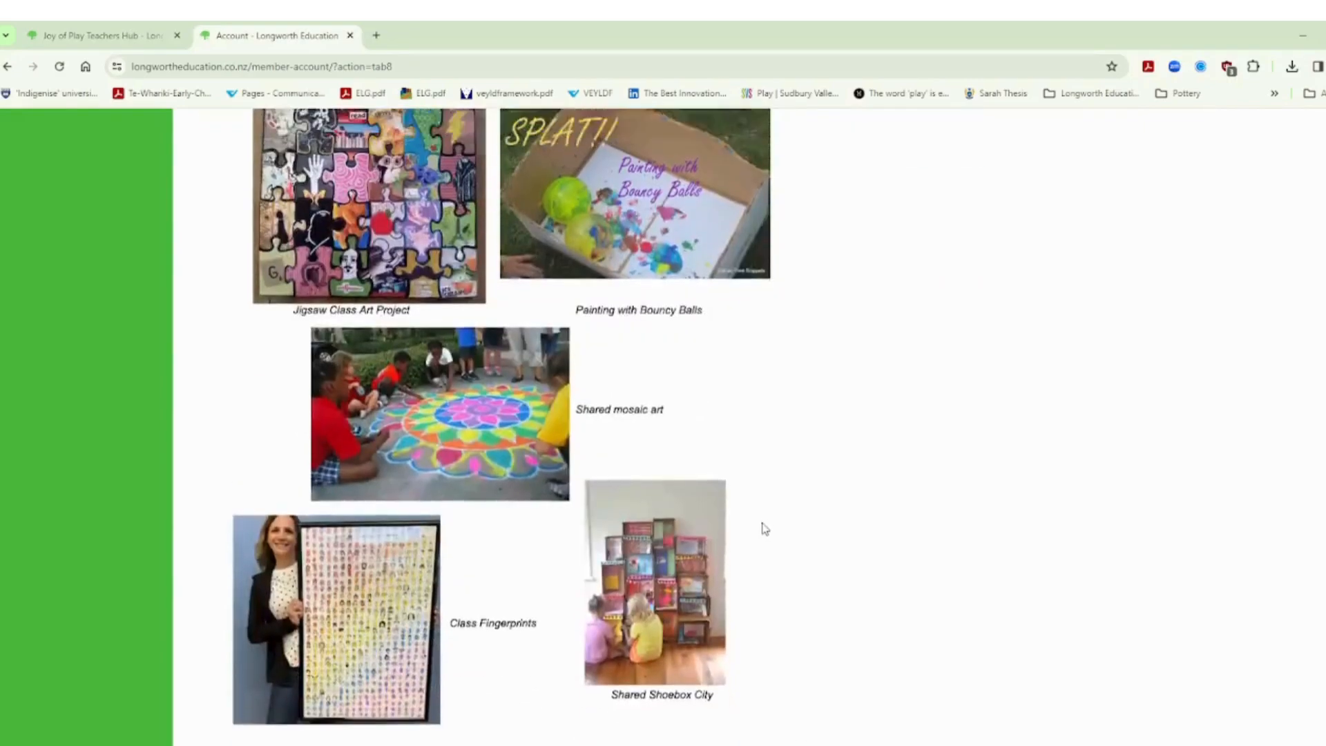
pyautogui.scroll(3)
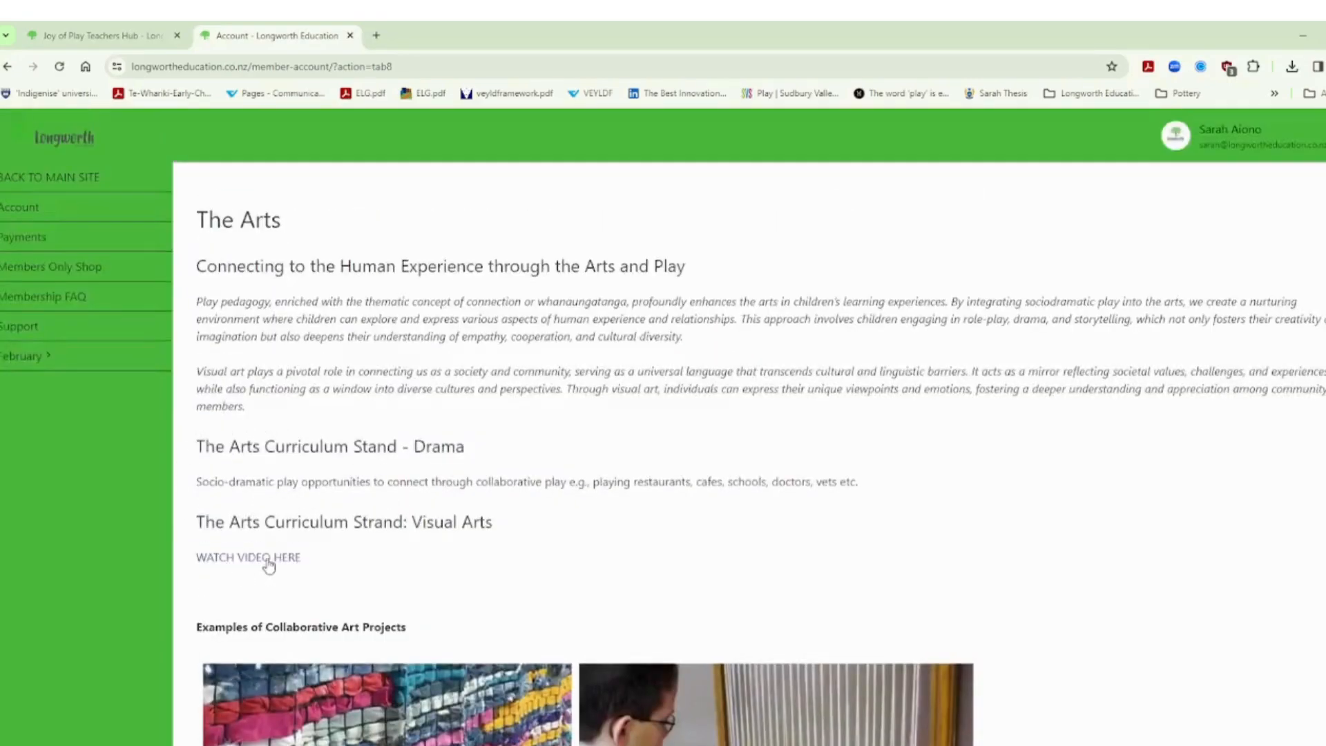
pyautogui.click(22, 355)
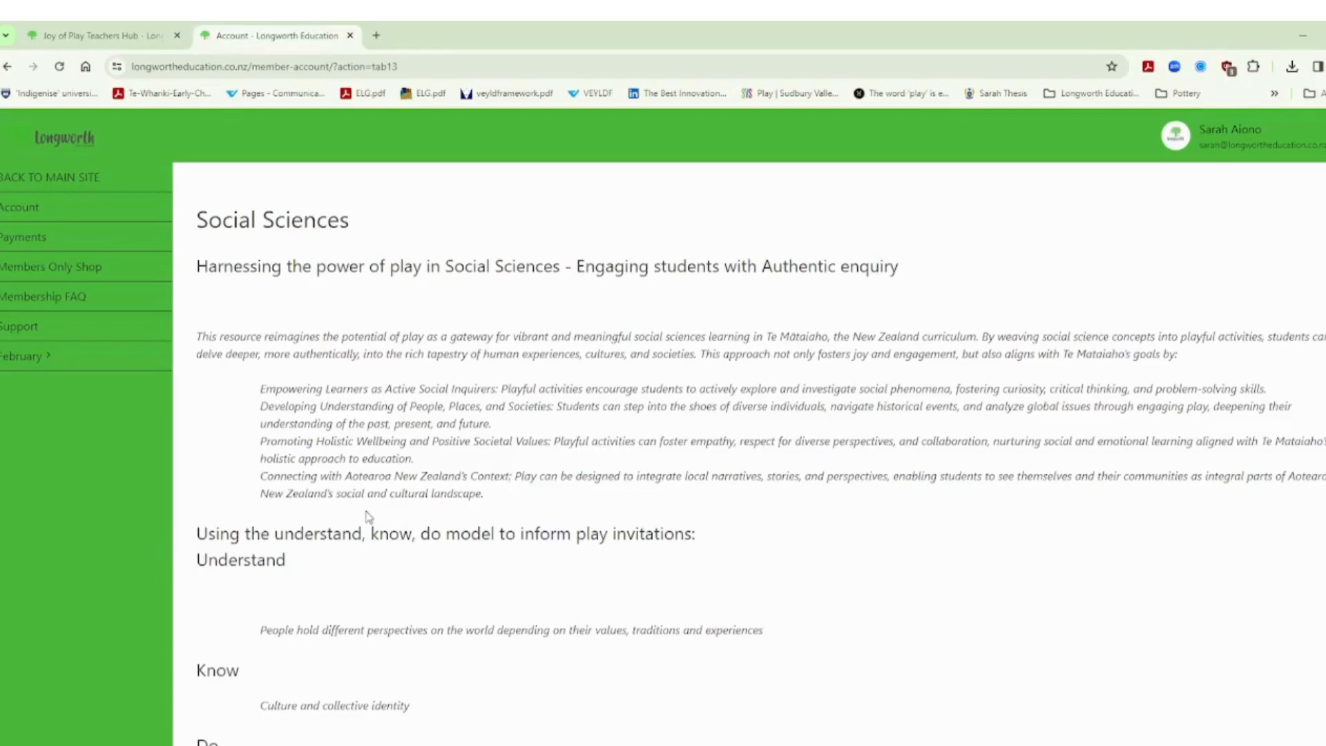
# Step: Scroll through the Social Sciences example resources and back to the top
pyautogui.scroll(-3)
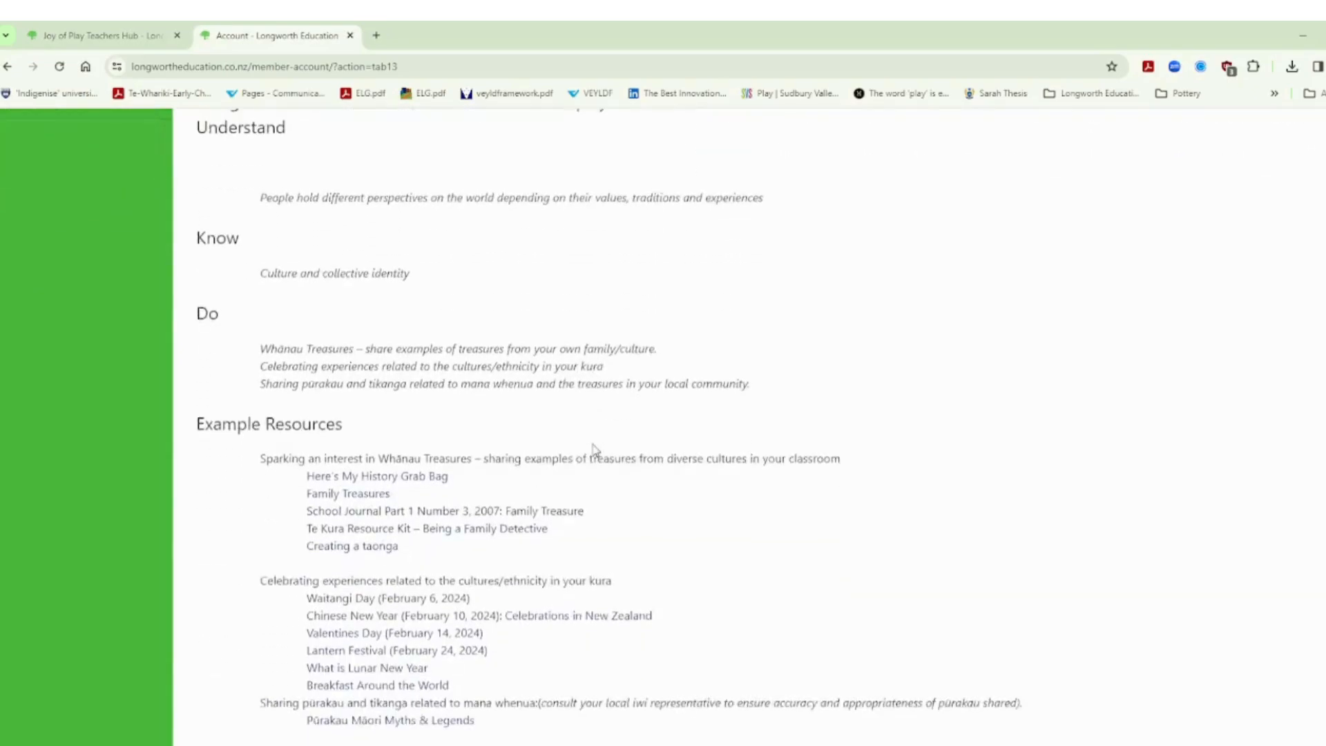
pyautogui.scroll(-3)
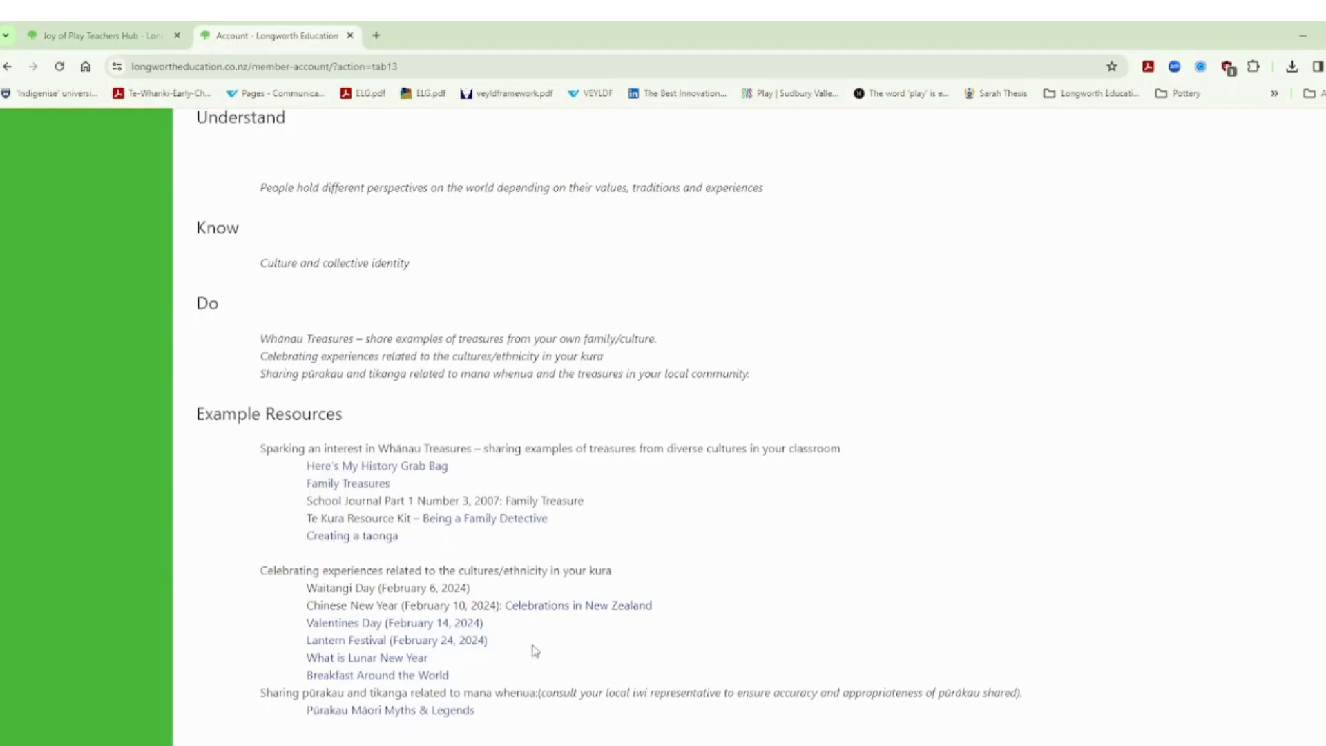
pyautogui.moveTo(351, 657)
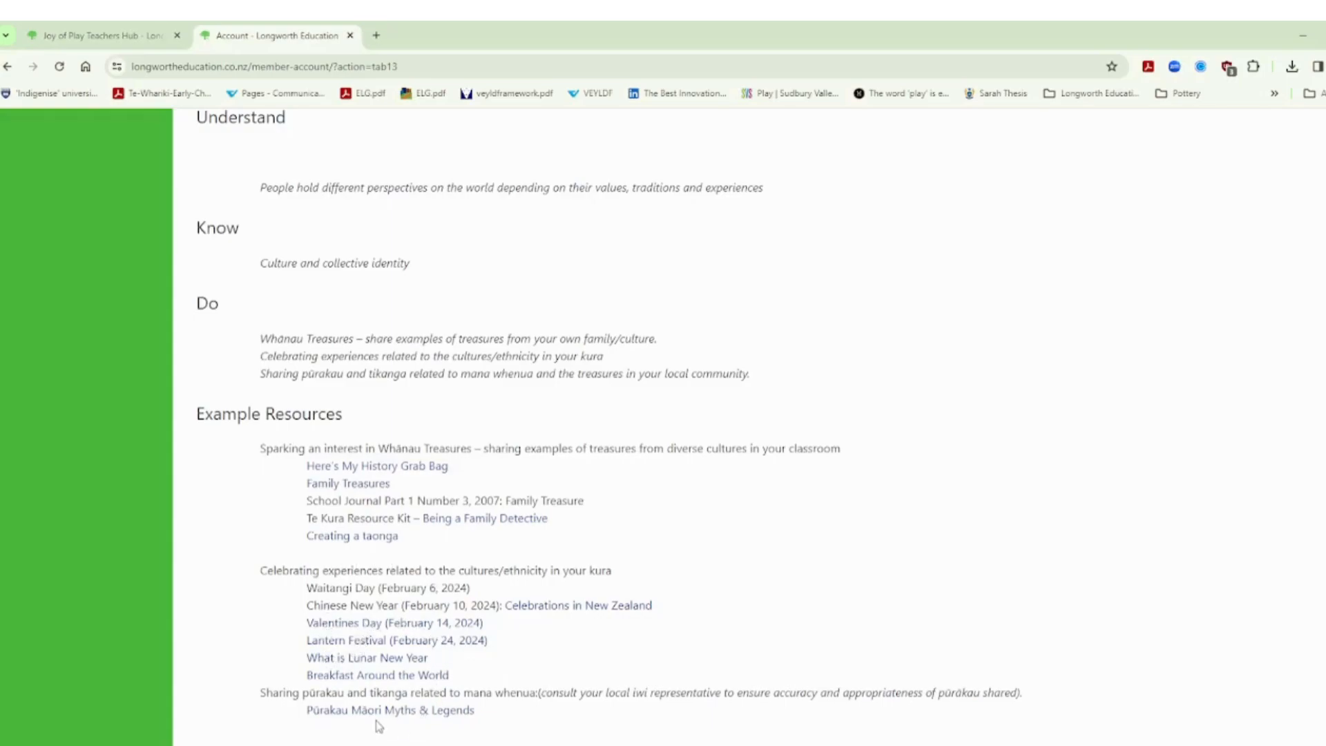
pyautogui.moveTo(433, 724)
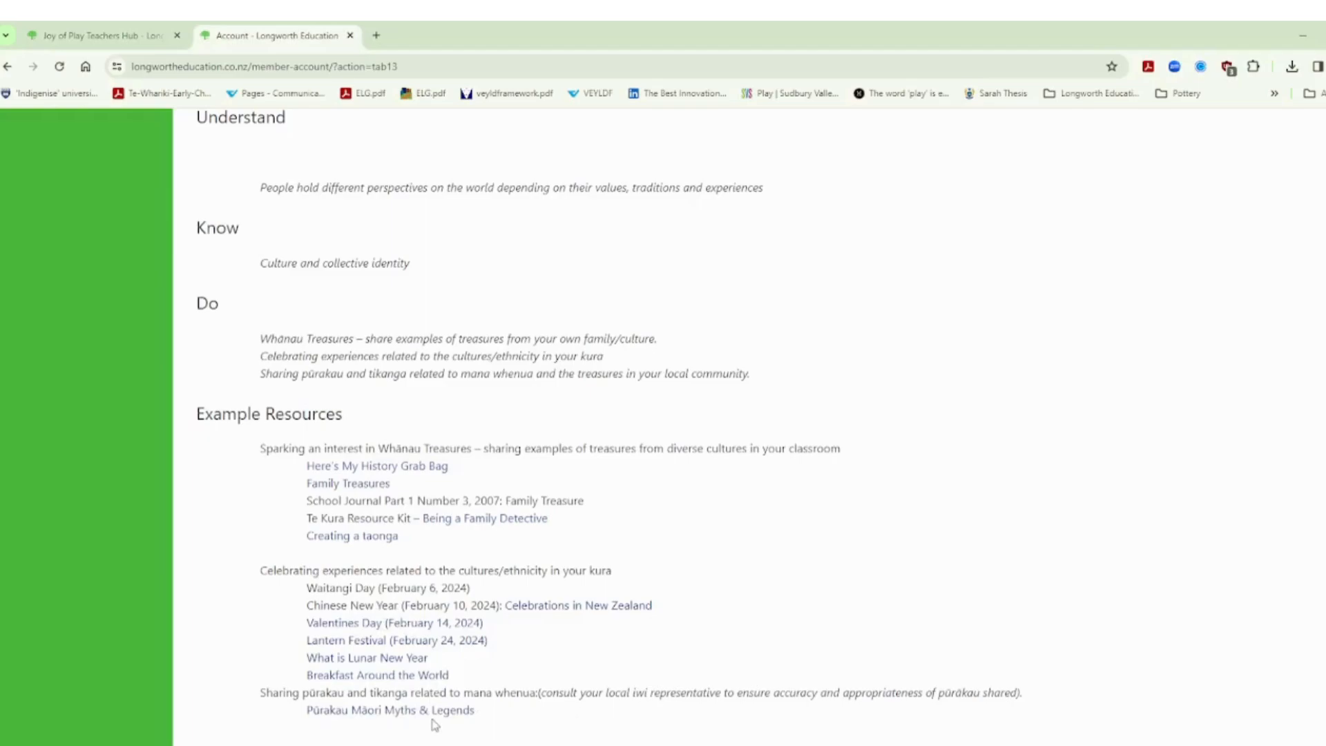
pyautogui.moveTo(509, 674)
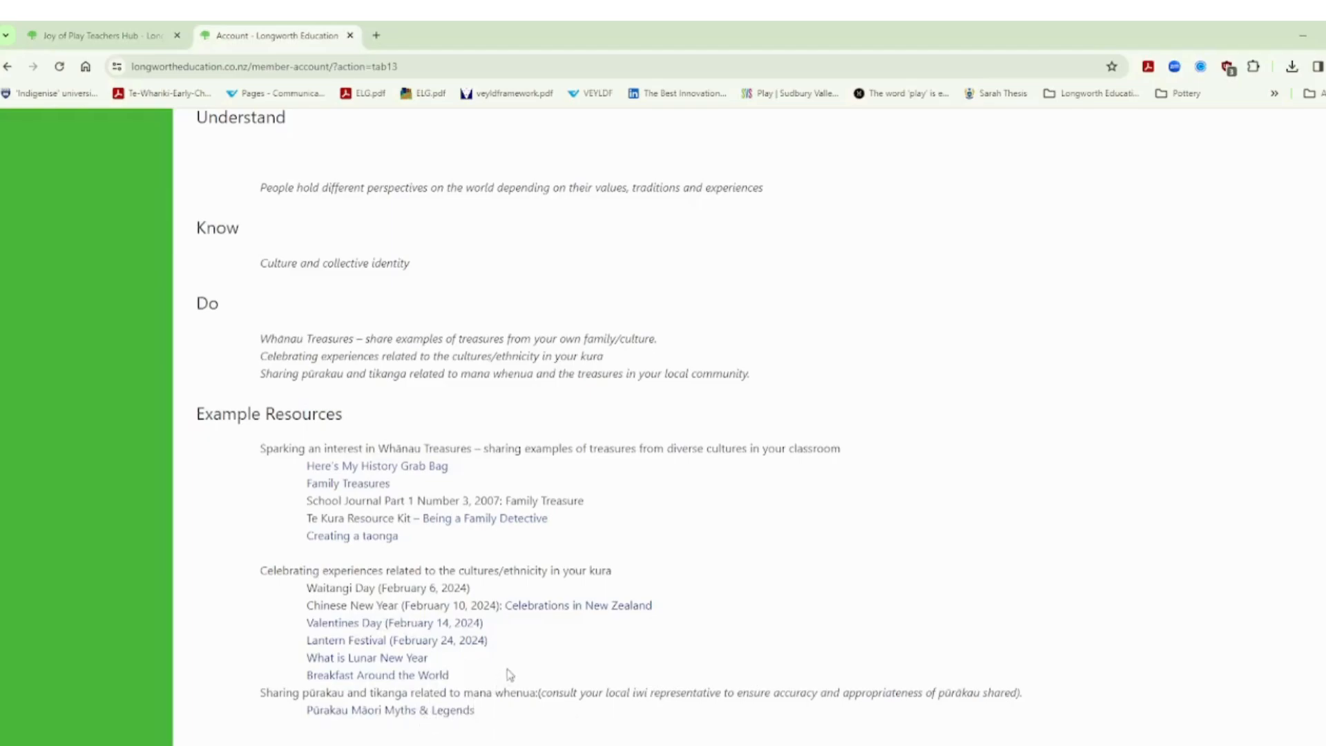
pyautogui.scroll(3)
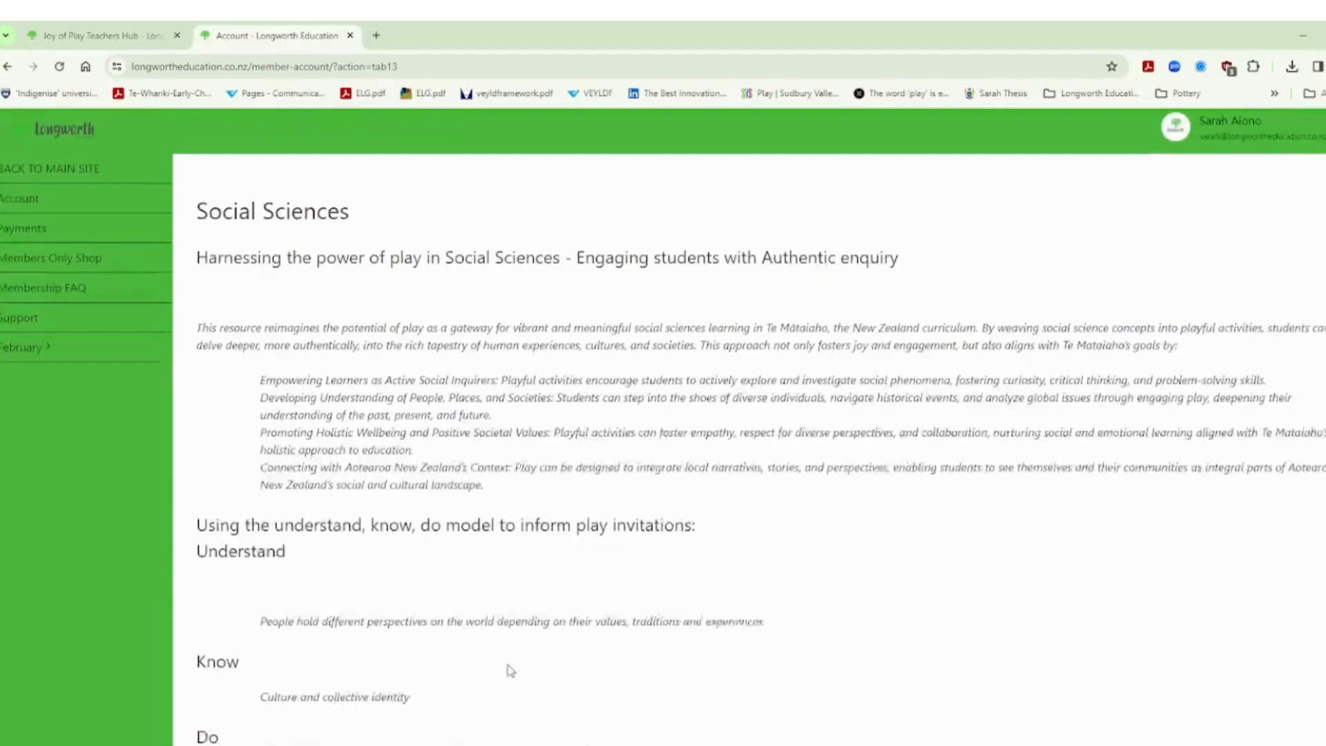
# Step: Open February > Play Invitations and Resources > Science from the sidebar
pyautogui.click(25, 346)
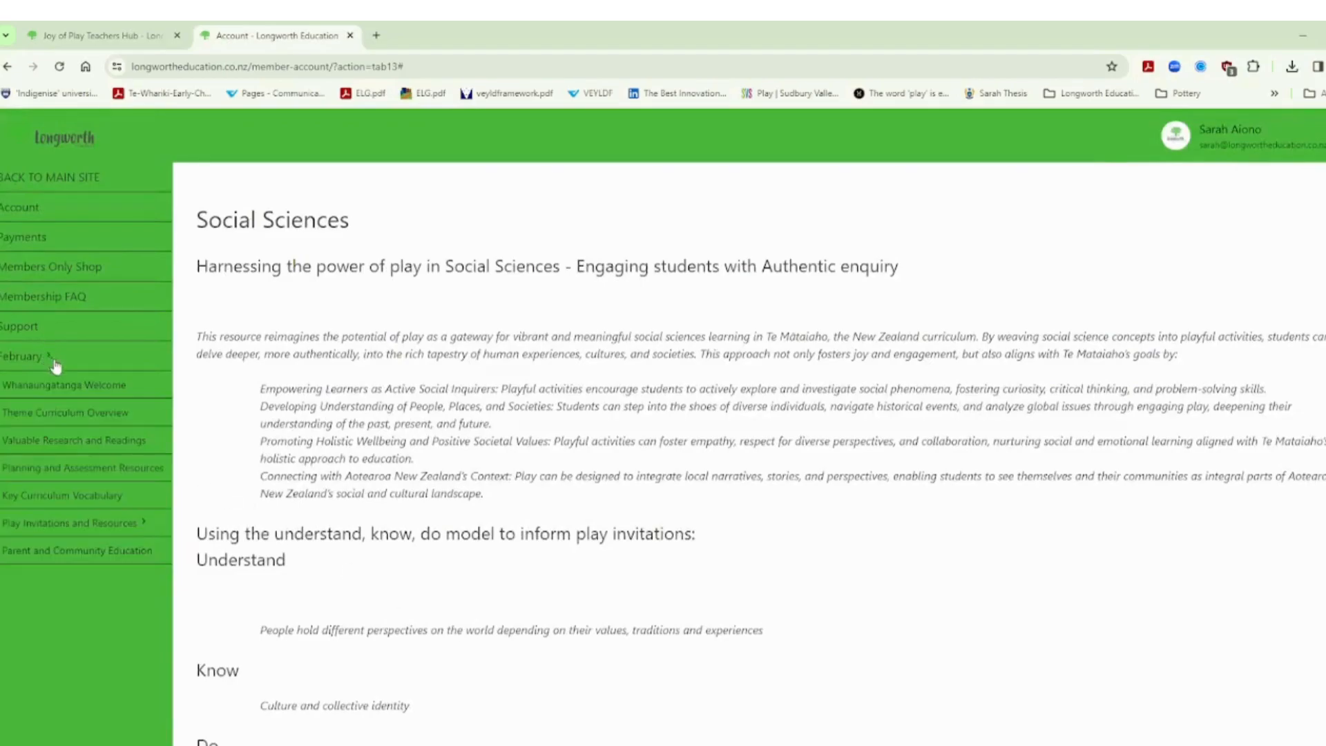
pyautogui.click(25, 357)
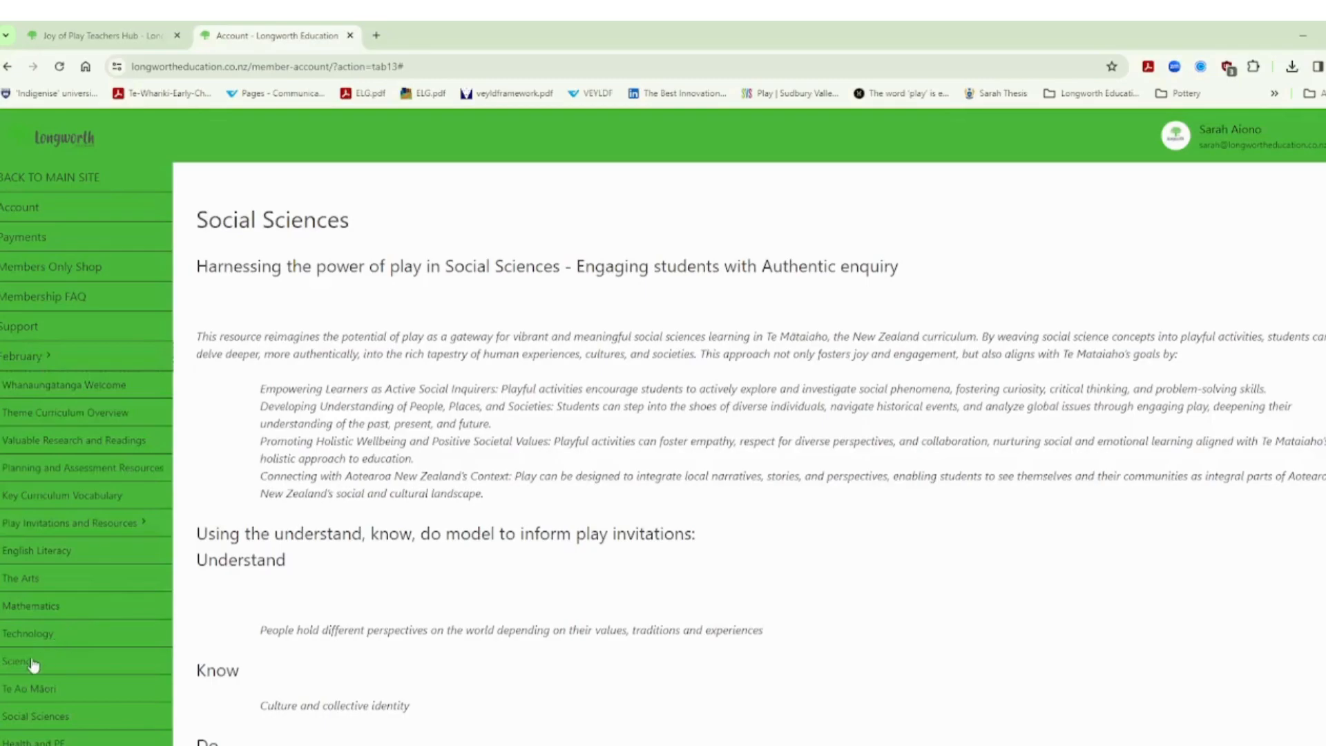
pyautogui.click(18, 660)
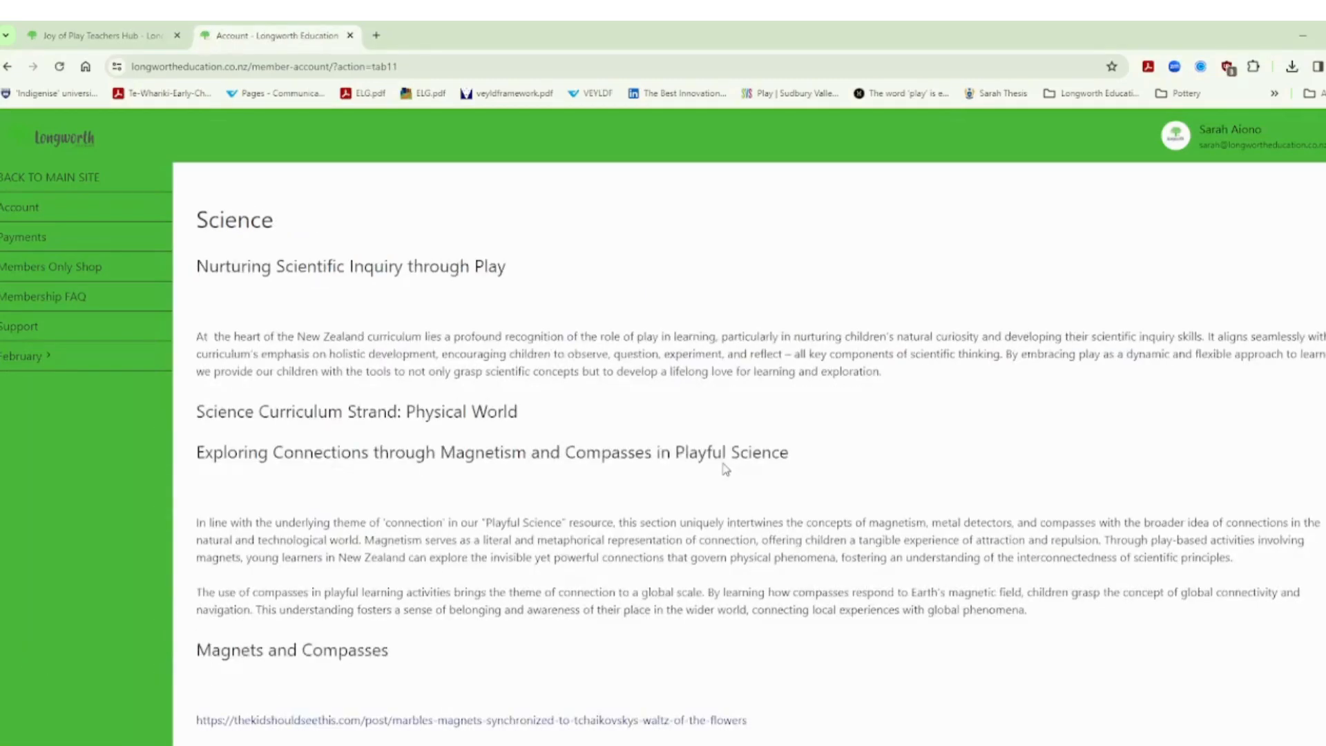
pyautogui.moveTo(692, 481)
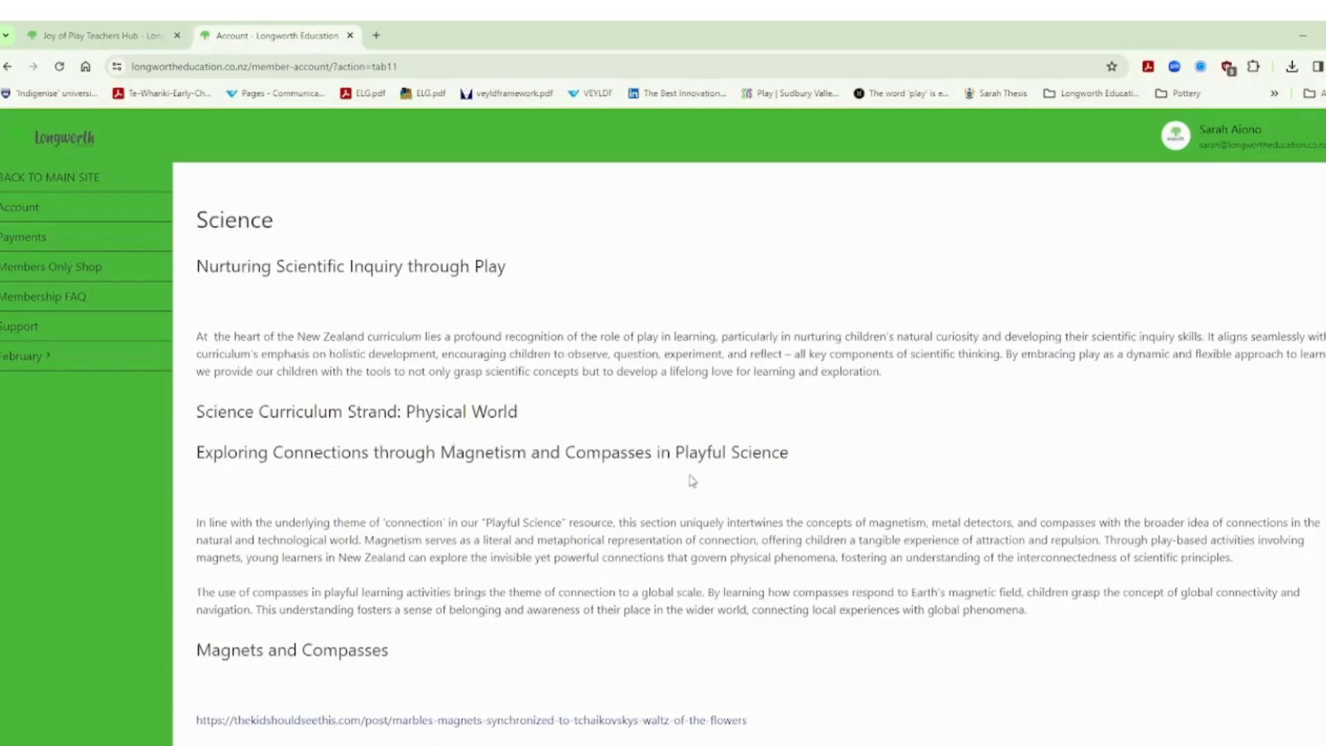
pyautogui.moveTo(520, 482)
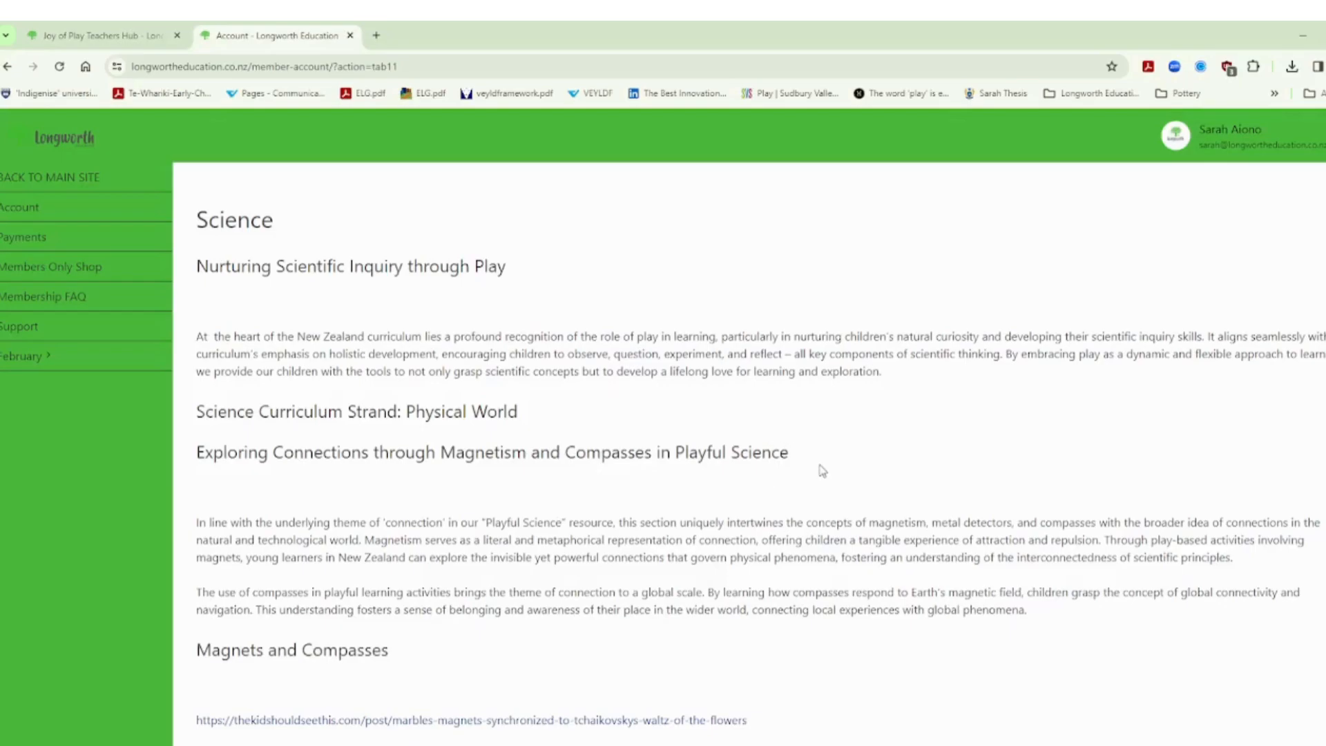
pyautogui.moveTo(808, 438)
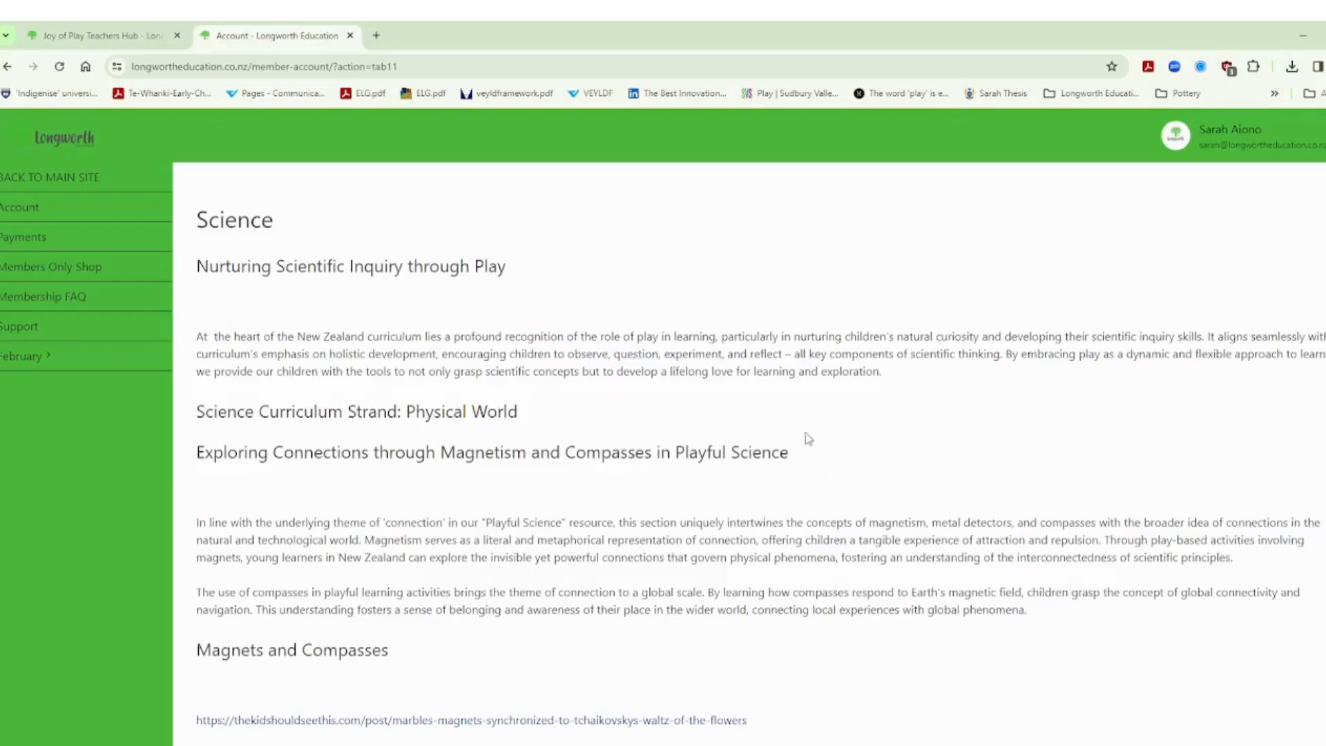
pyautogui.scroll(-3)
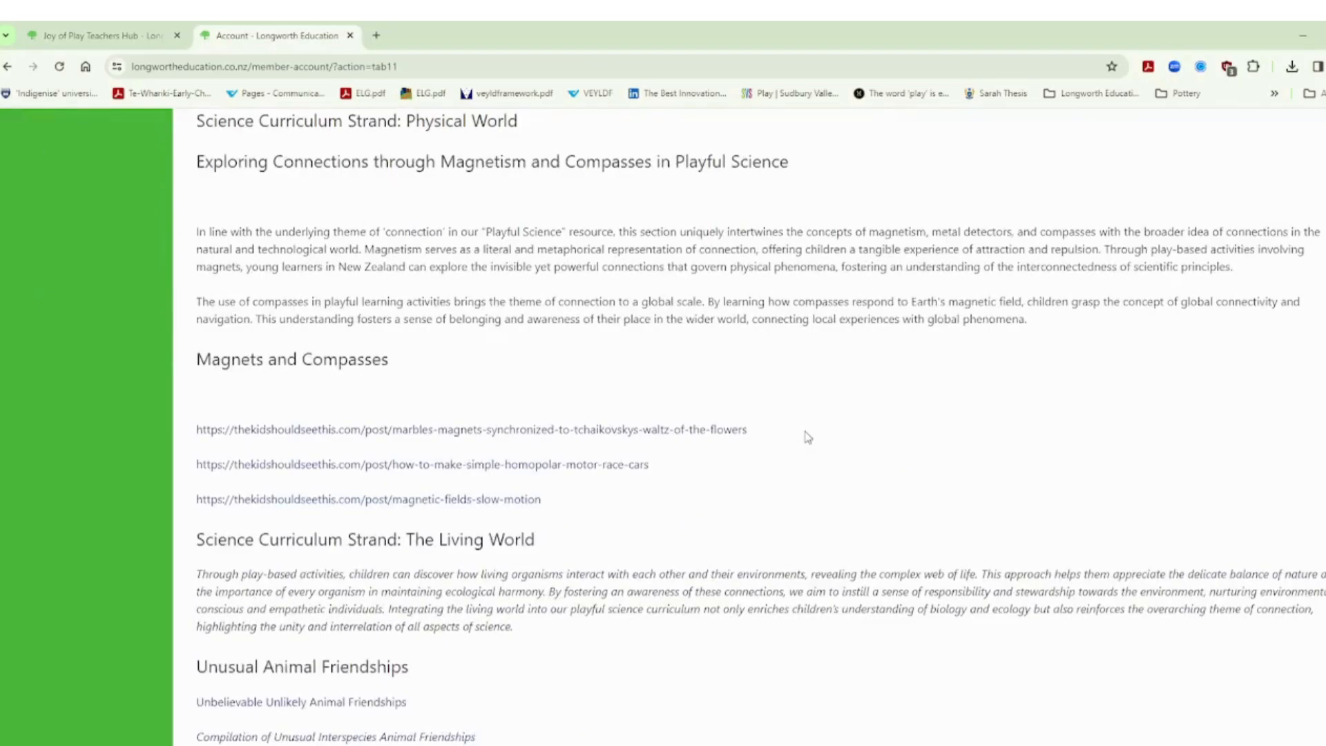
pyautogui.scroll(-3)
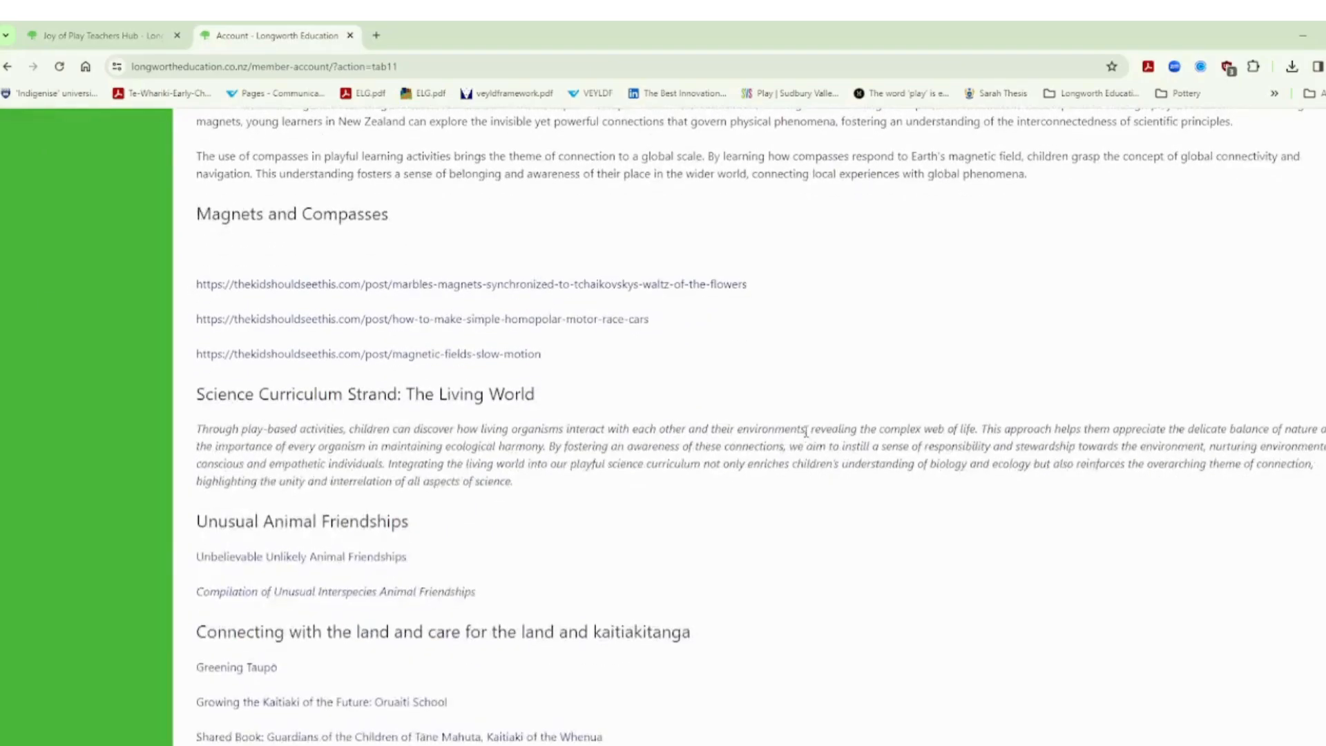
pyautogui.scroll(-3)
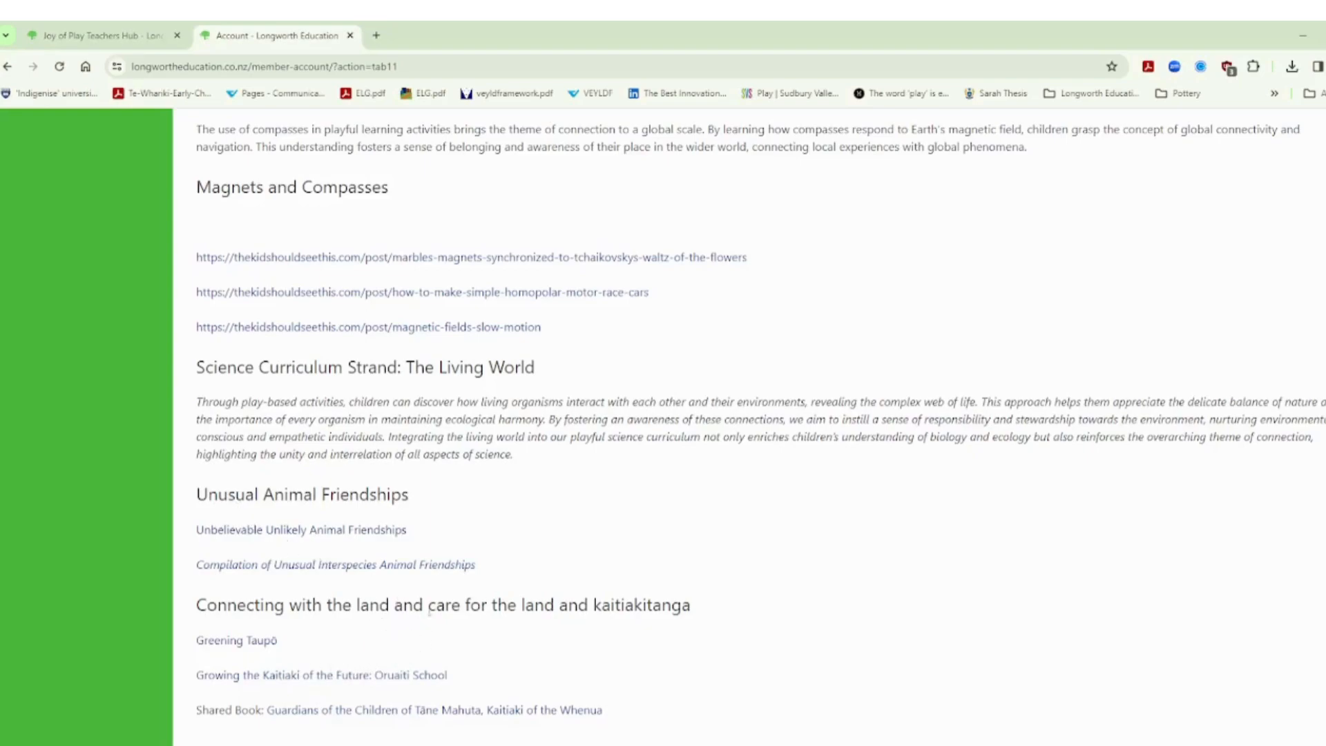
pyautogui.moveTo(571, 642)
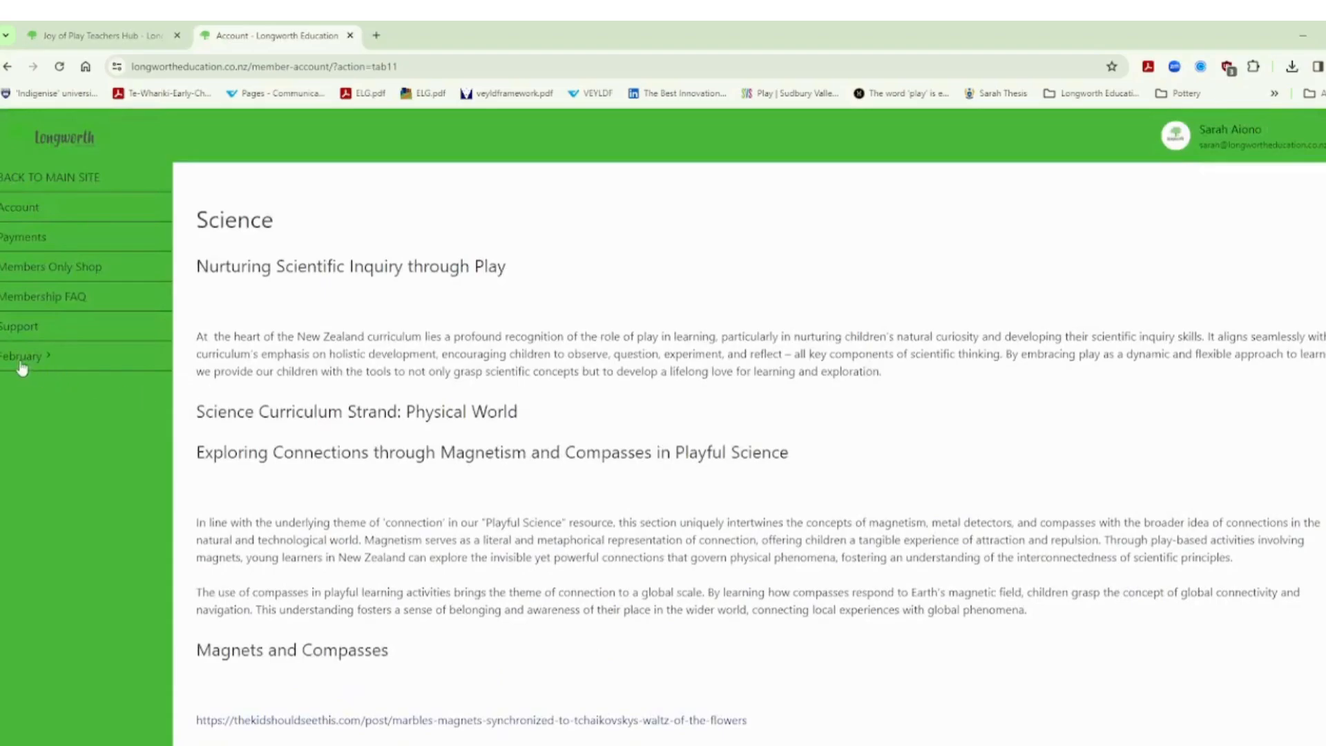
pyautogui.click(21, 355)
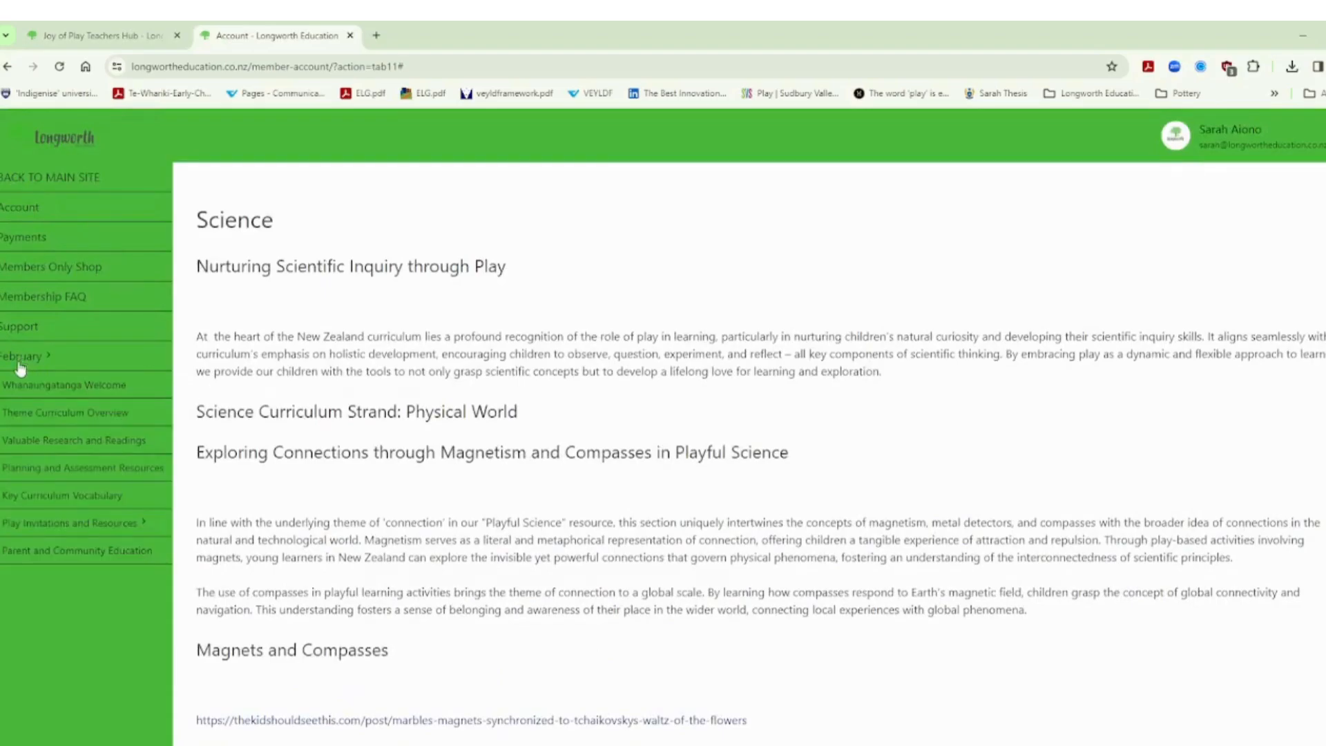
pyautogui.click(22, 355)
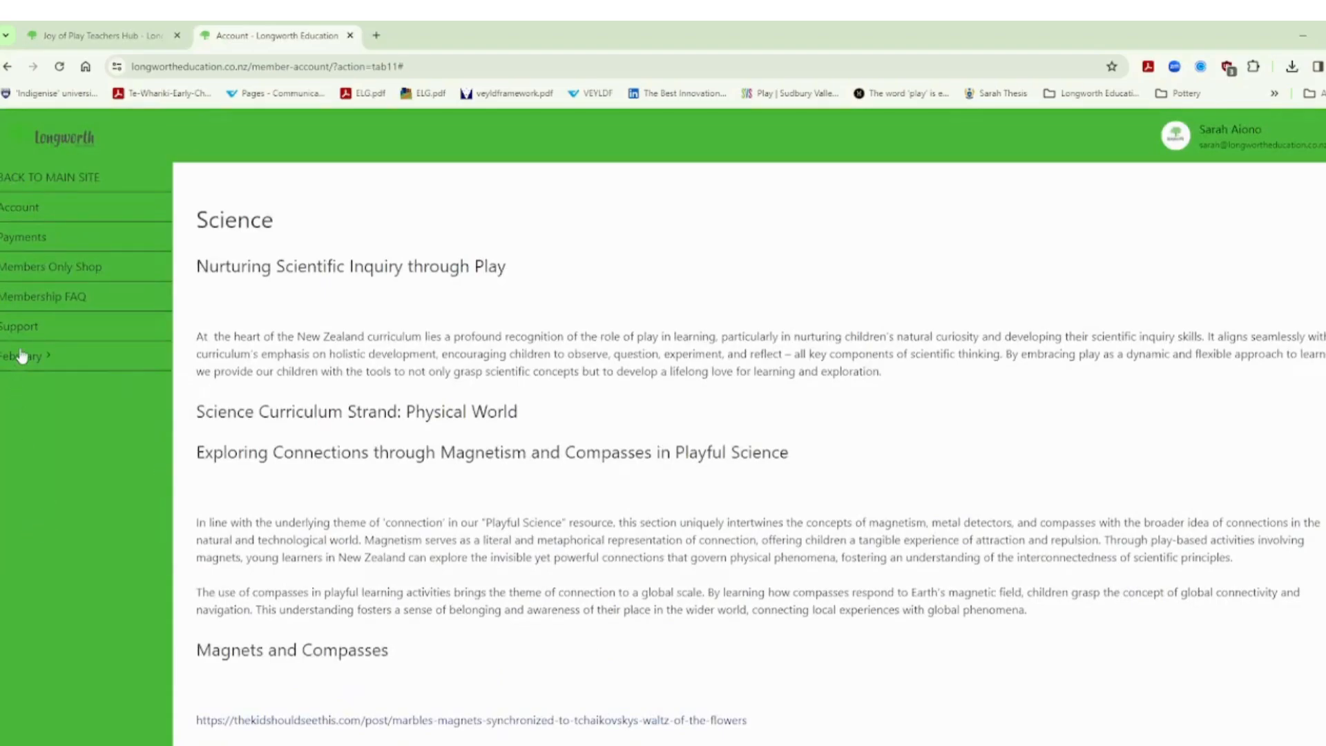